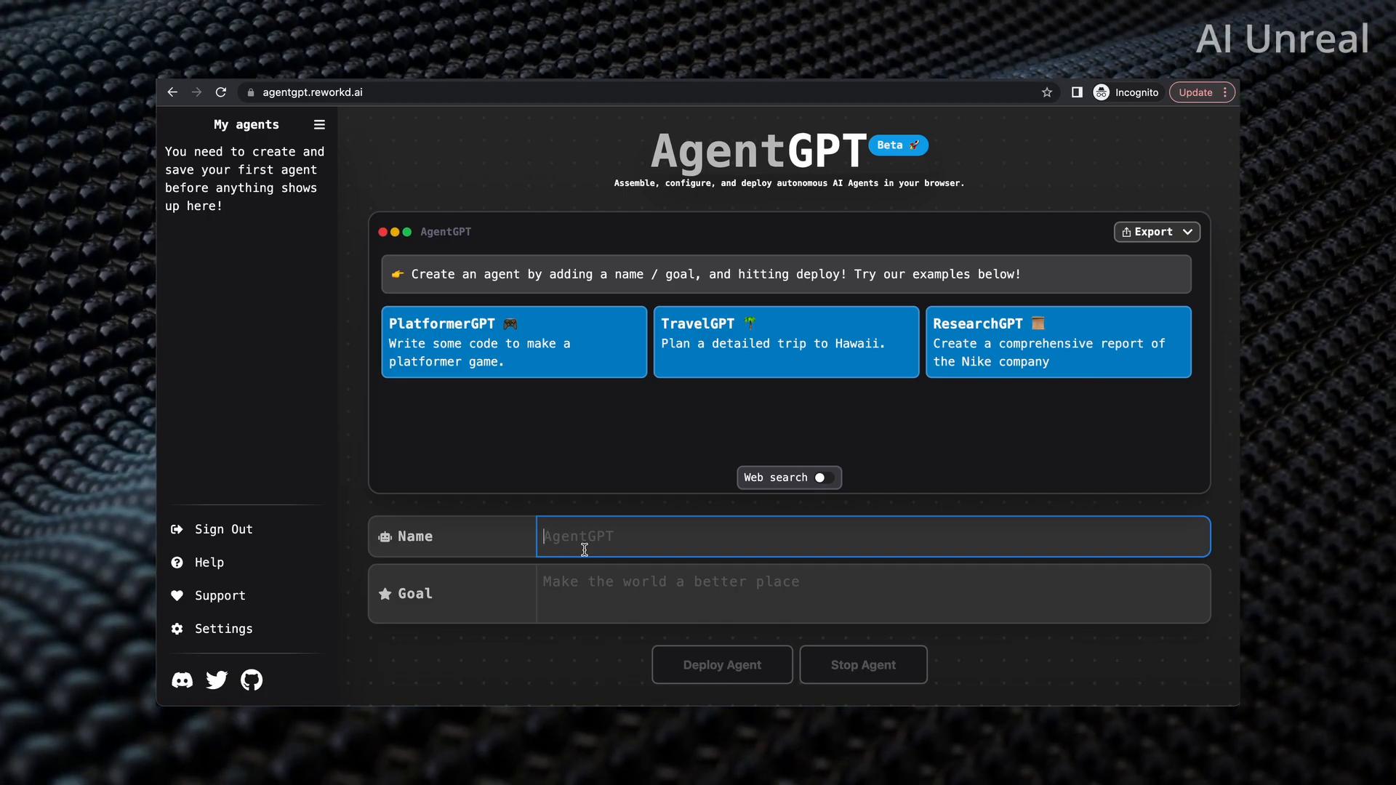
- Name the agent AIGPT and begin the goal: an online business needing only internet and a computer
{"action": "type", "text": "A"}
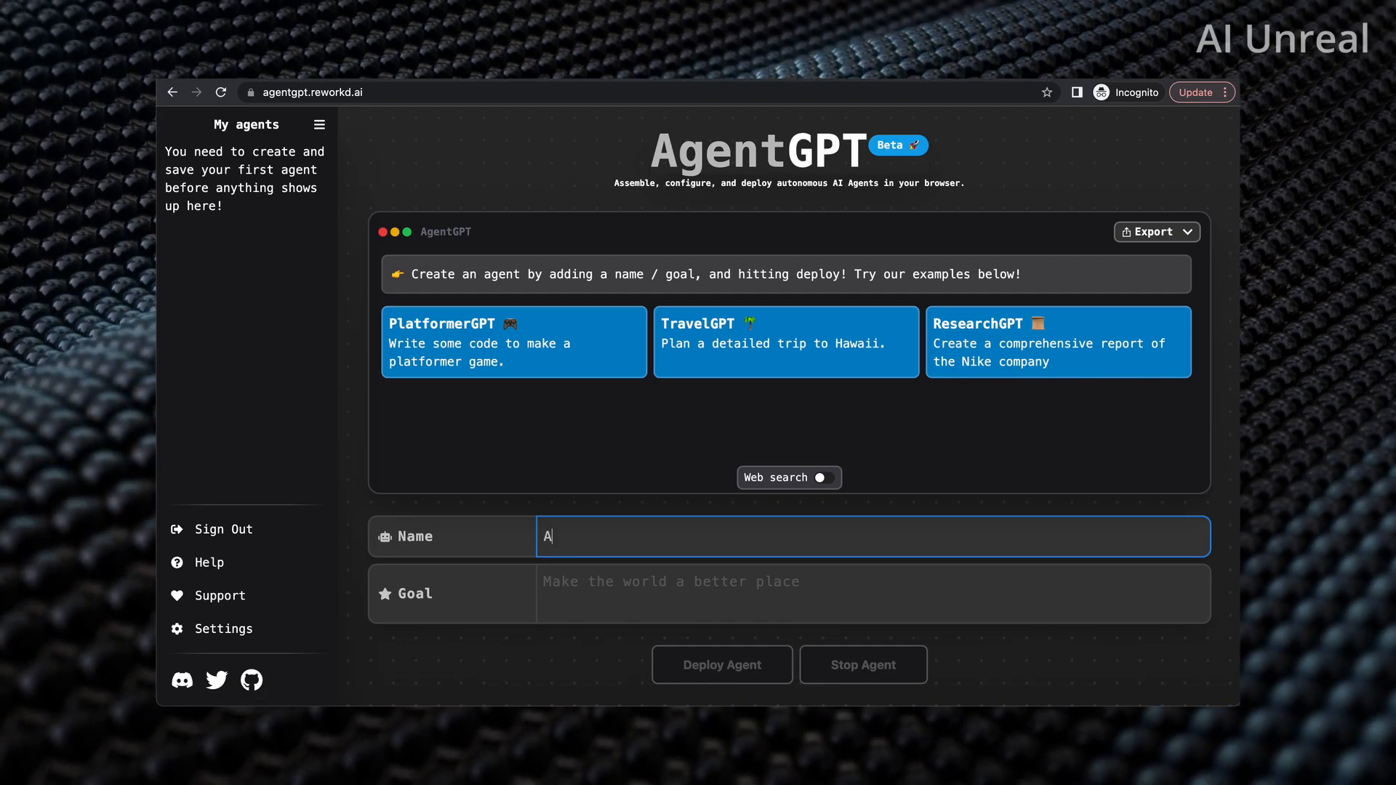
{"action": "type", "text": "IGPT"}
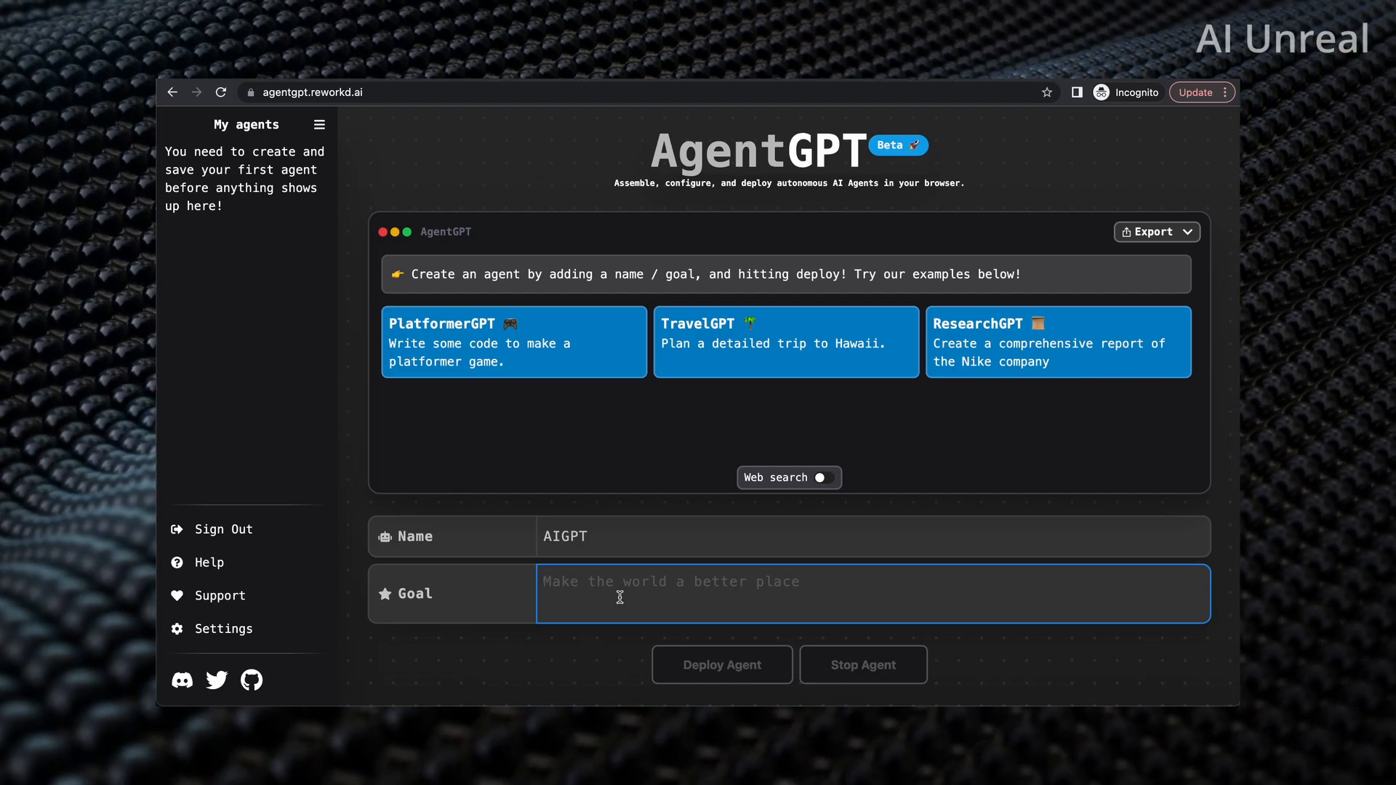
{"action": "type", "text": "Build a"}
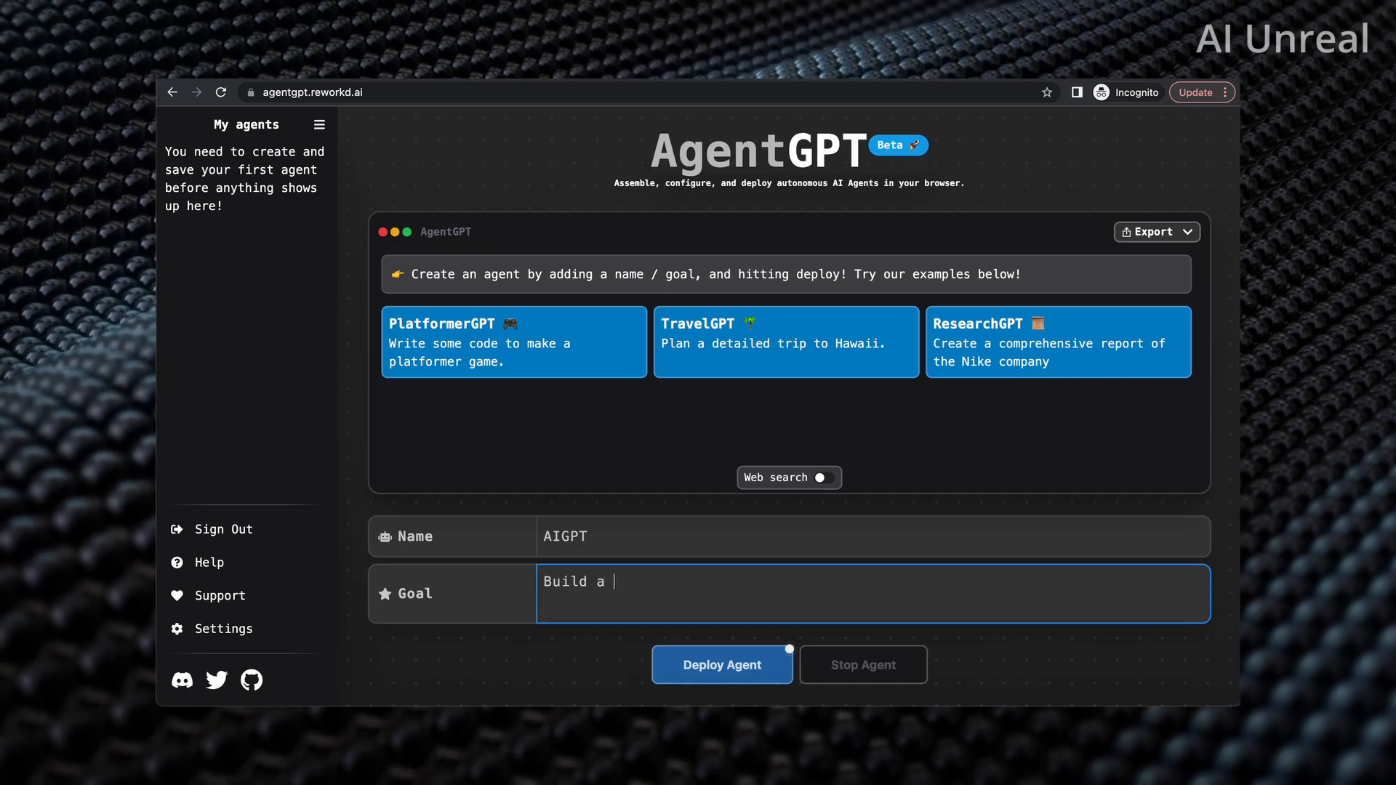
{"action": "type", "text": "business t"}
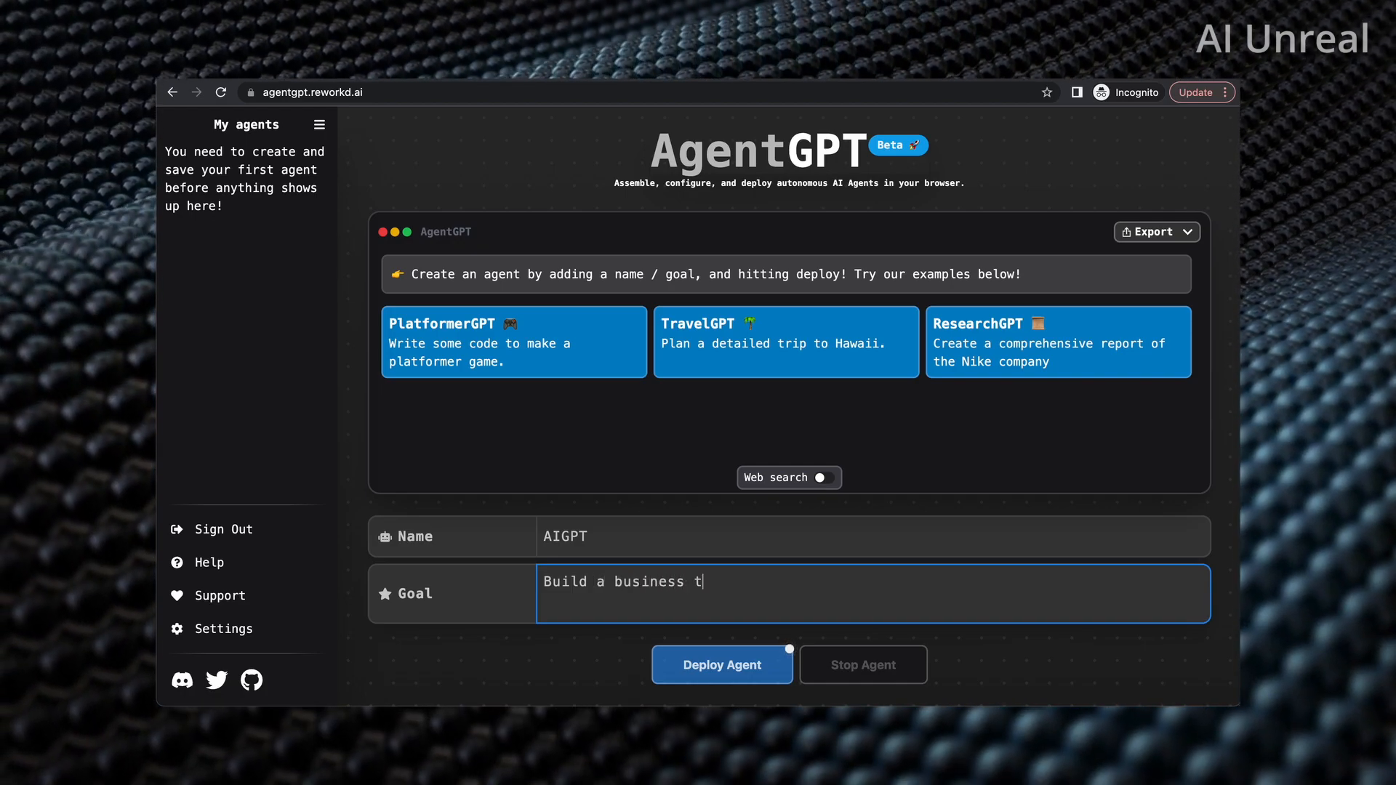
{"action": "type", "text": "hat only requires"}
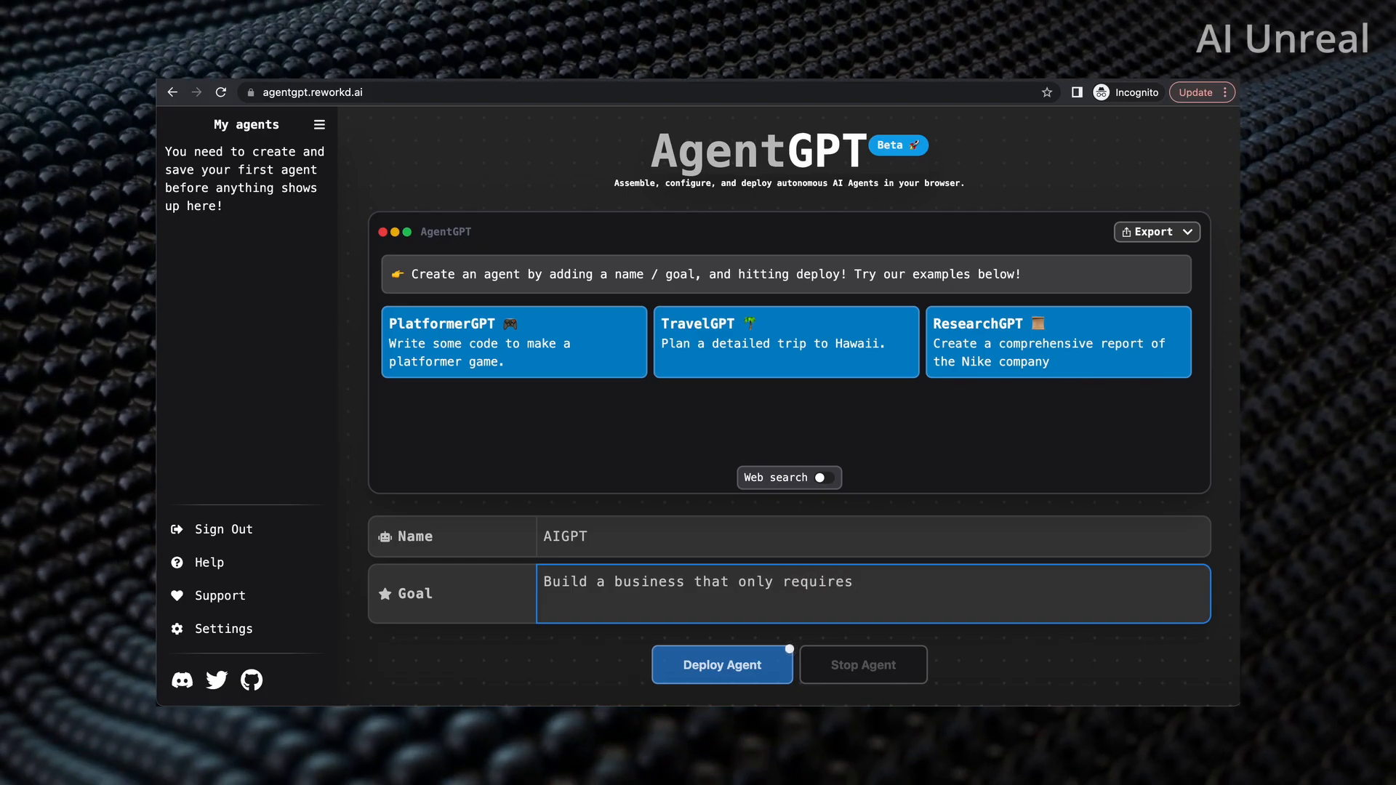
{"action": "type", "text": "an internet con"}
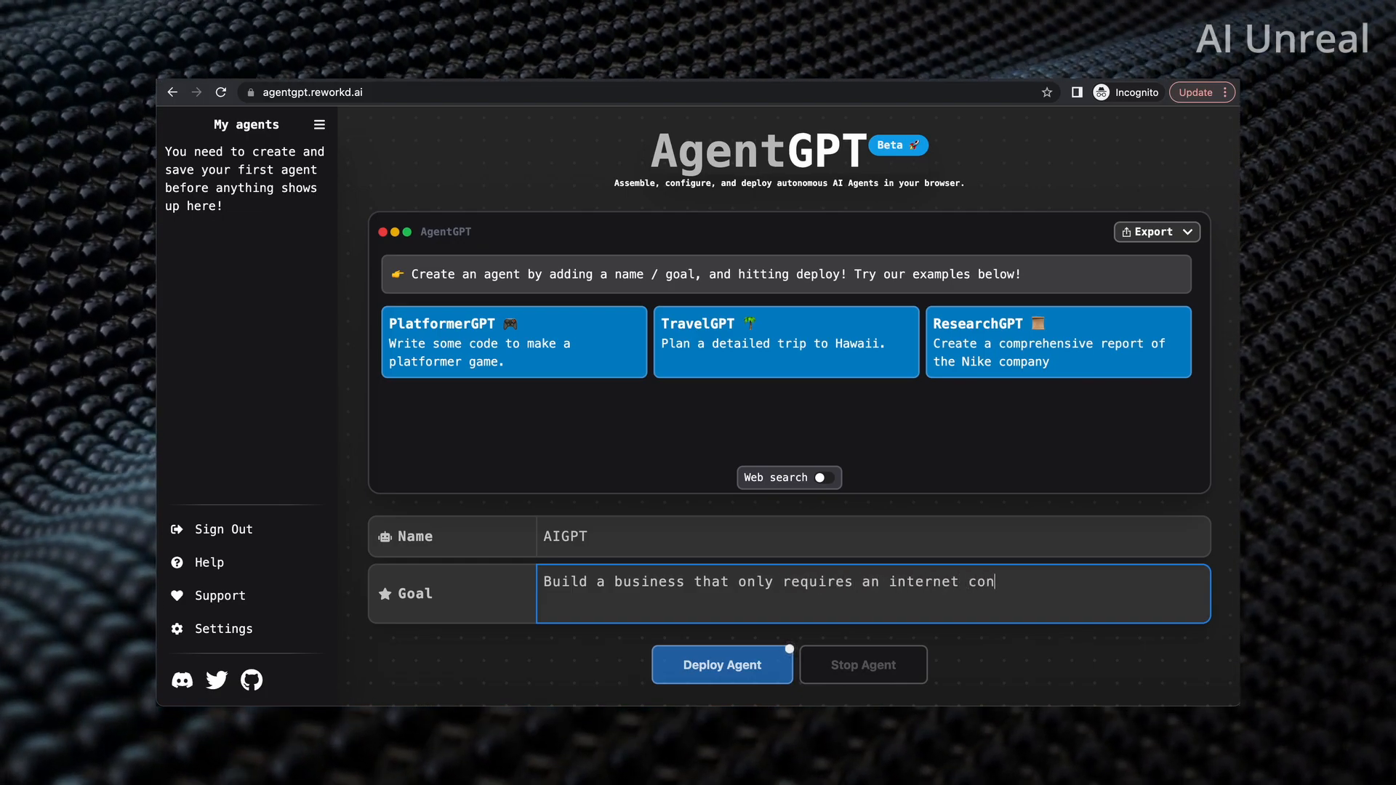
{"action": "type", "text": "nection and"}
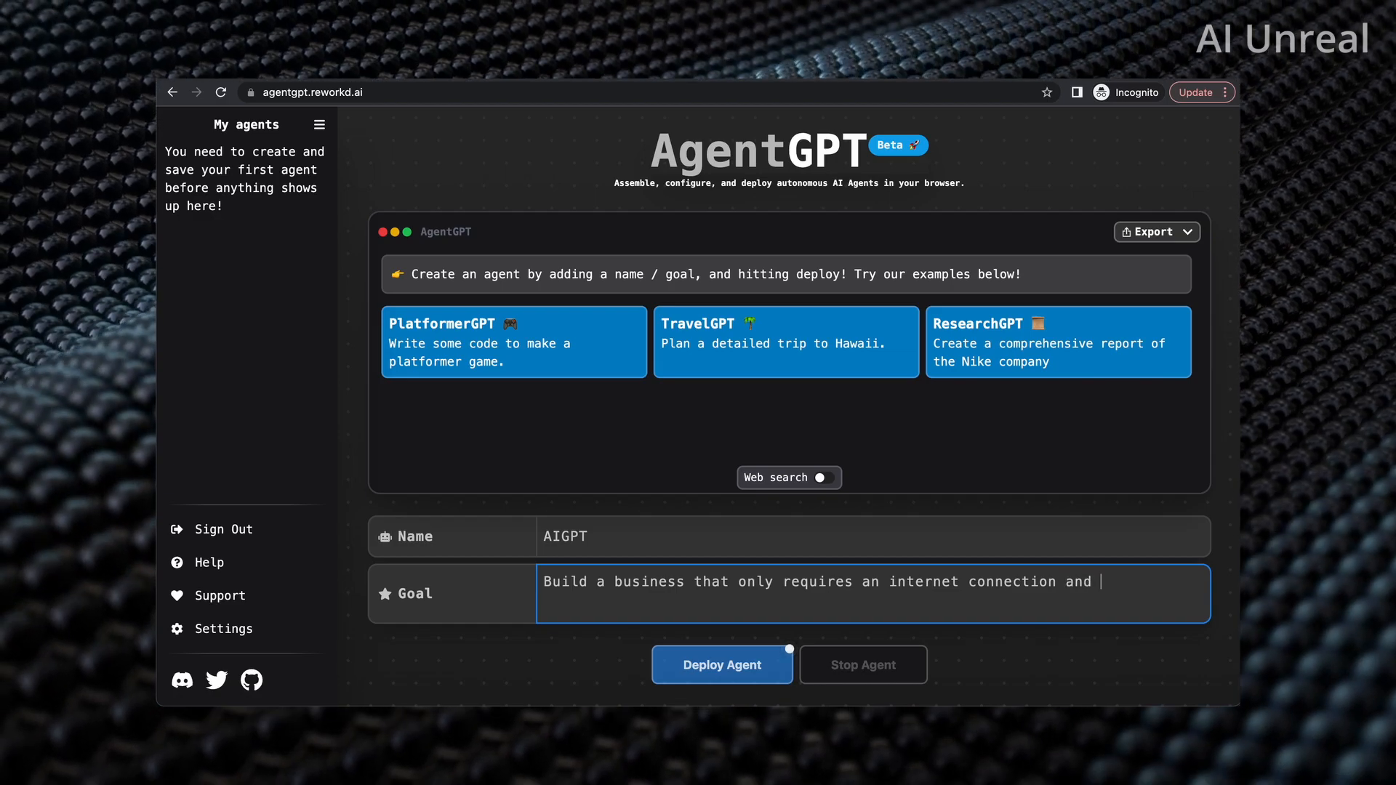
{"action": "type", "text": "a computer."}
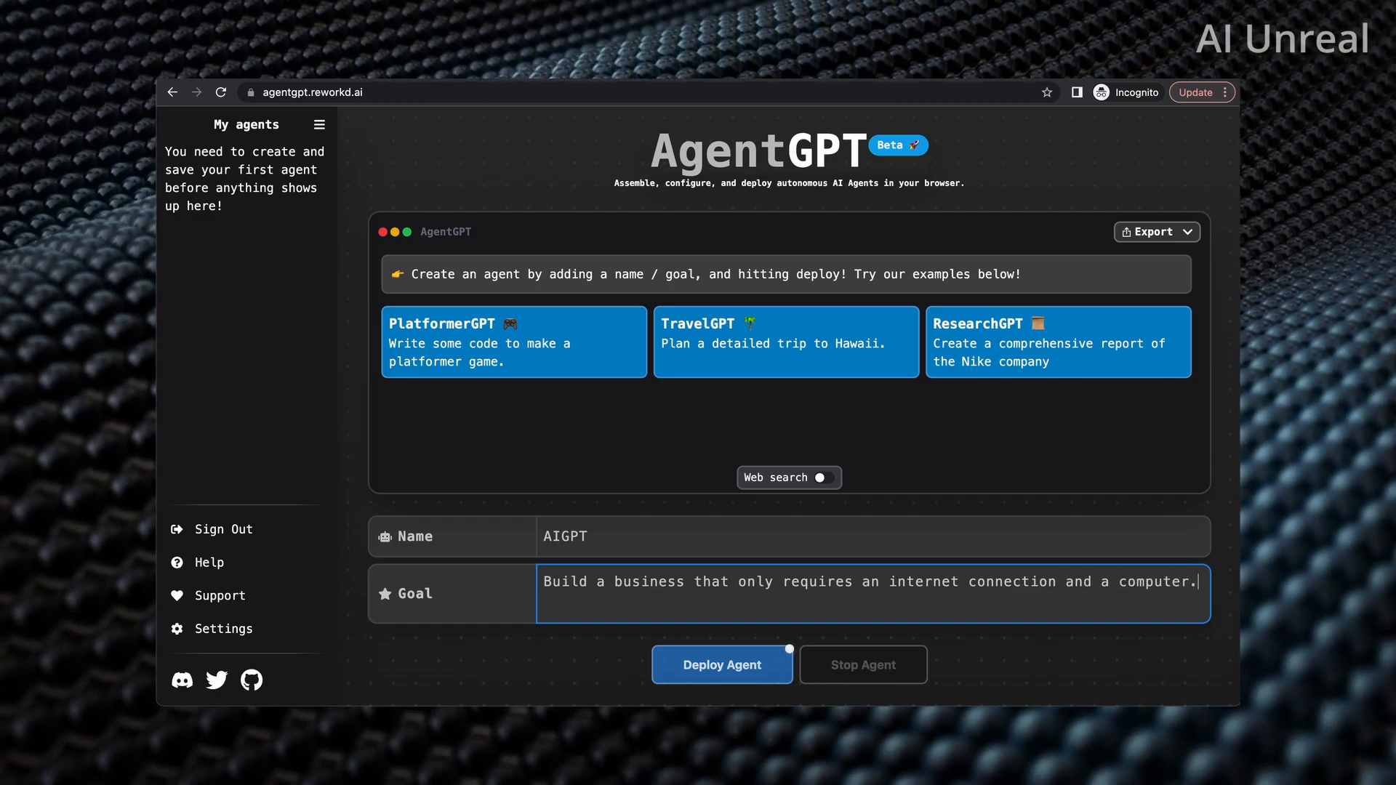
- Finish the goal text: focus on using AI and generating $5,000 per month or more
{"action": "type", "text": "Focus the"}
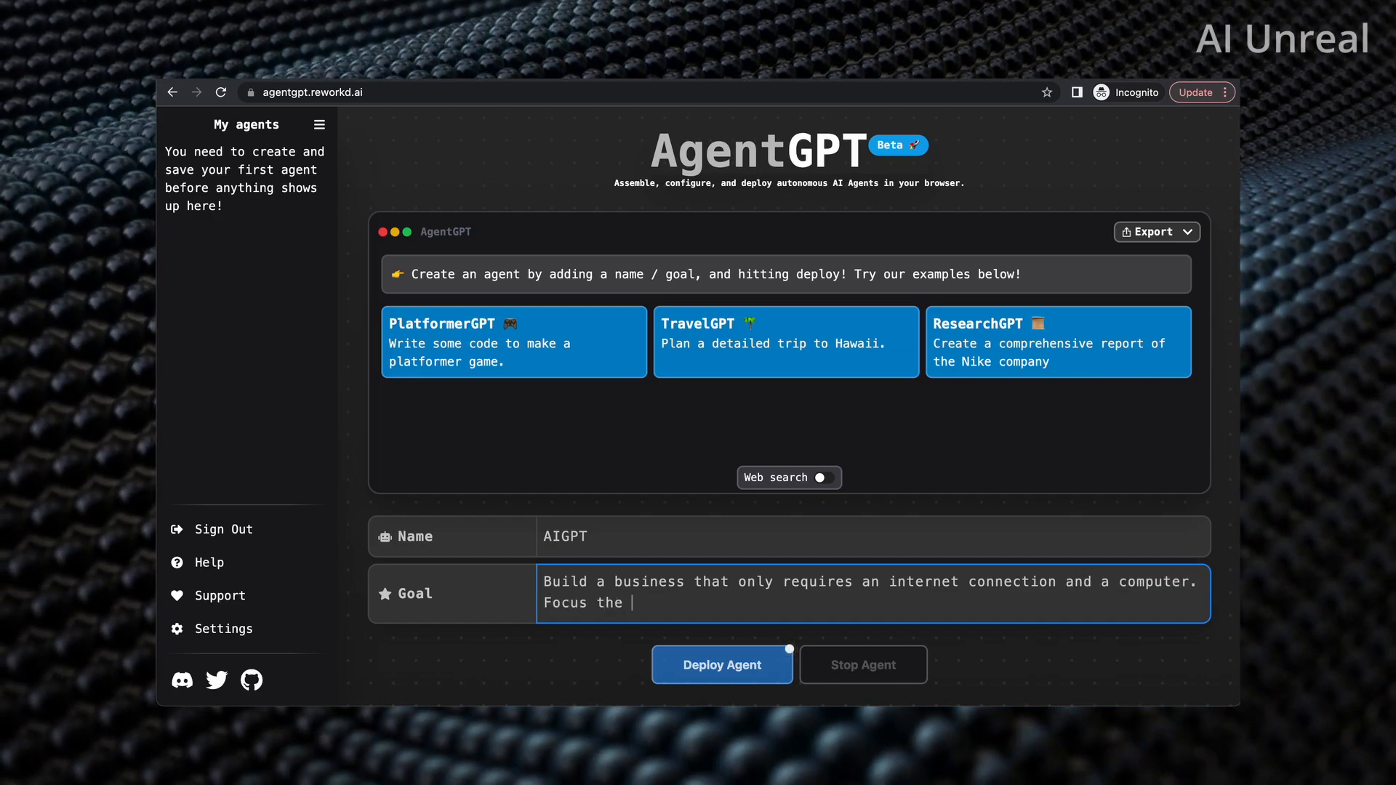
{"action": "type", "text": "topic aro"}
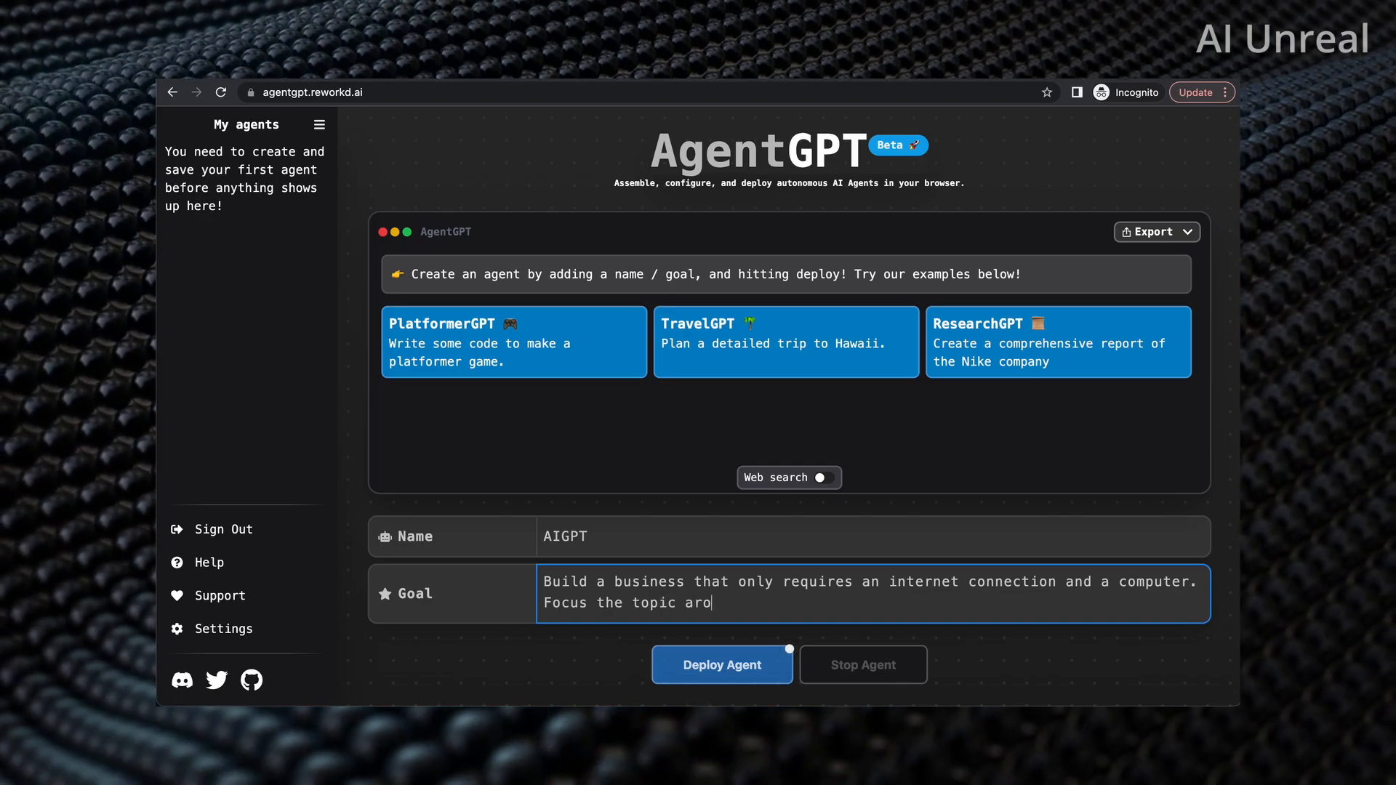
{"action": "type", "text": "und using AI"}
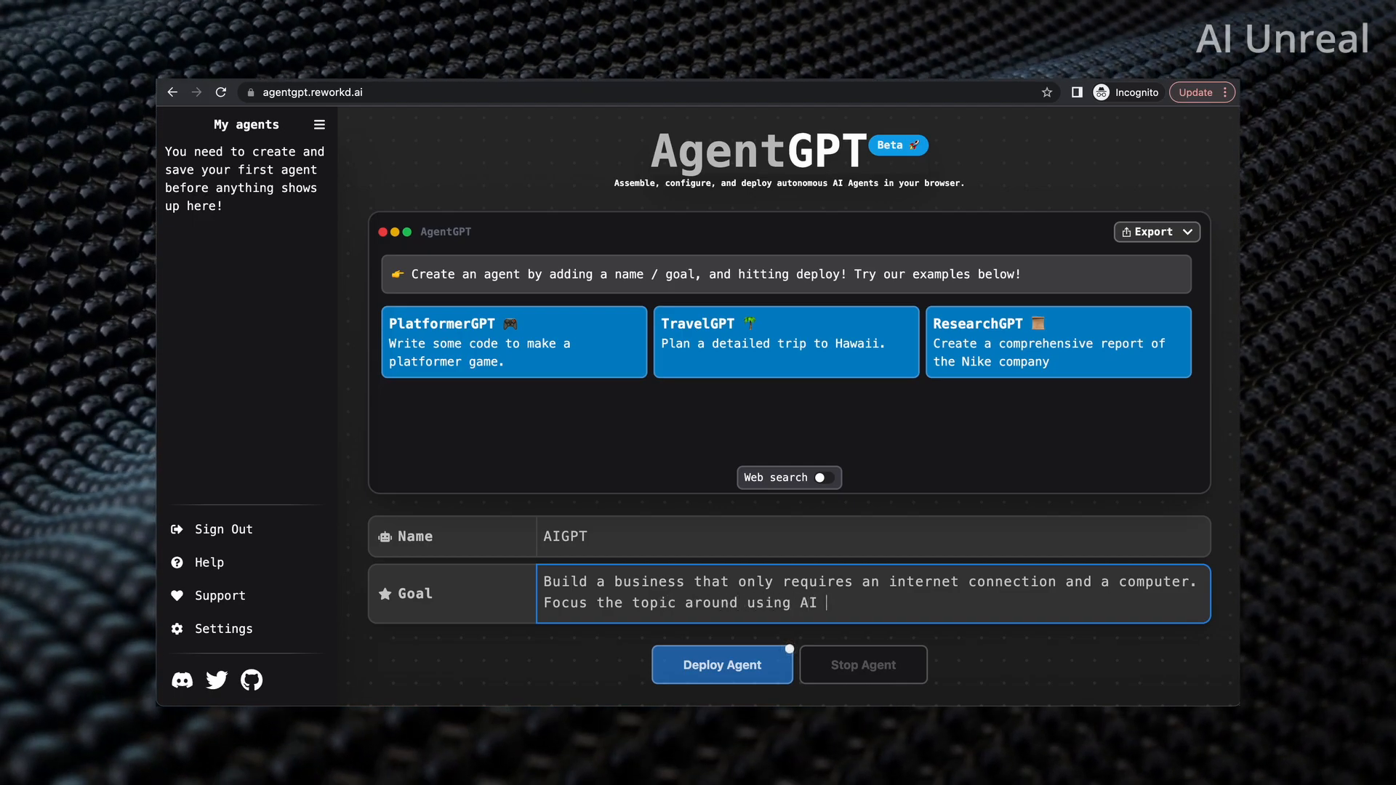
{"action": "type", "text": "and"}
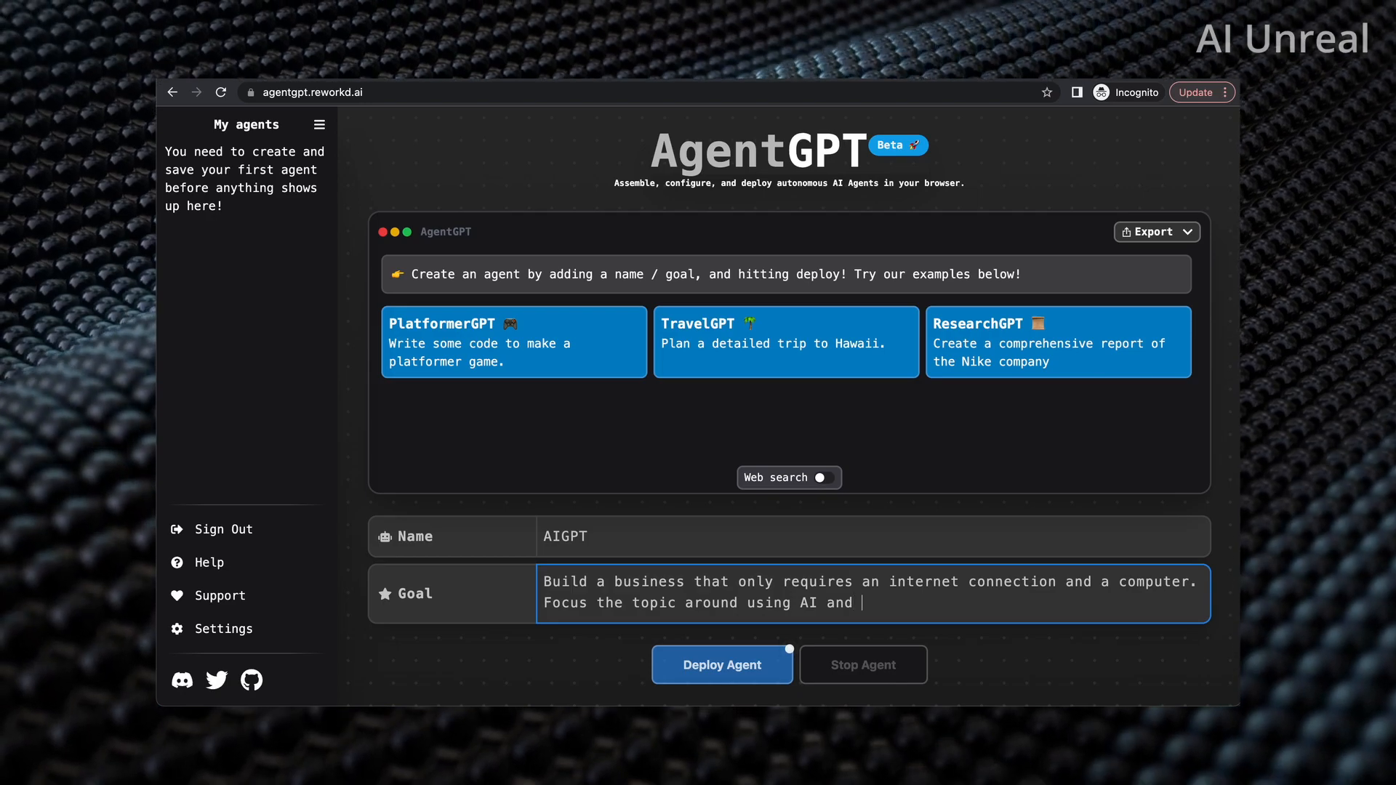
{"action": "type", "text": "b"}
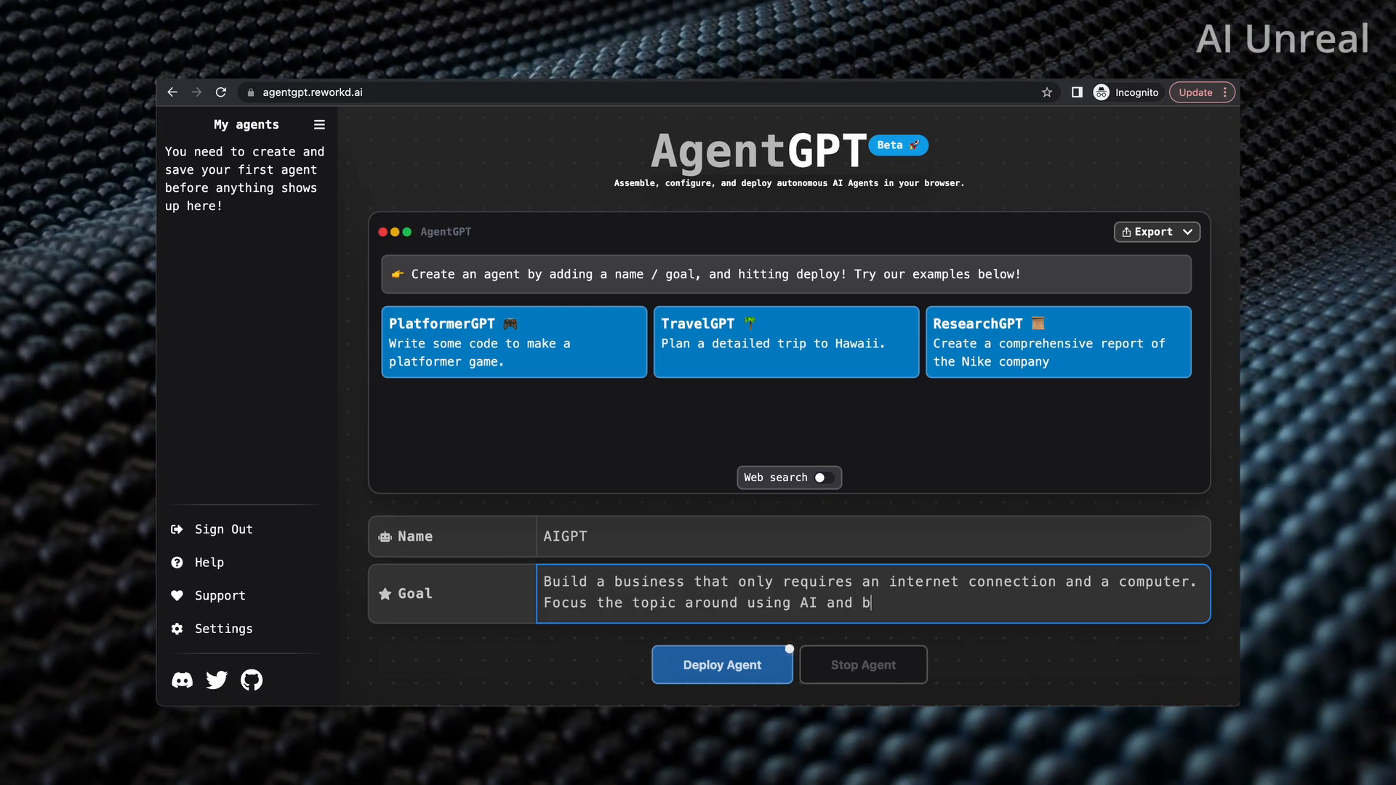
{"action": "type", "text": "e able to gener"}
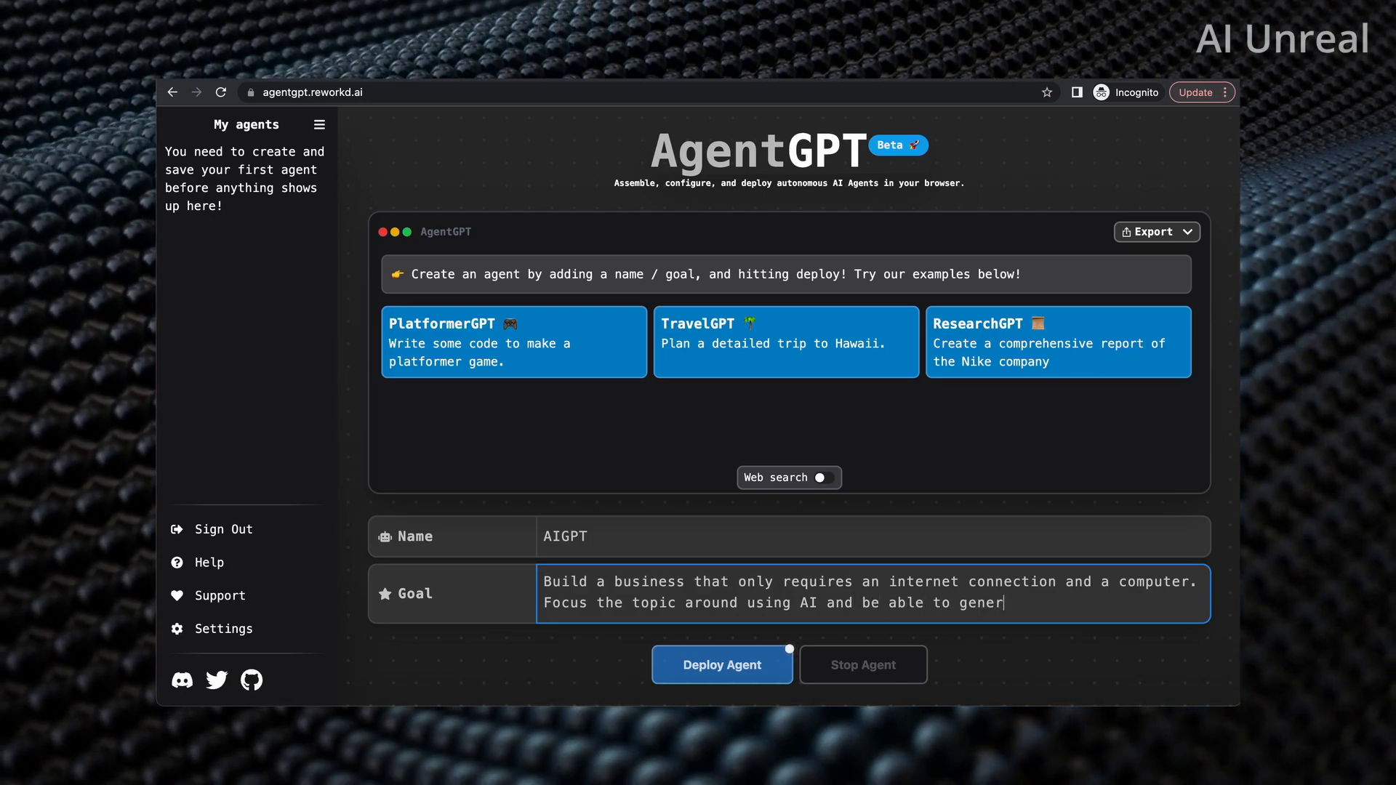
{"action": "type", "text": "ate $"}
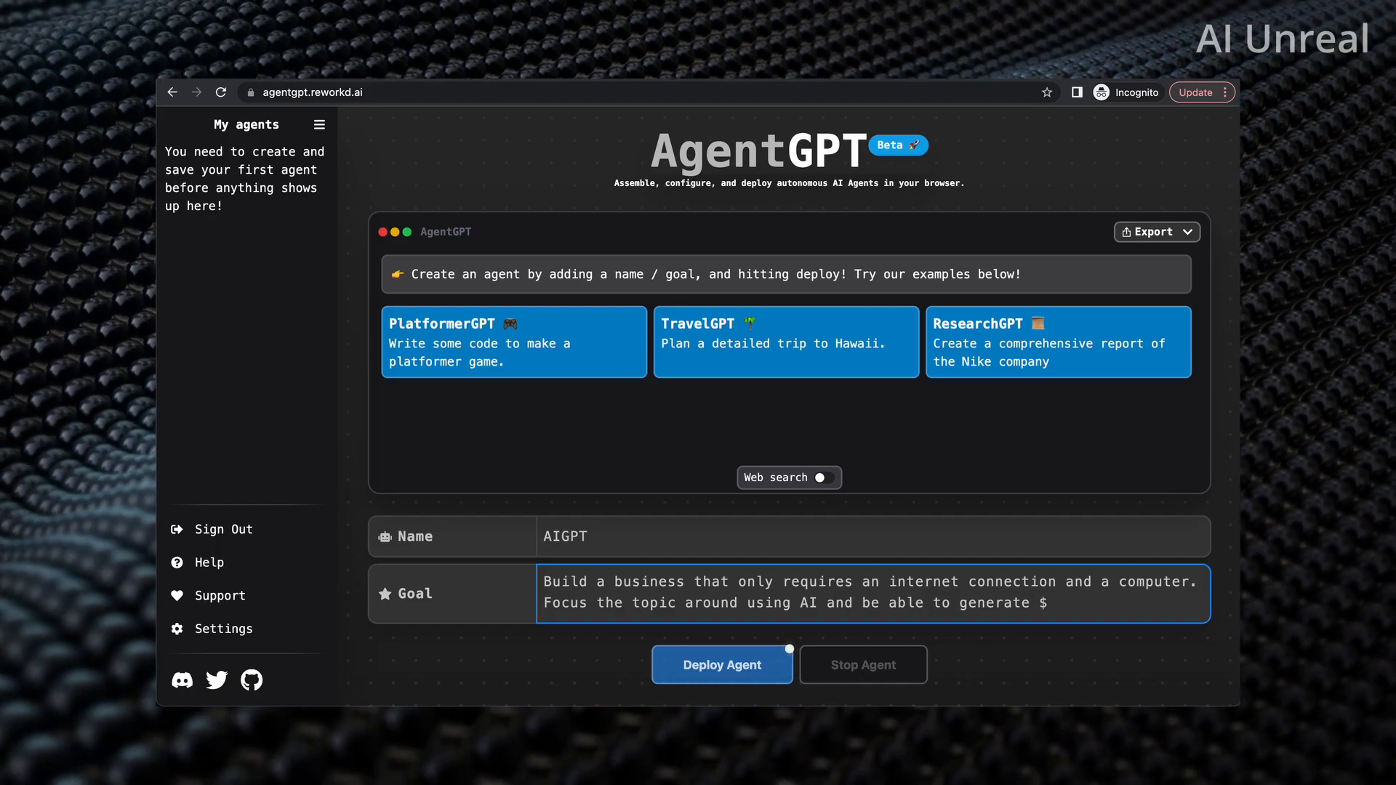
{"action": "type", "text": "5,000"}
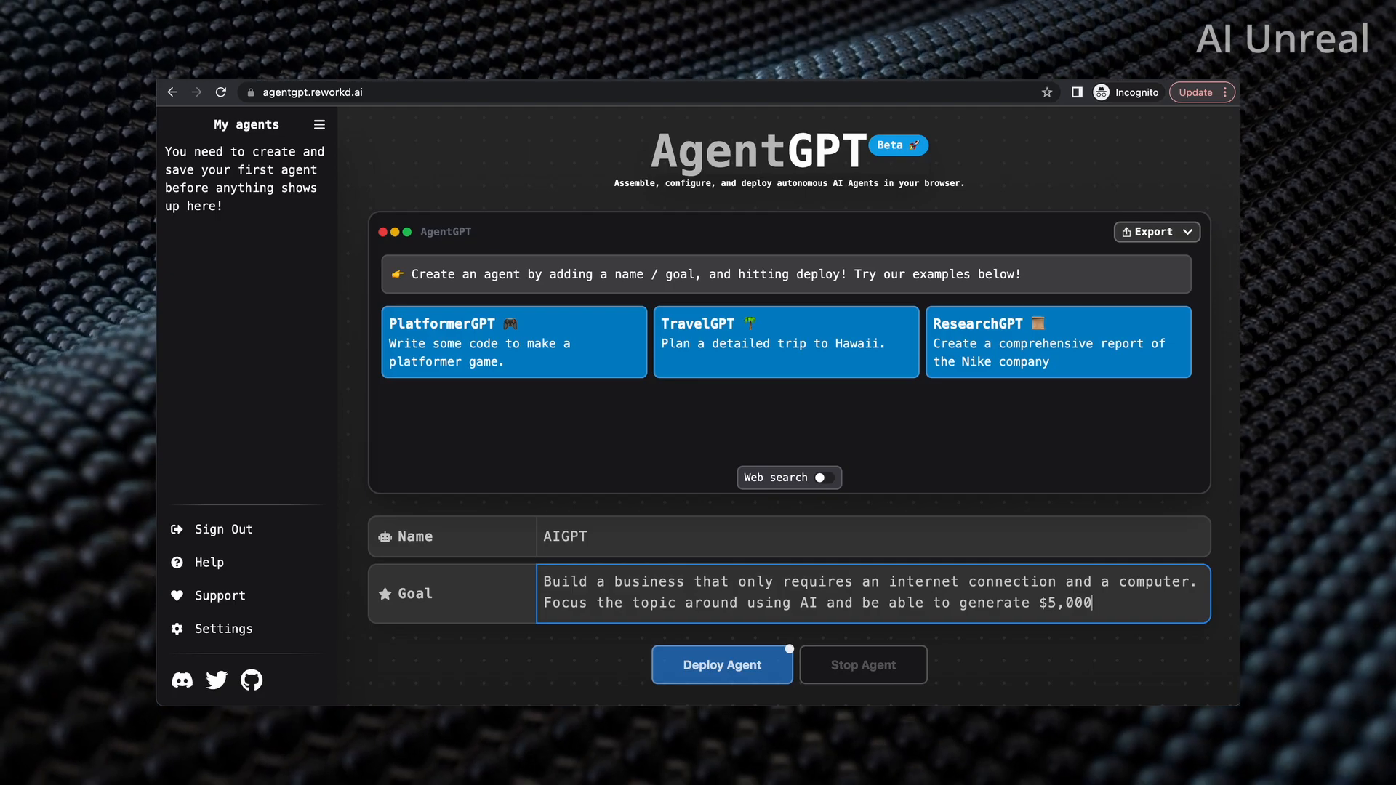
{"action": "type", "text": "per month"}
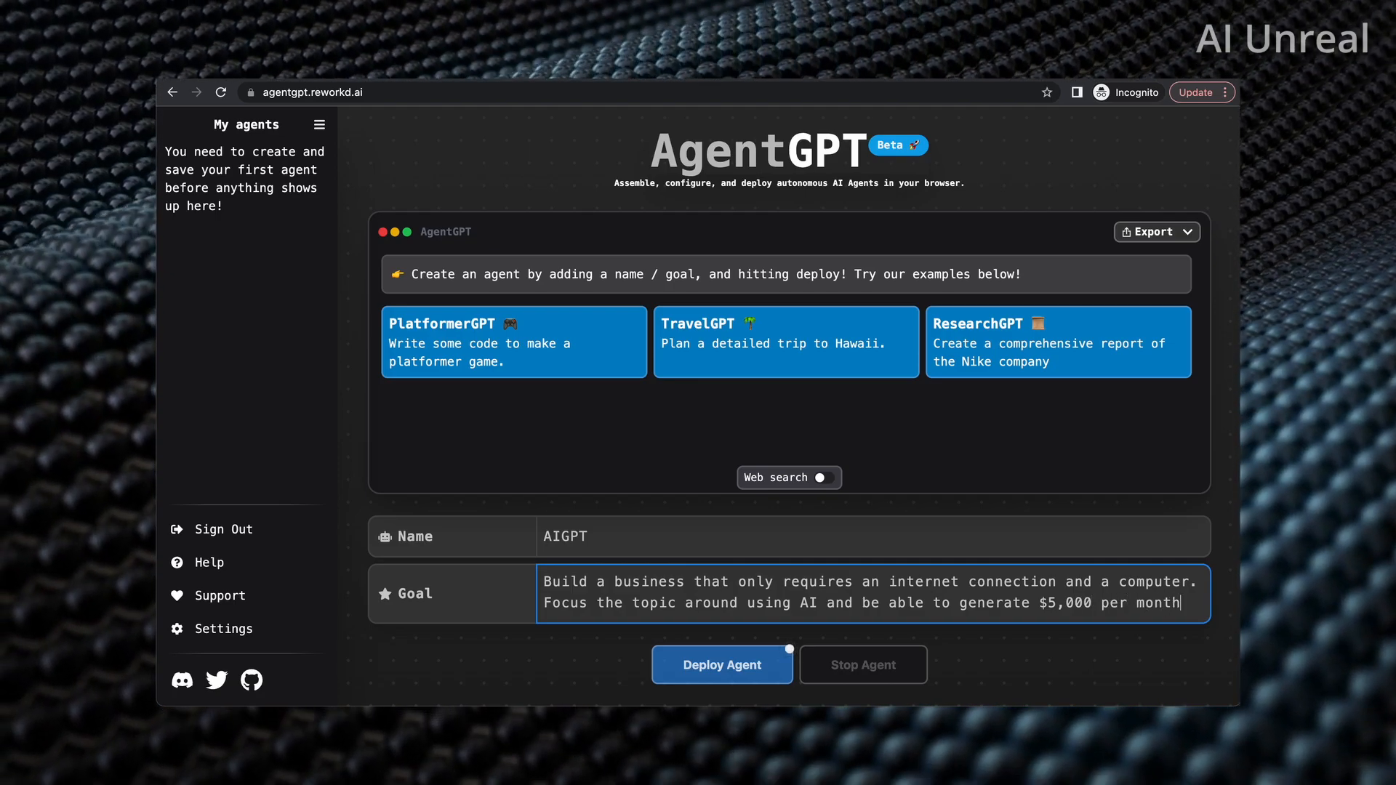
{"action": "type", "text": "or more"}
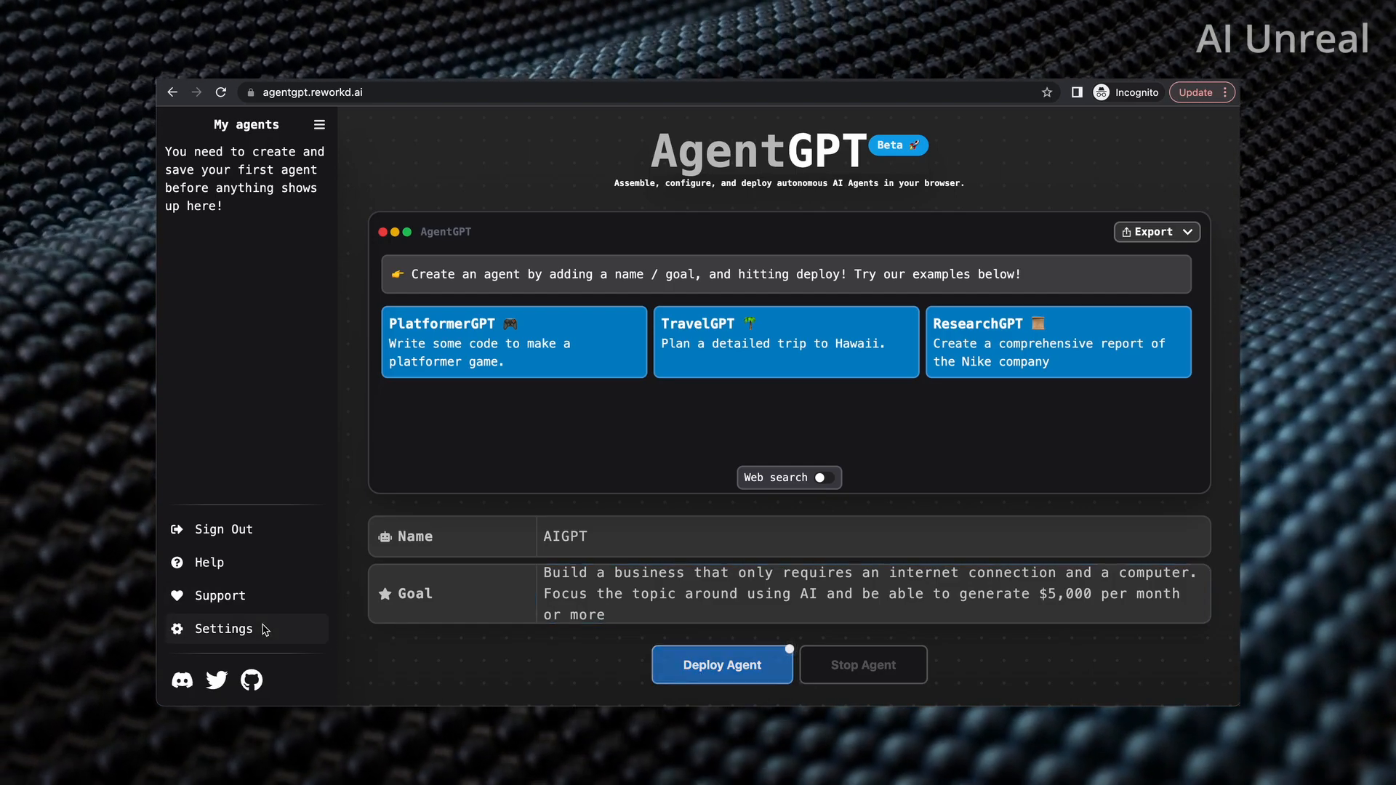
{"action": "left_click", "coordinate": [222, 628]}
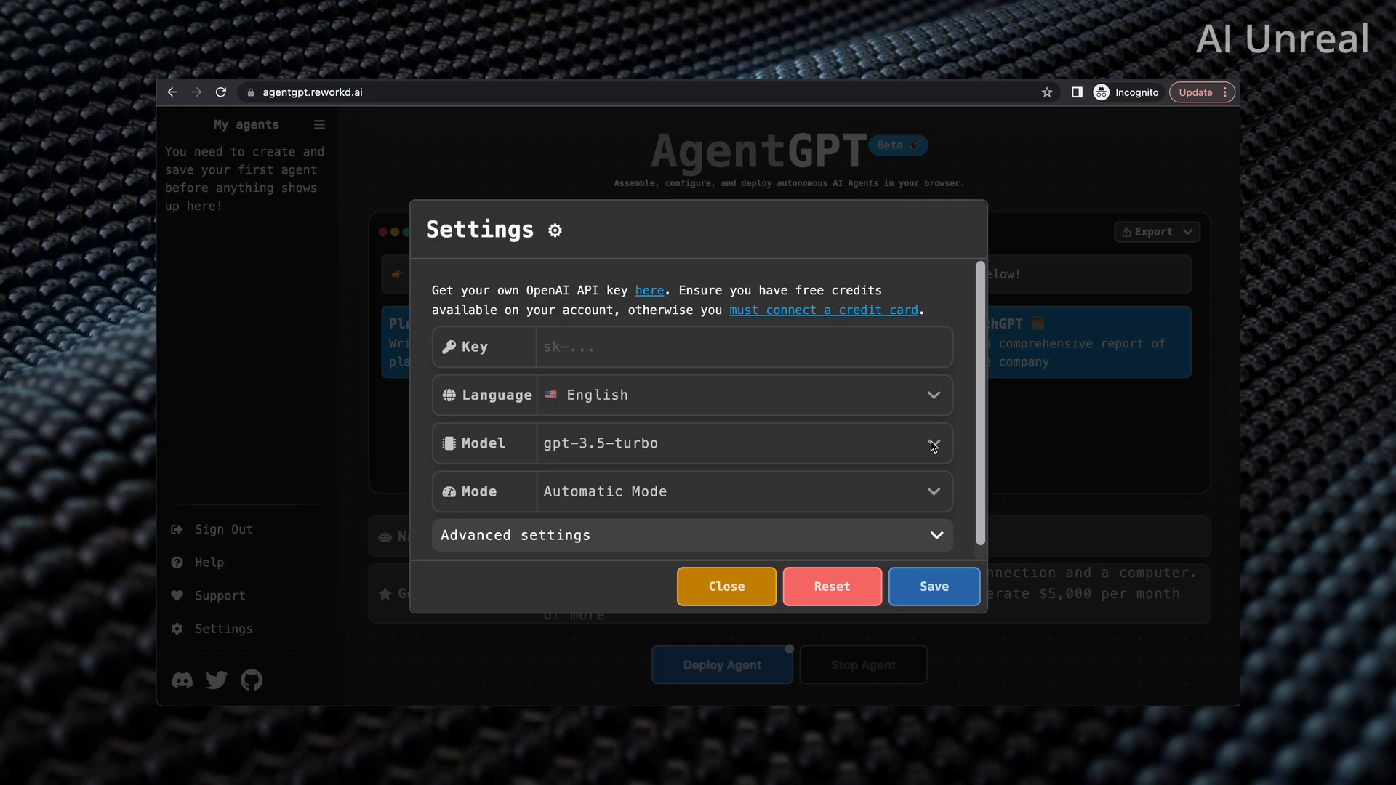
{"action": "left_click", "coordinate": [742, 346]}
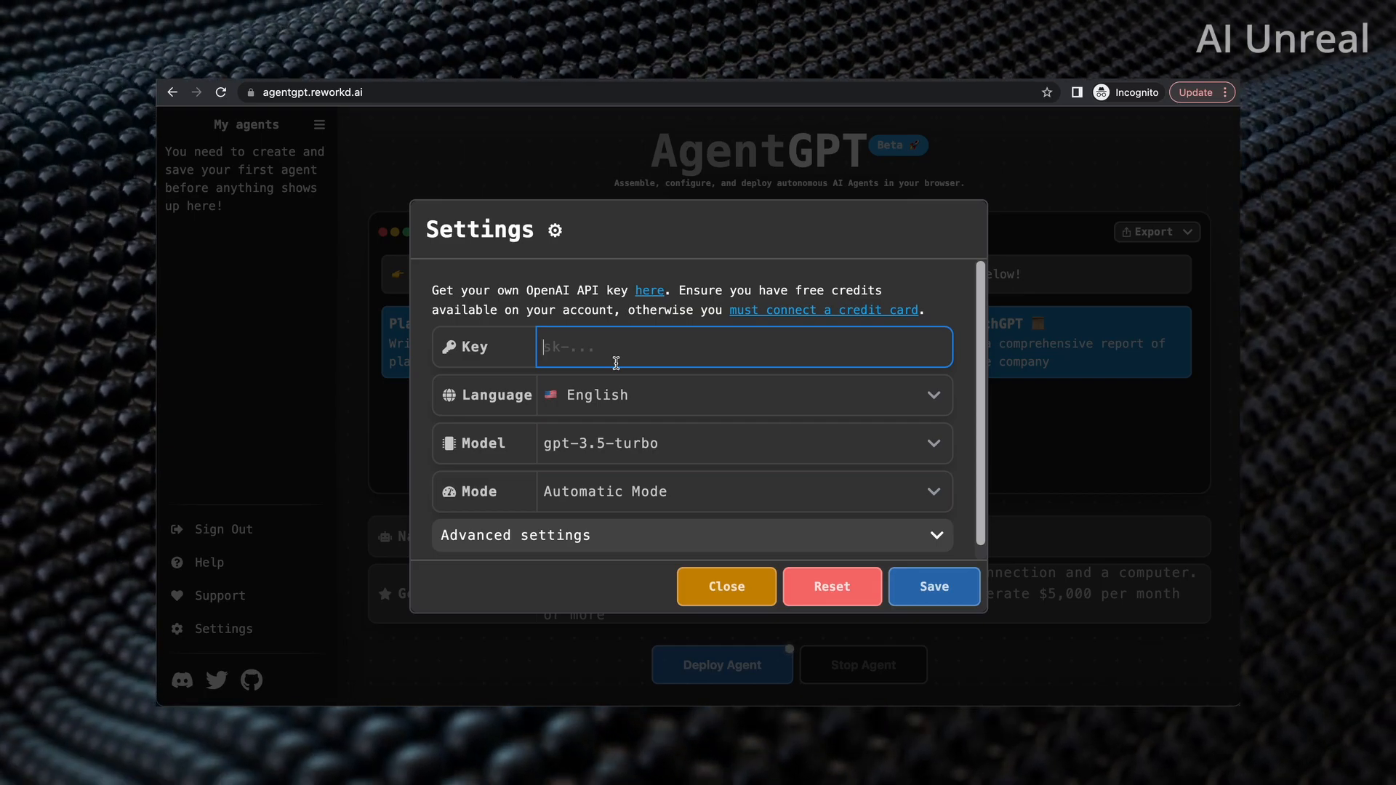
{"action": "mouse_move", "coordinate": [631, 421]}
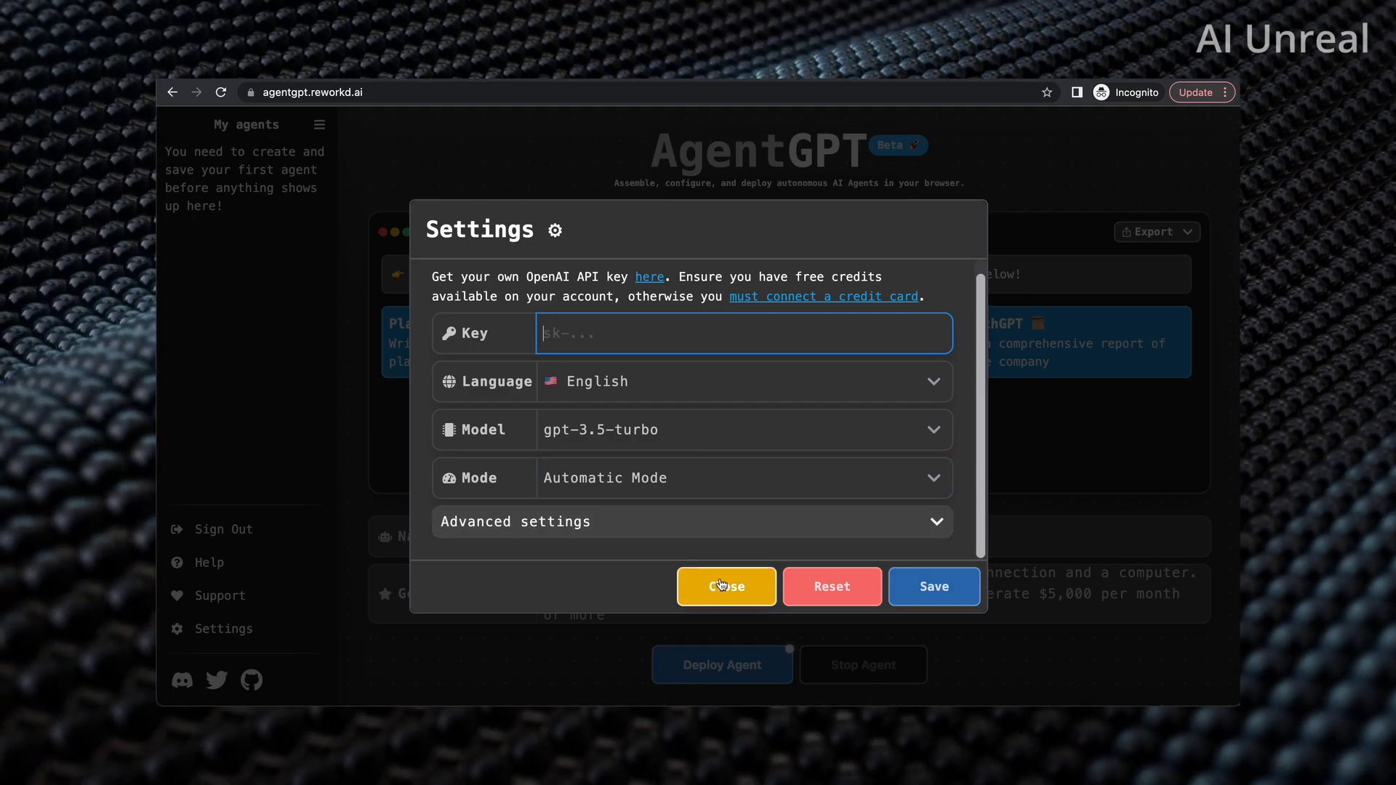
{"action": "left_click", "coordinate": [725, 586]}
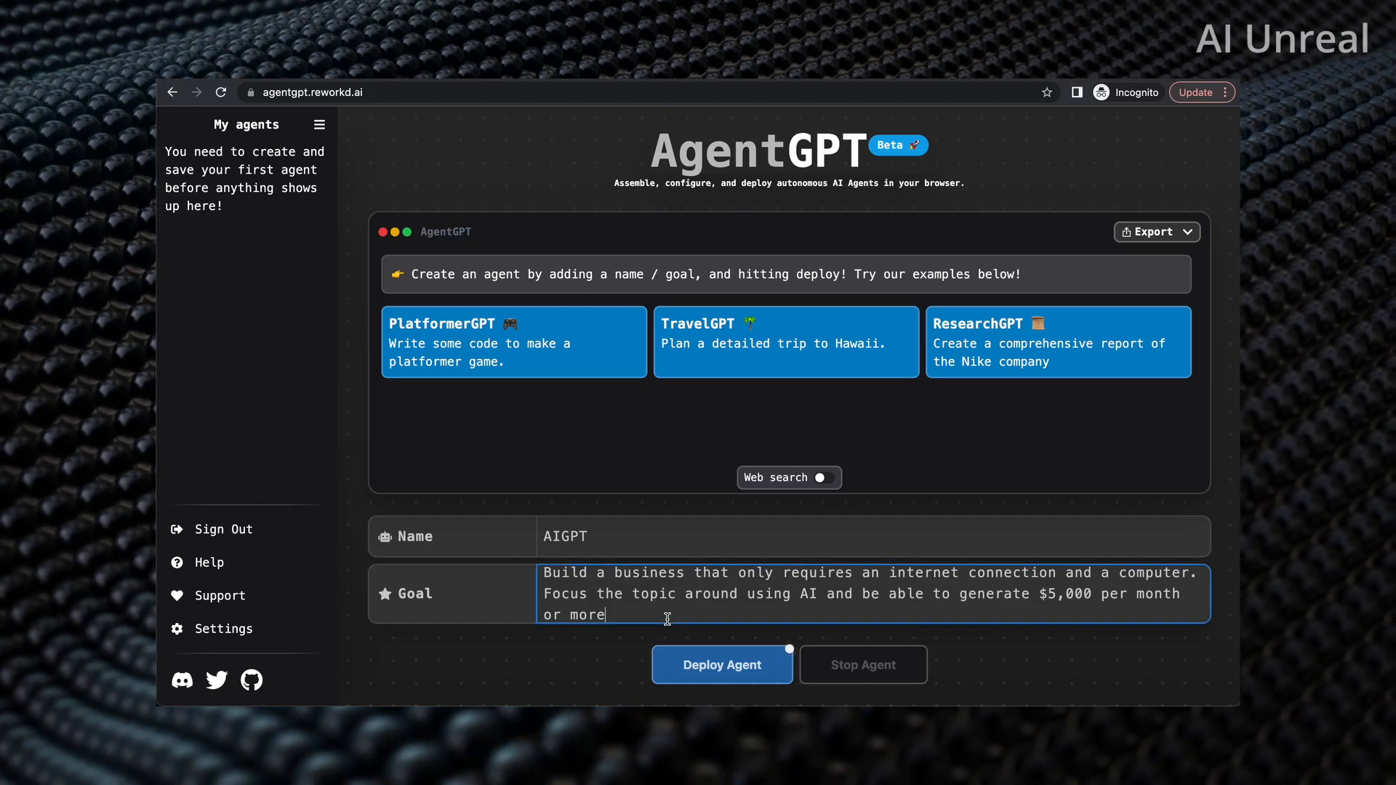
{"action": "mouse_move", "coordinate": [721, 664]}
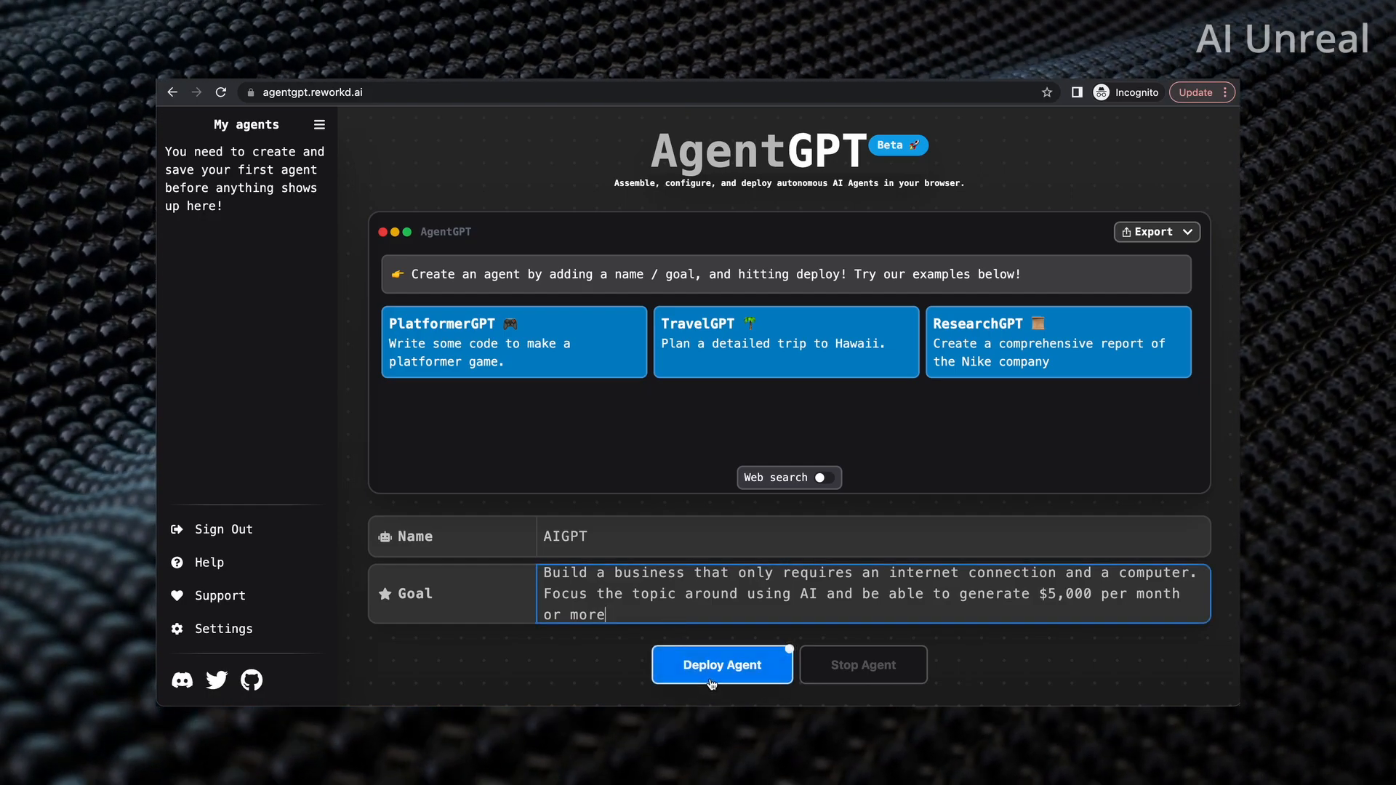
- Deploy AIGPT and follow its market research, marketing and partnership tasks
{"action": "left_click", "coordinate": [721, 664]}
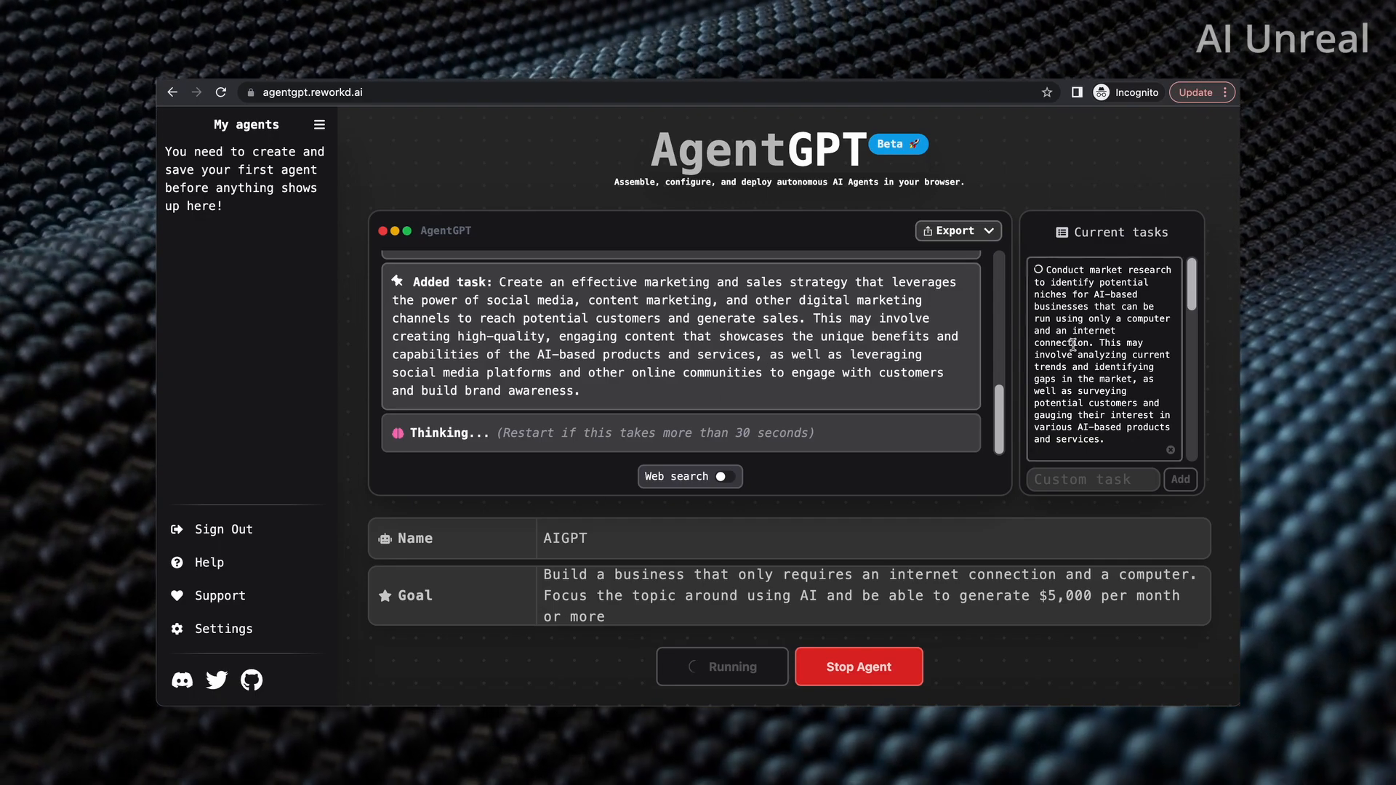
{"action": "scroll", "scroll_direction": "down", "scroll_amount": 3}
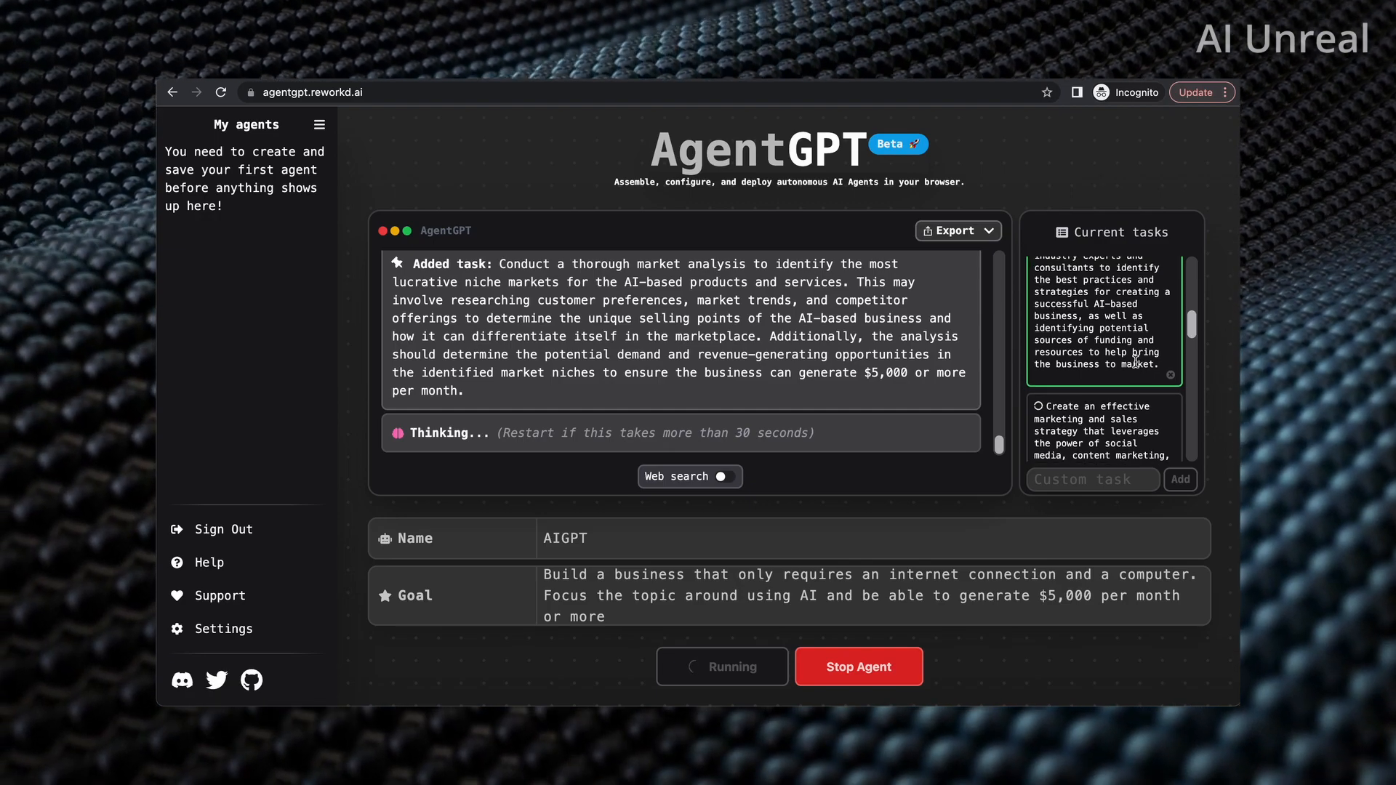
{"action": "scroll", "scroll_direction": "down", "scroll_amount": 3}
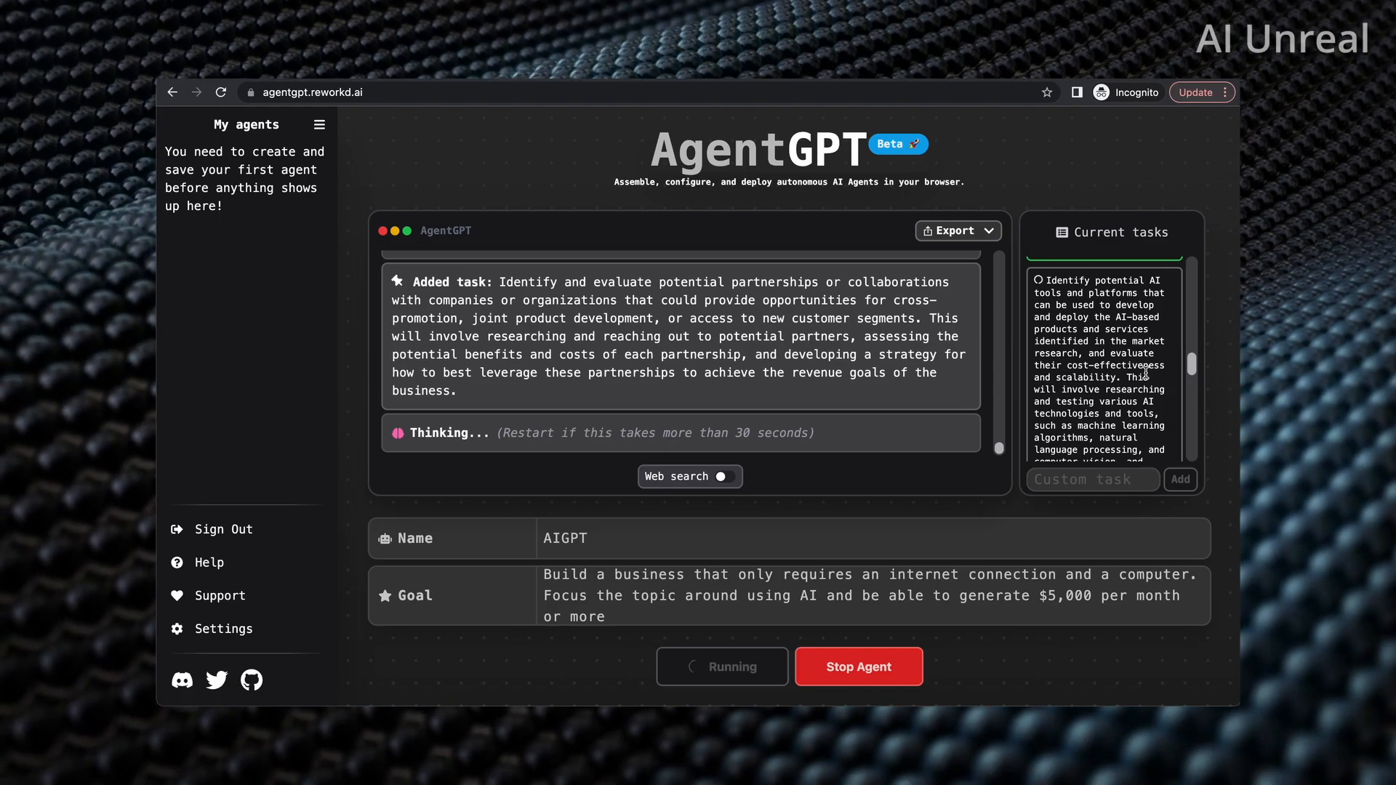
{"action": "scroll", "scroll_direction": "down", "scroll_amount": 3}
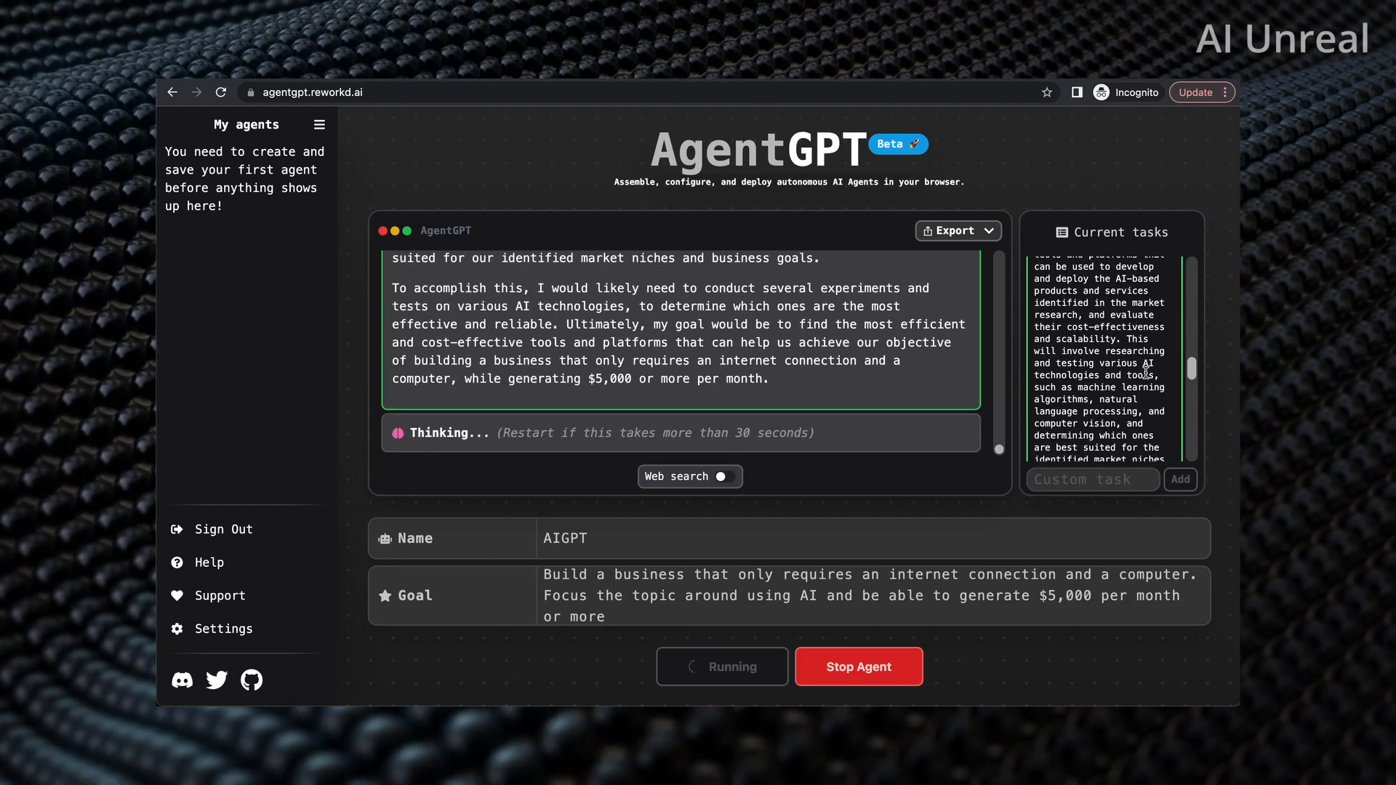
{"action": "scroll", "scroll_direction": "down", "scroll_amount": 3}
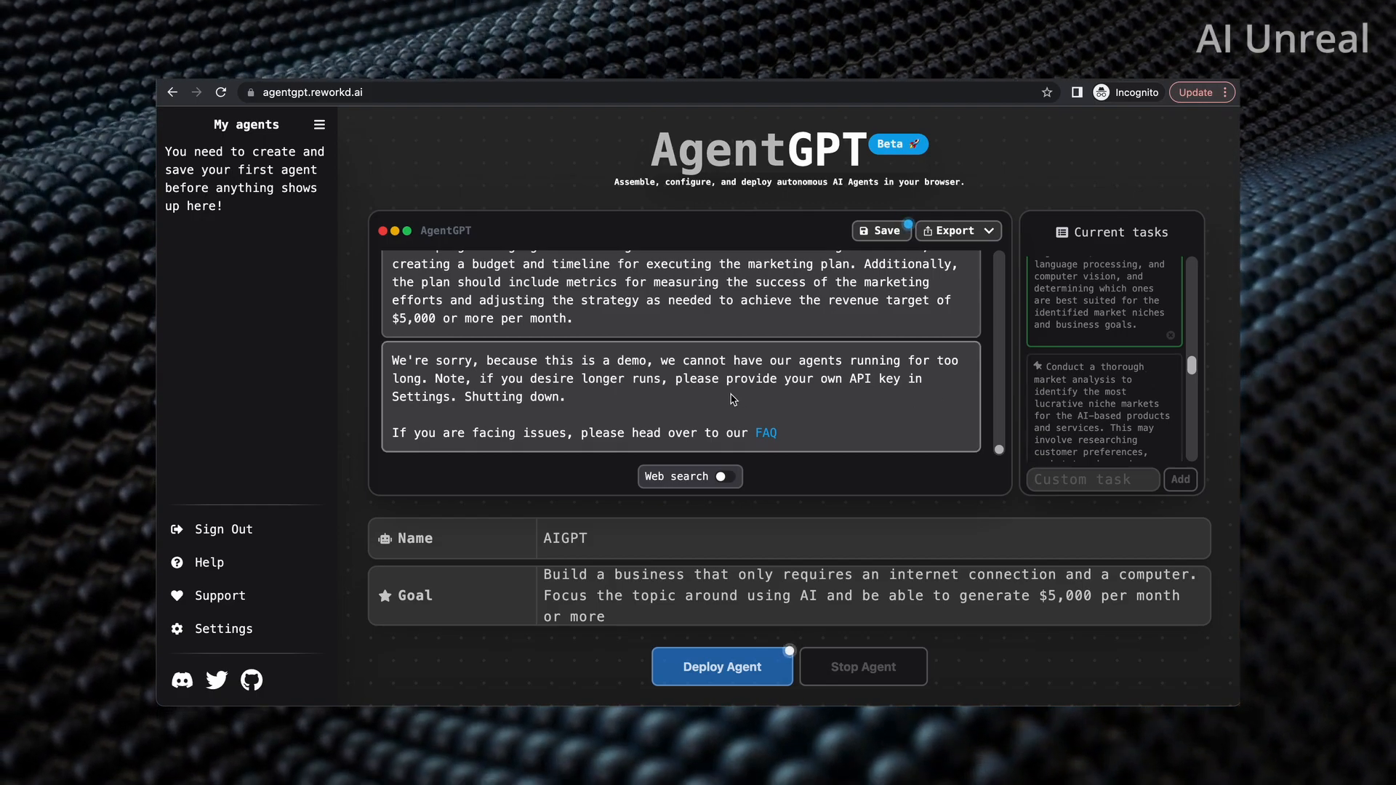
{"action": "mouse_move", "coordinate": [678, 392]}
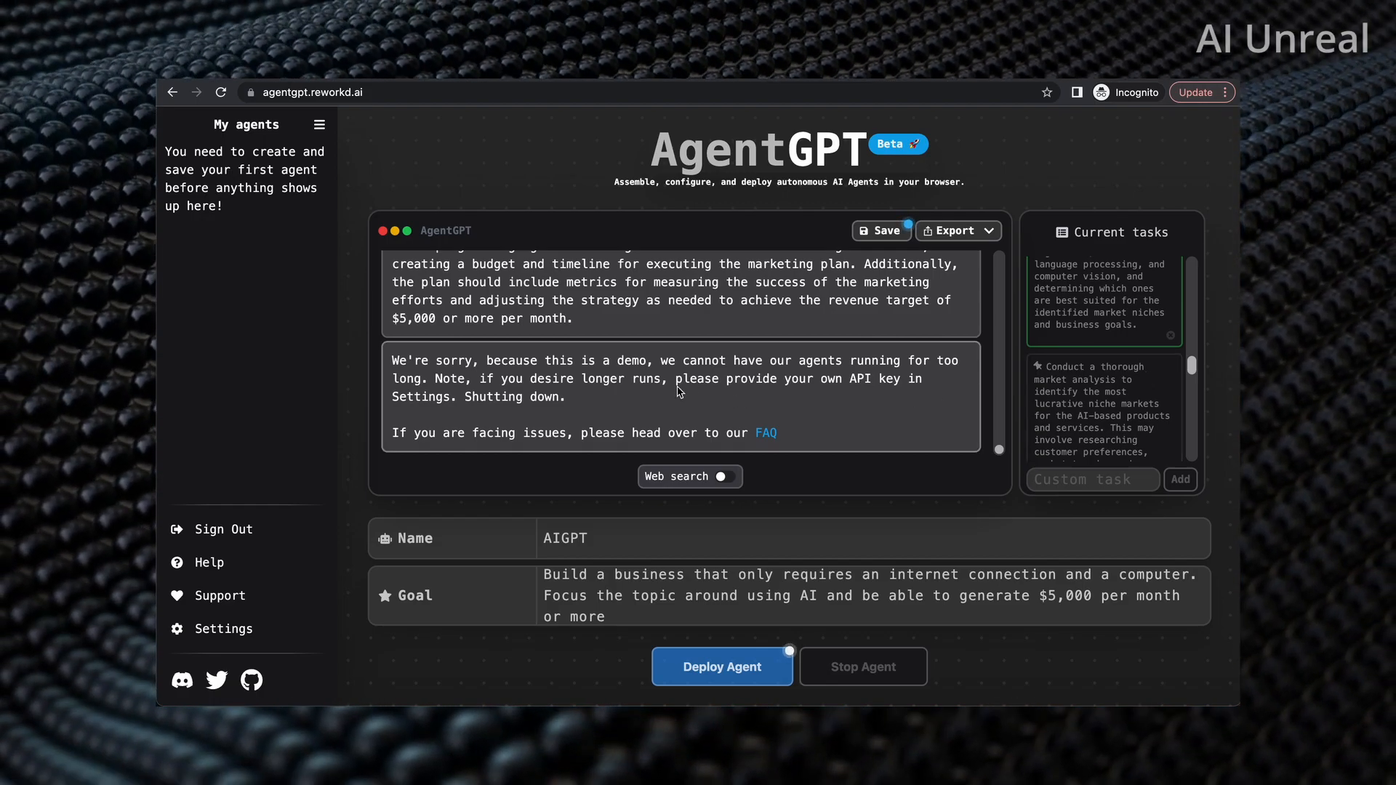
{"action": "mouse_move", "coordinate": [630, 397]}
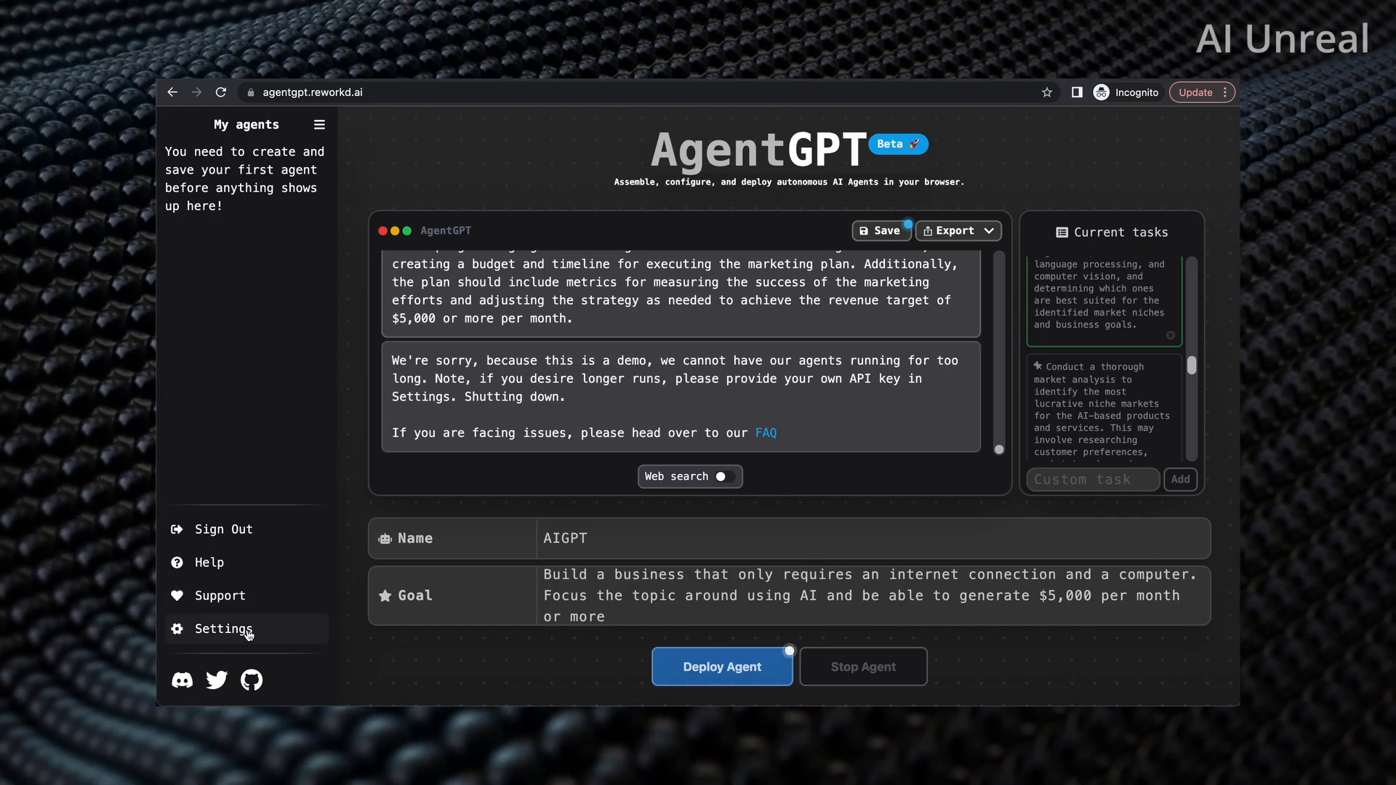
- Bring up the AgentGPT settings, then close them with the API key field left empty
{"action": "left_click", "coordinate": [223, 628]}
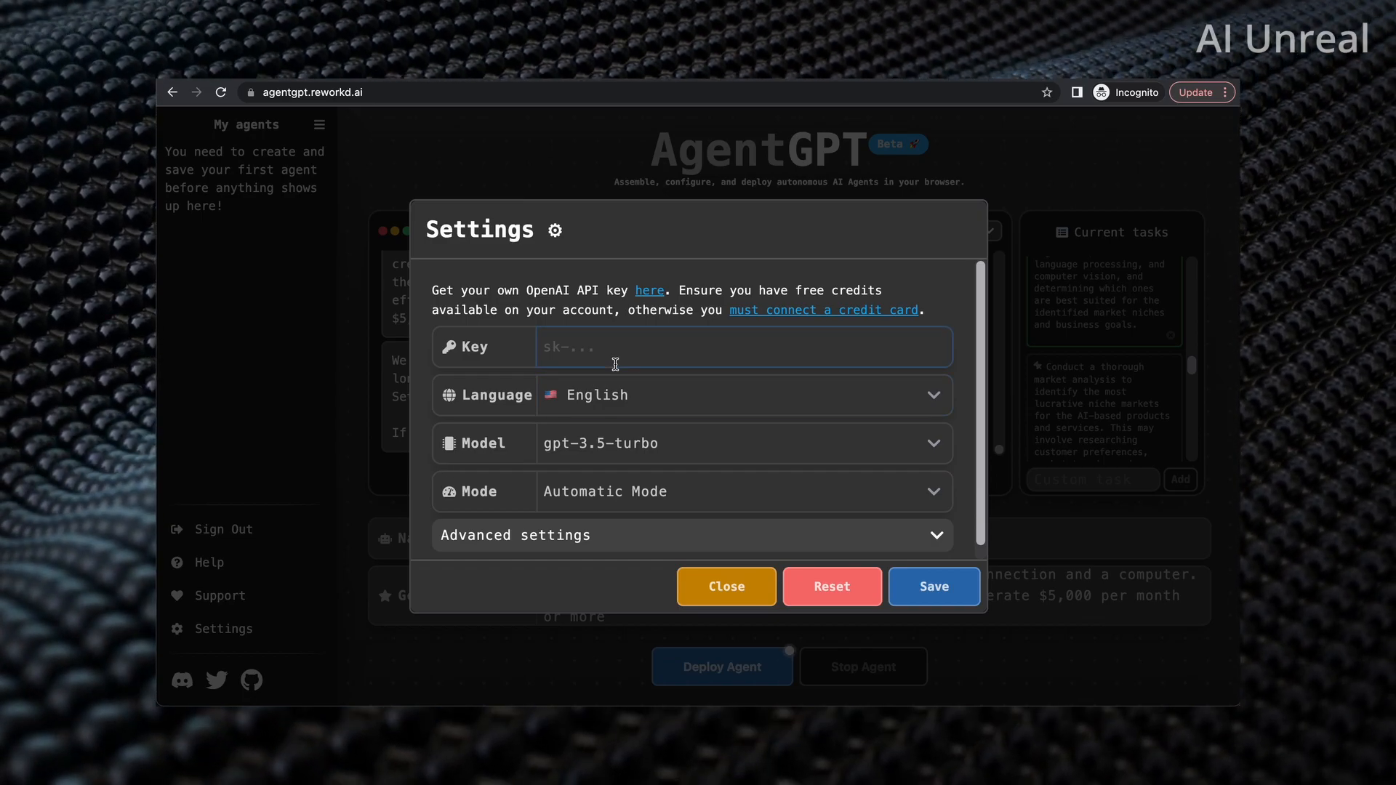
{"action": "mouse_move", "coordinate": [618, 351]}
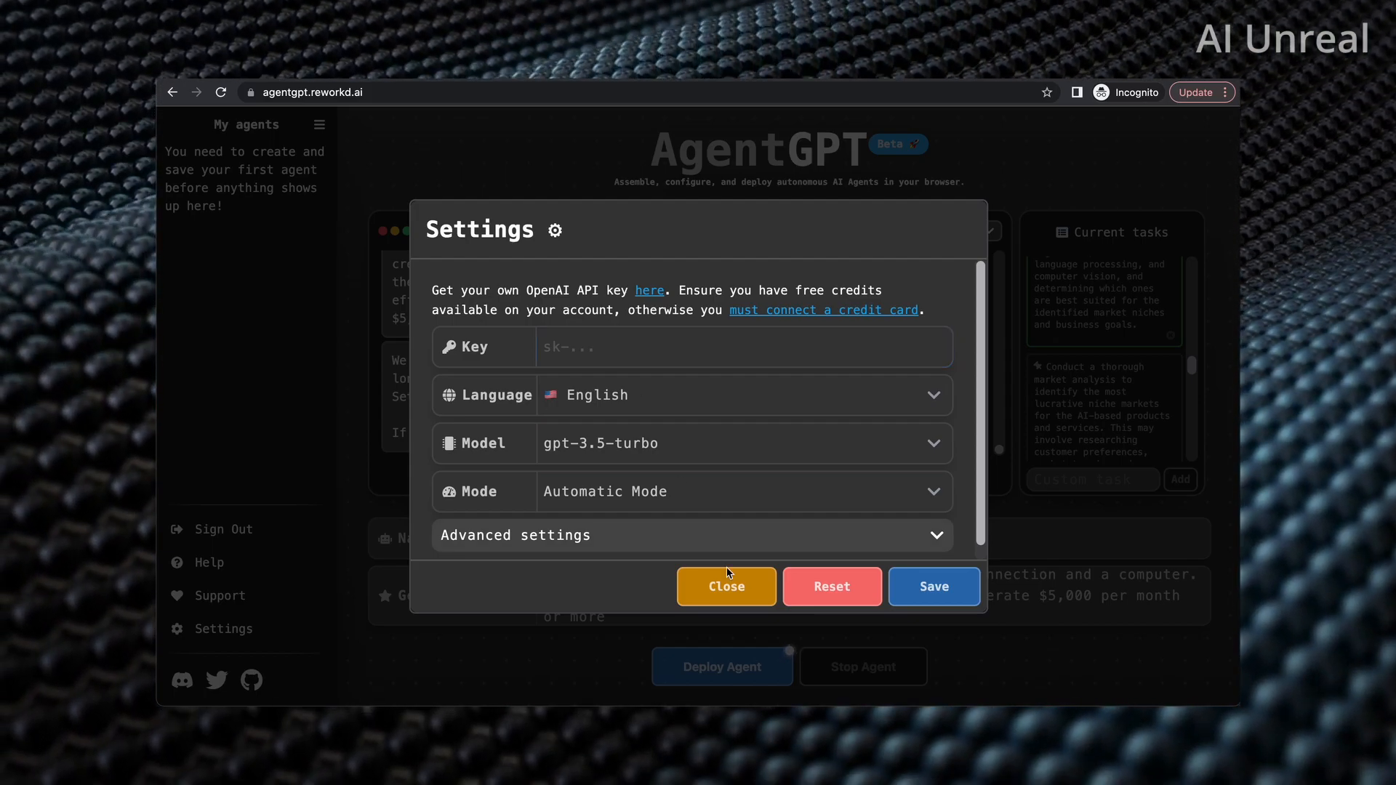
{"action": "left_click", "coordinate": [725, 587]}
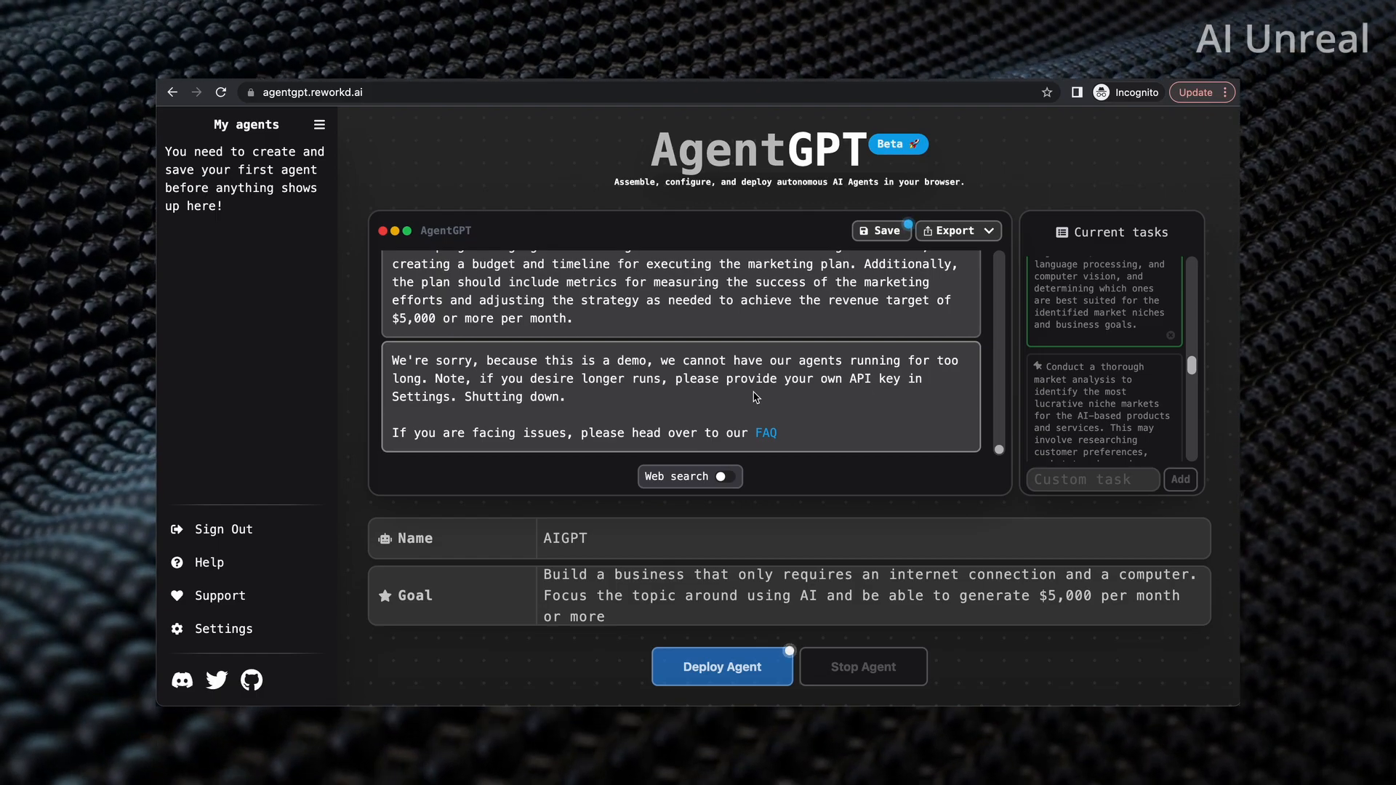
{"action": "mouse_move", "coordinate": [1111, 377]}
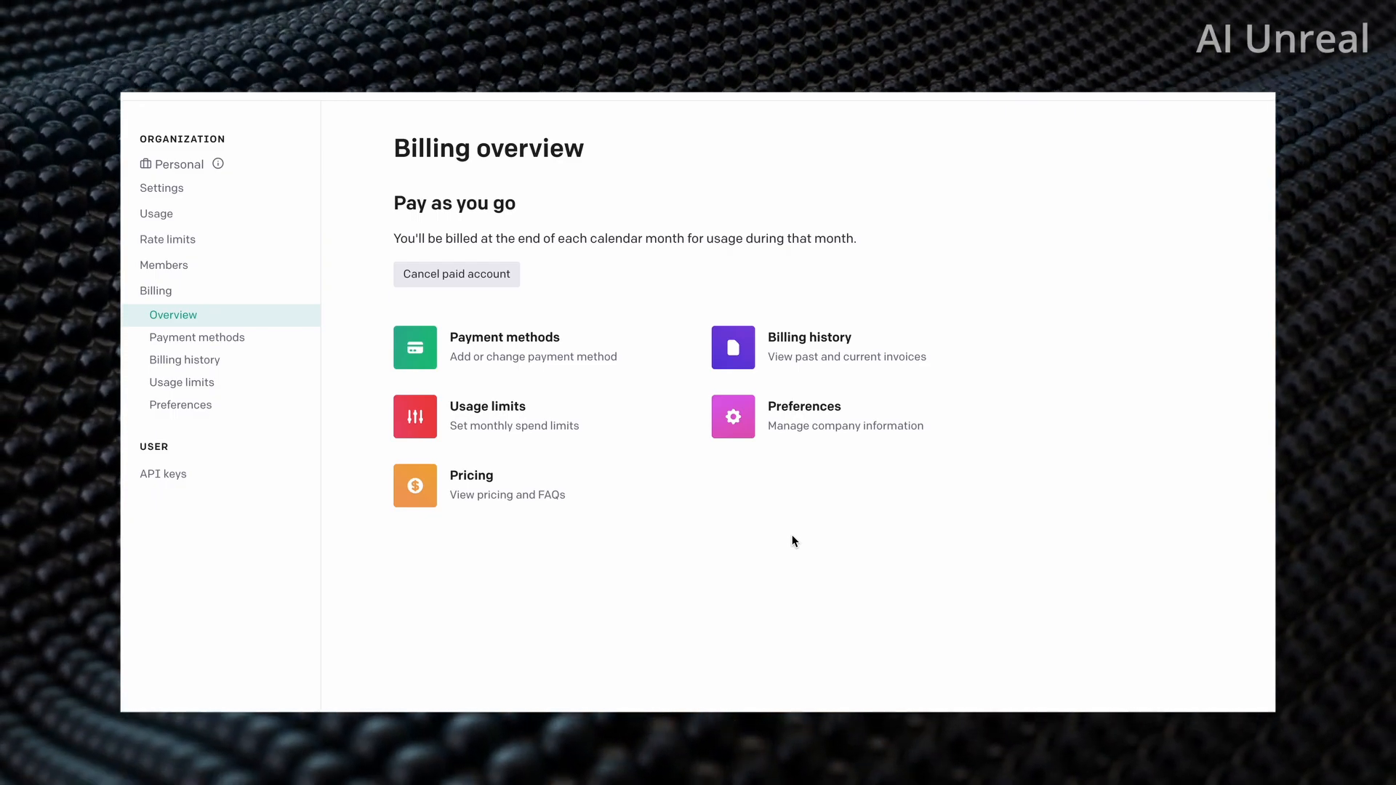
{"action": "mouse_move", "coordinate": [782, 539]}
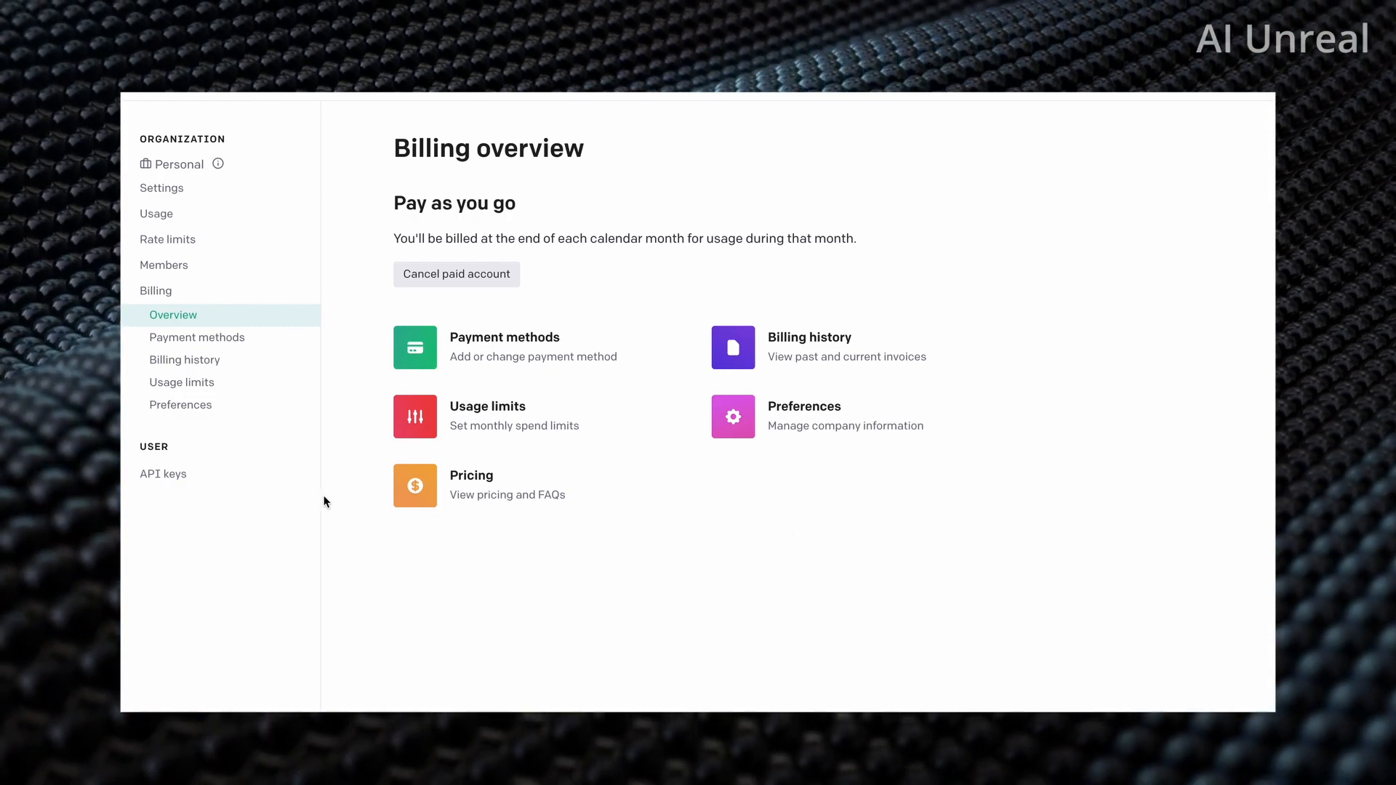
{"action": "mouse_move", "coordinate": [175, 307]}
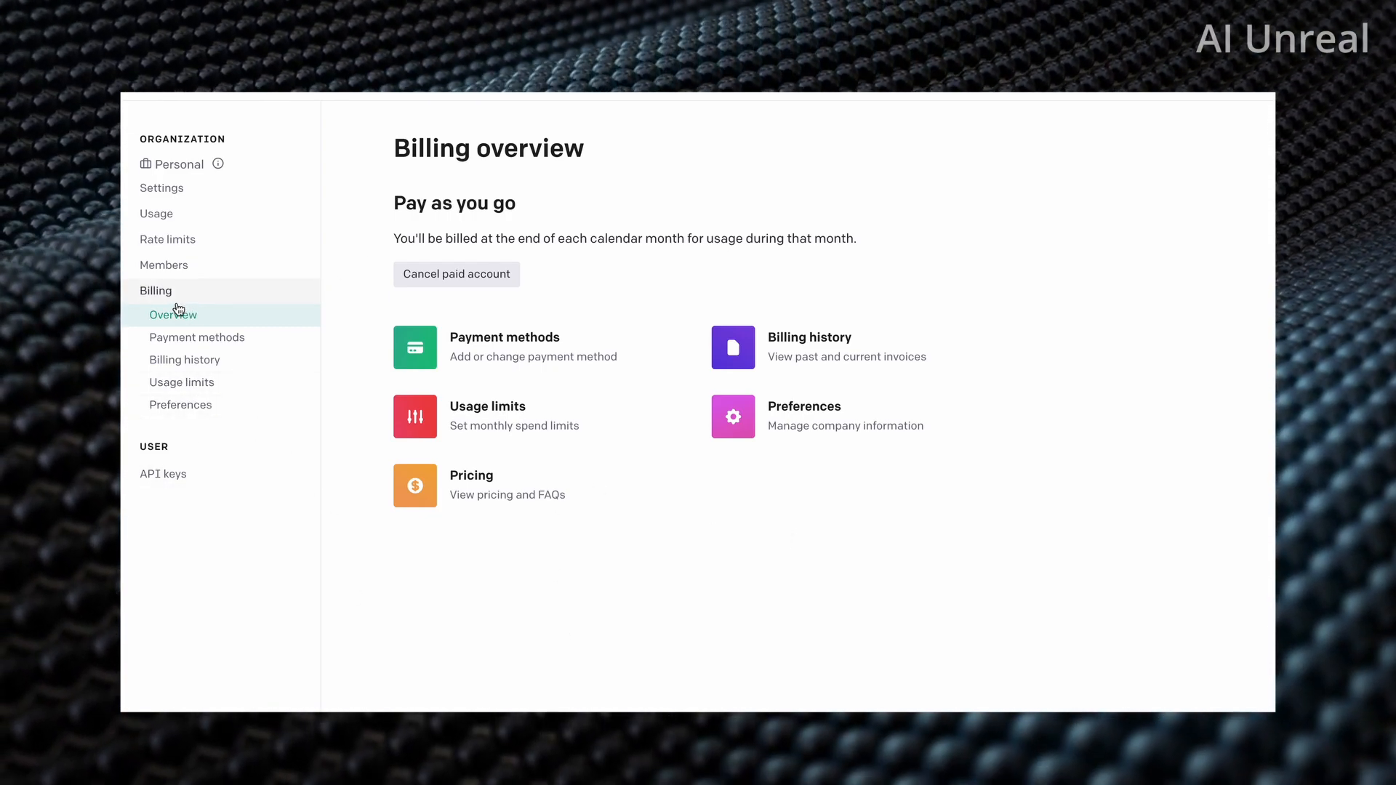
{"action": "mouse_move", "coordinate": [486, 411]}
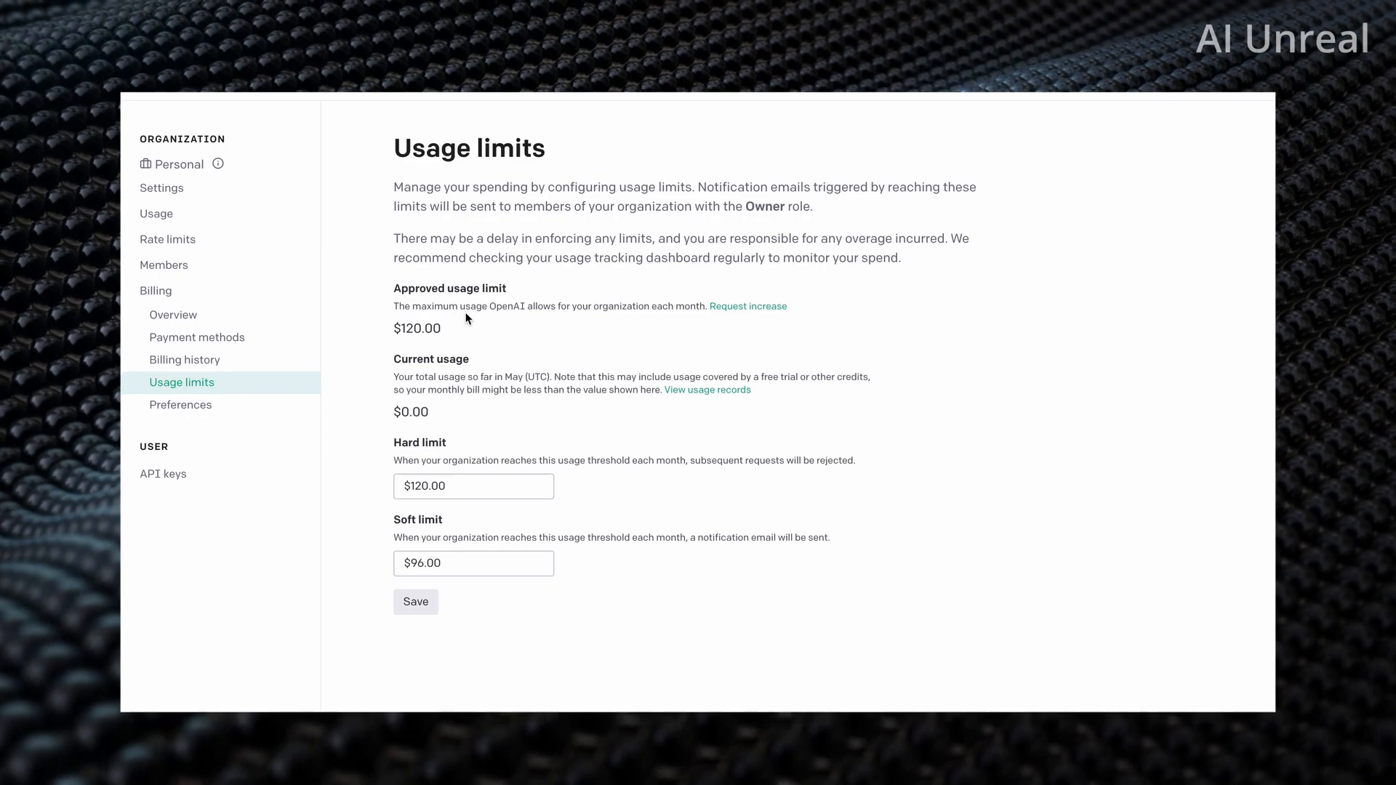
{"action": "mouse_move", "coordinate": [635, 324]}
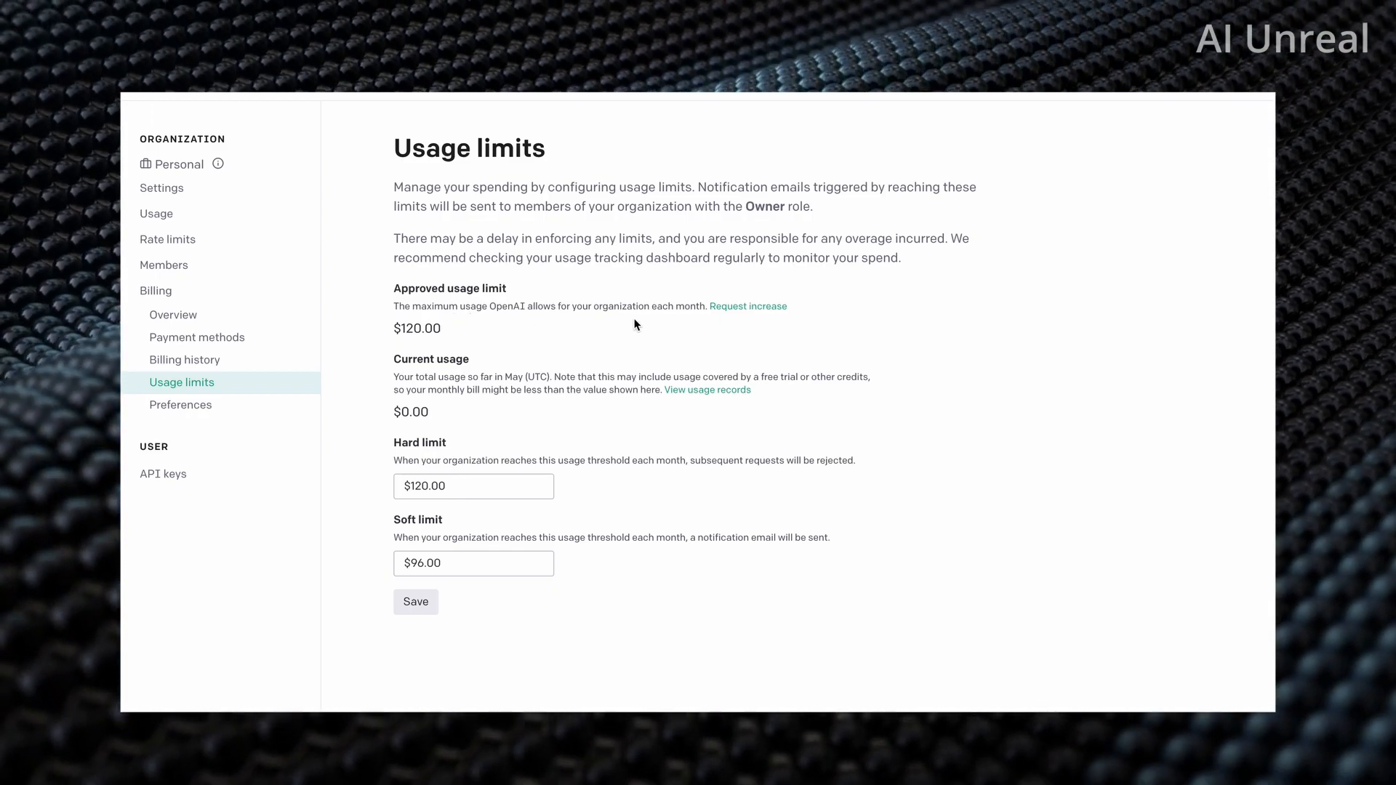
{"action": "mouse_move", "coordinate": [433, 345]}
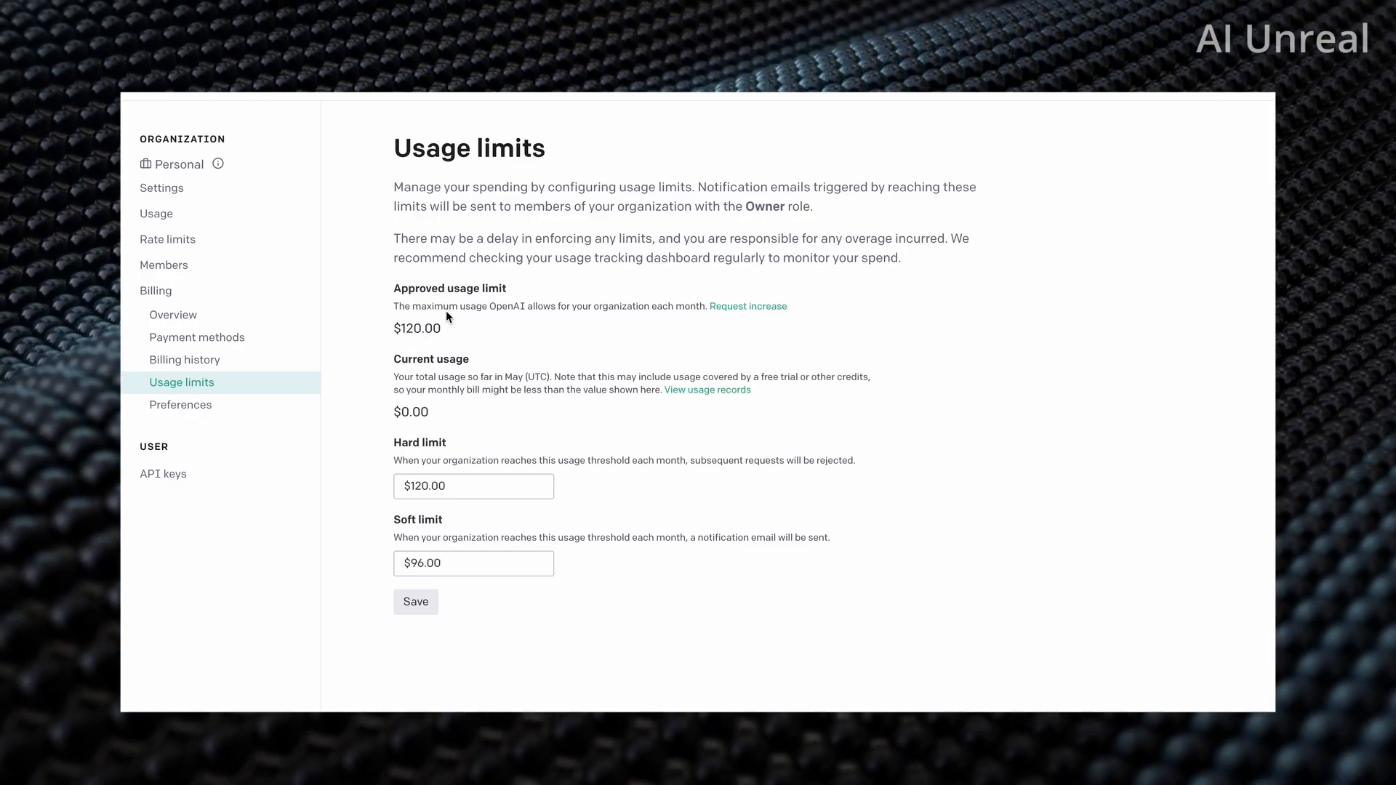
{"action": "mouse_move", "coordinate": [460, 350]}
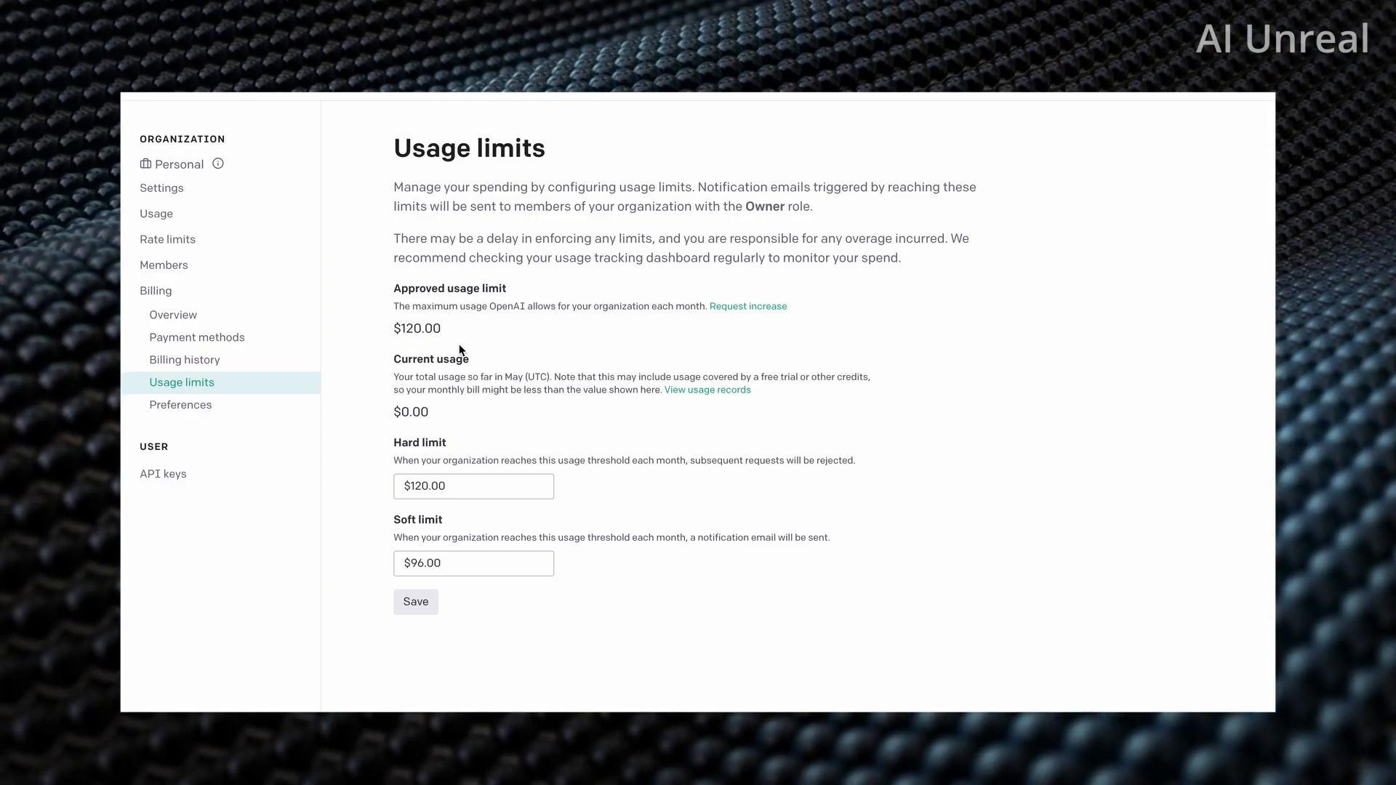
- View the Usage limits page with its $120.00 hard limit and $96.00 soft limit
{"action": "left_click", "coordinate": [473, 487]}
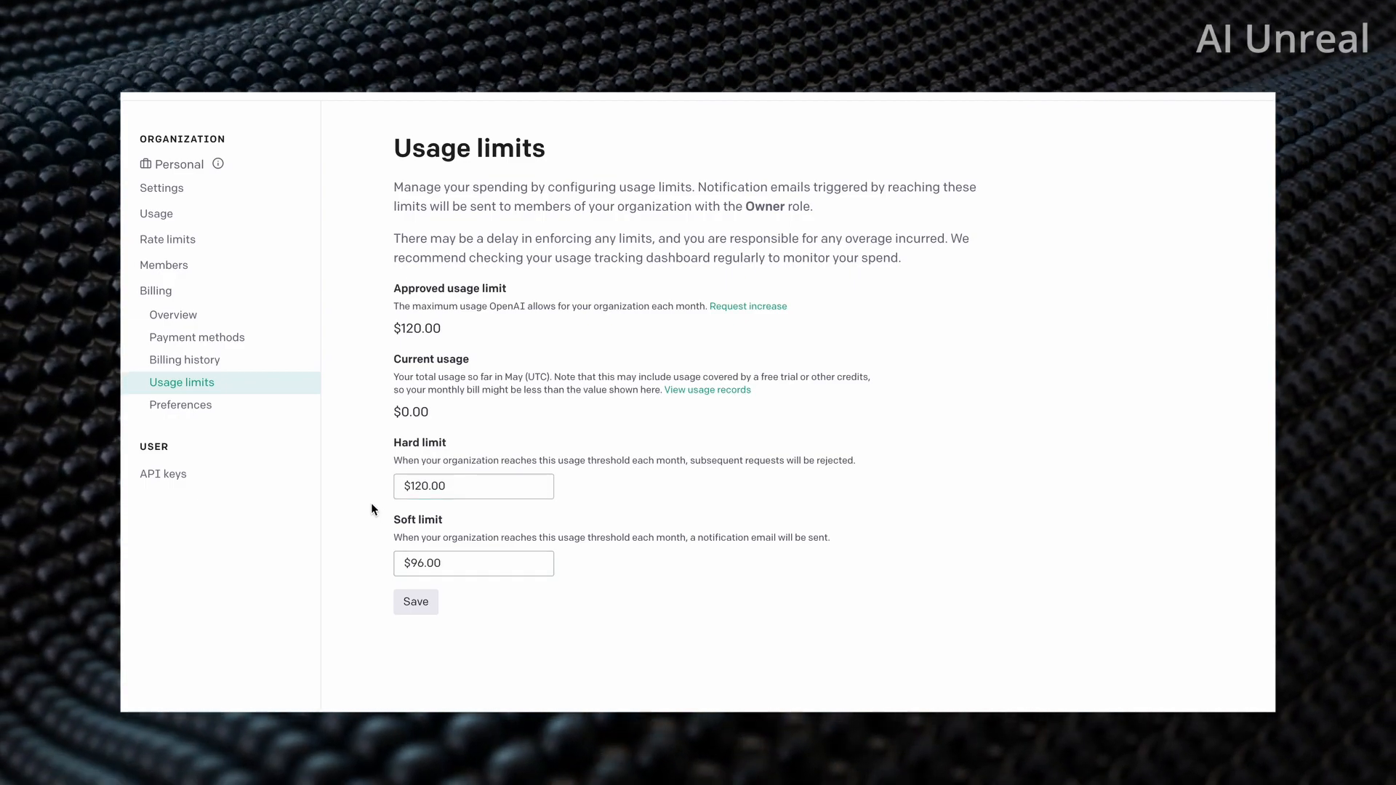
{"action": "mouse_move", "coordinate": [463, 520]}
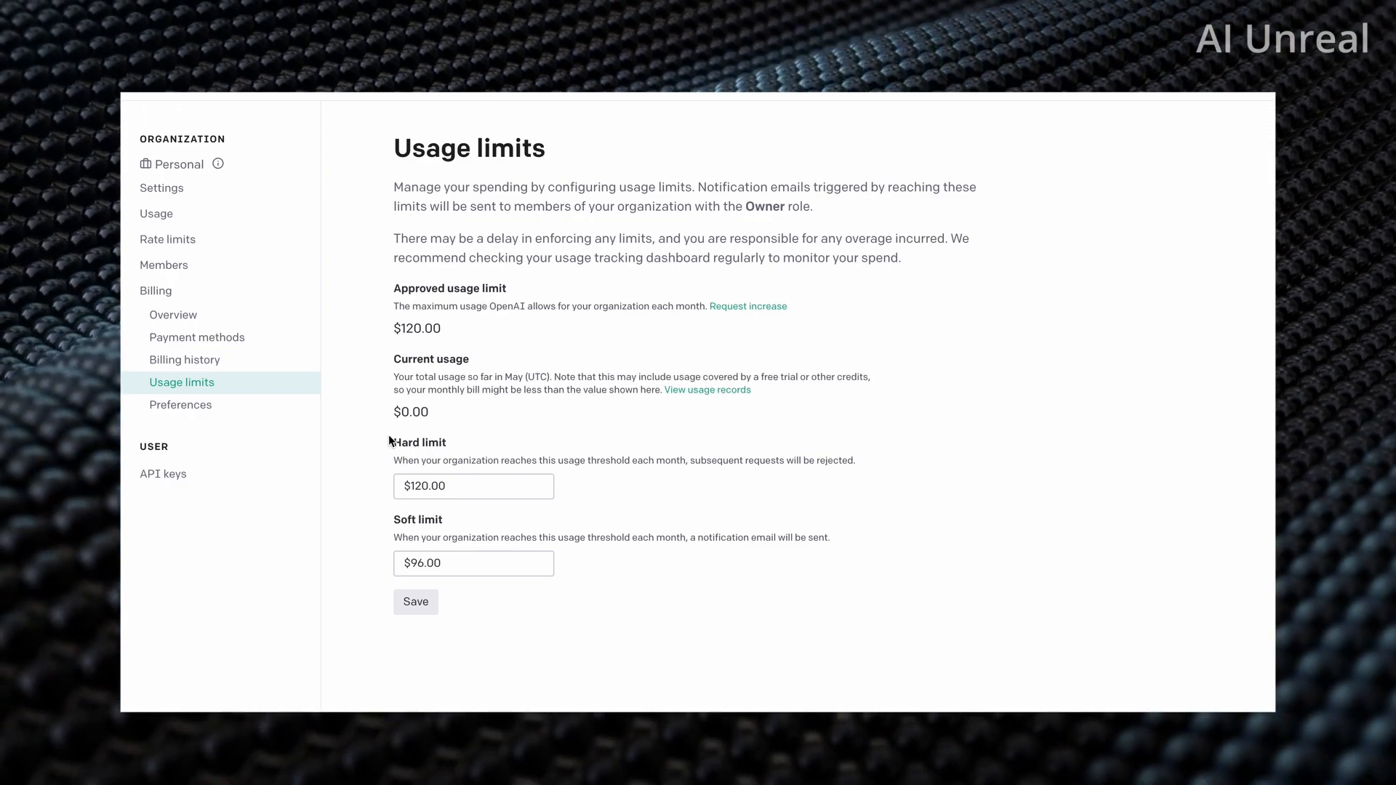
{"action": "mouse_move", "coordinate": [712, 322]}
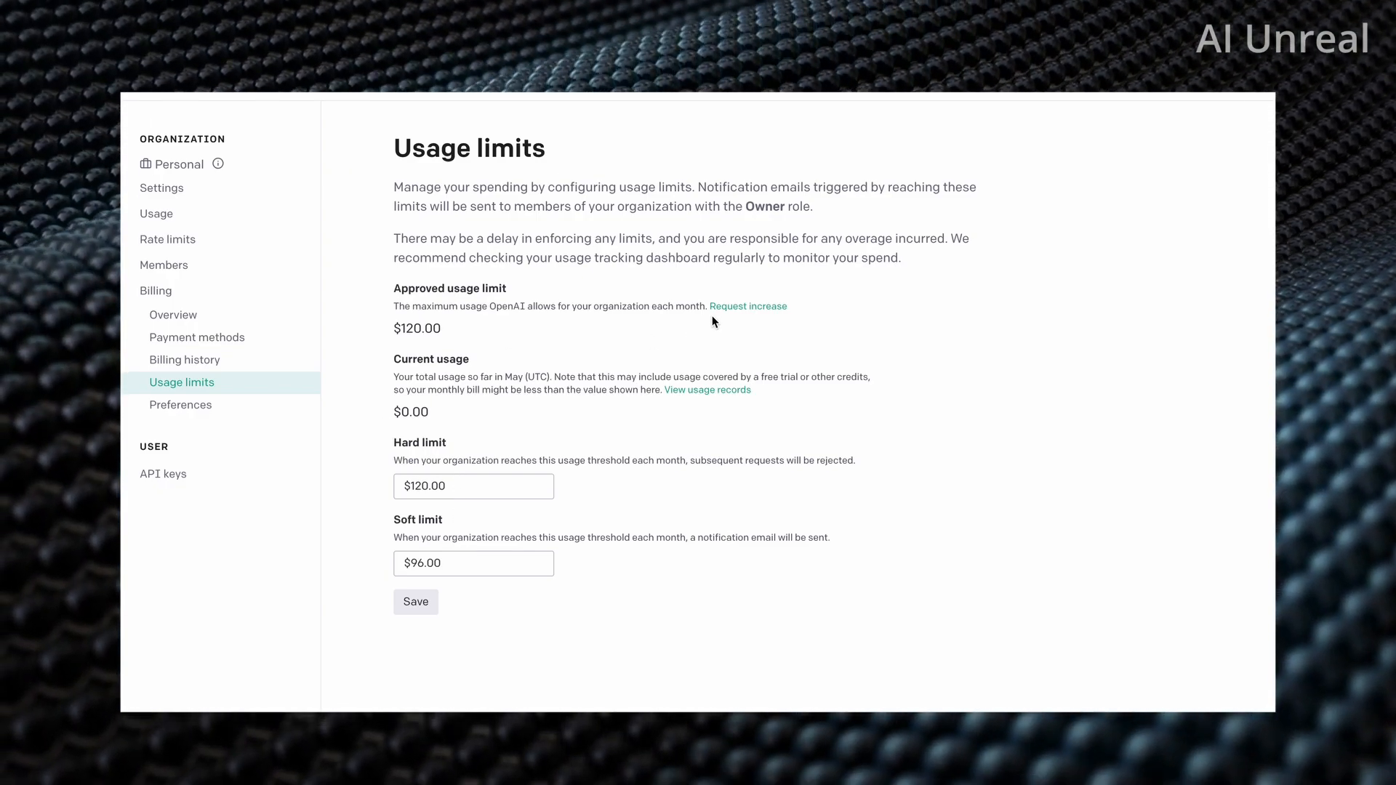
{"action": "mouse_move", "coordinate": [556, 348]}
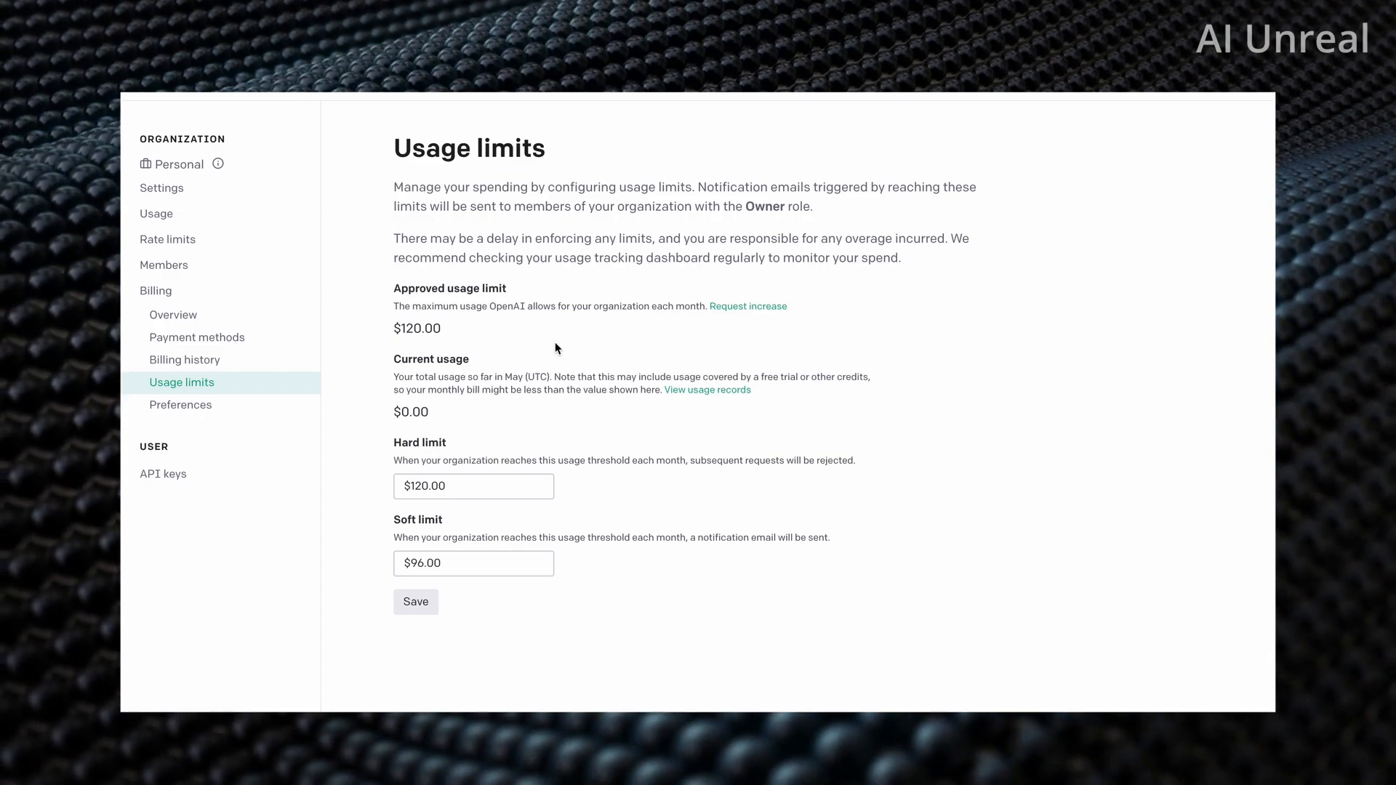
{"action": "mouse_move", "coordinate": [454, 419]}
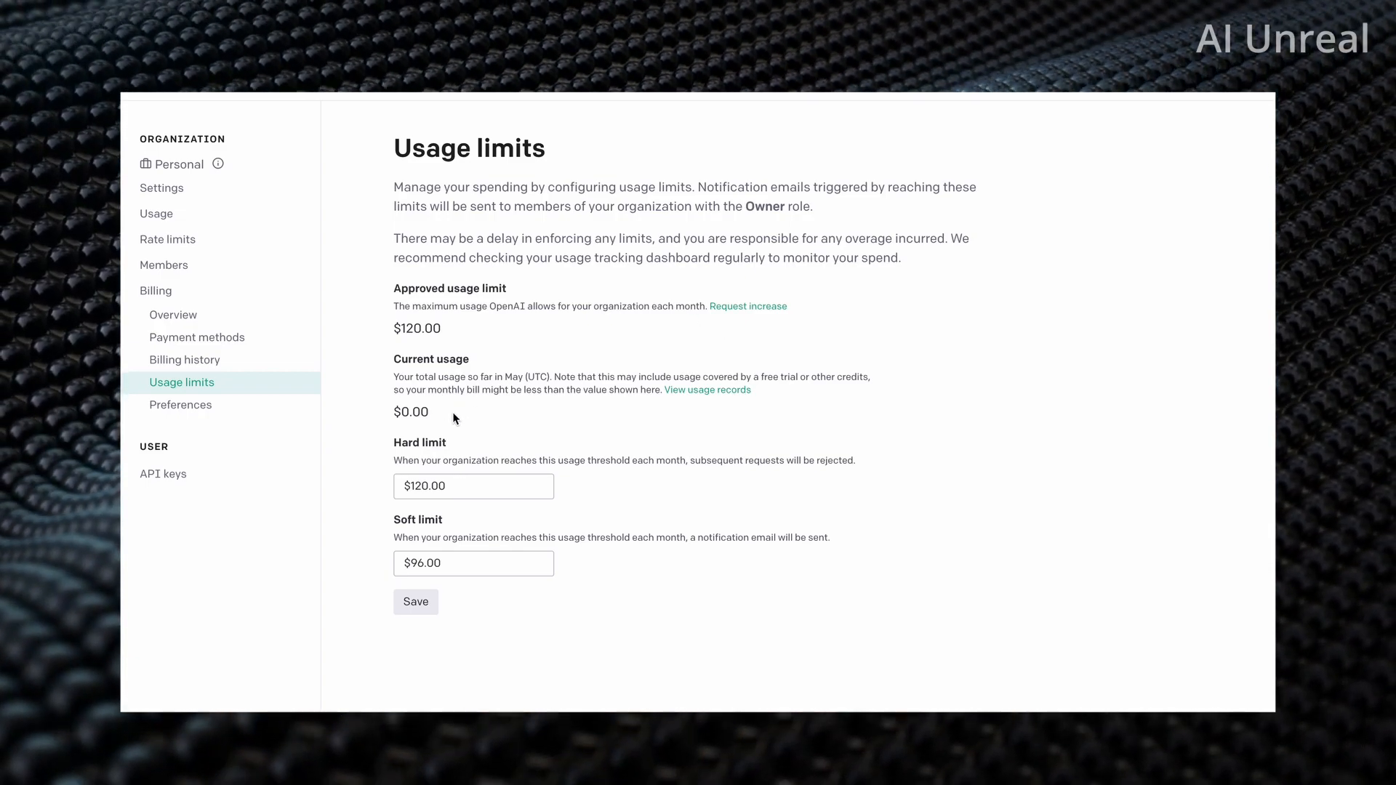
{"action": "mouse_move", "coordinate": [443, 419]}
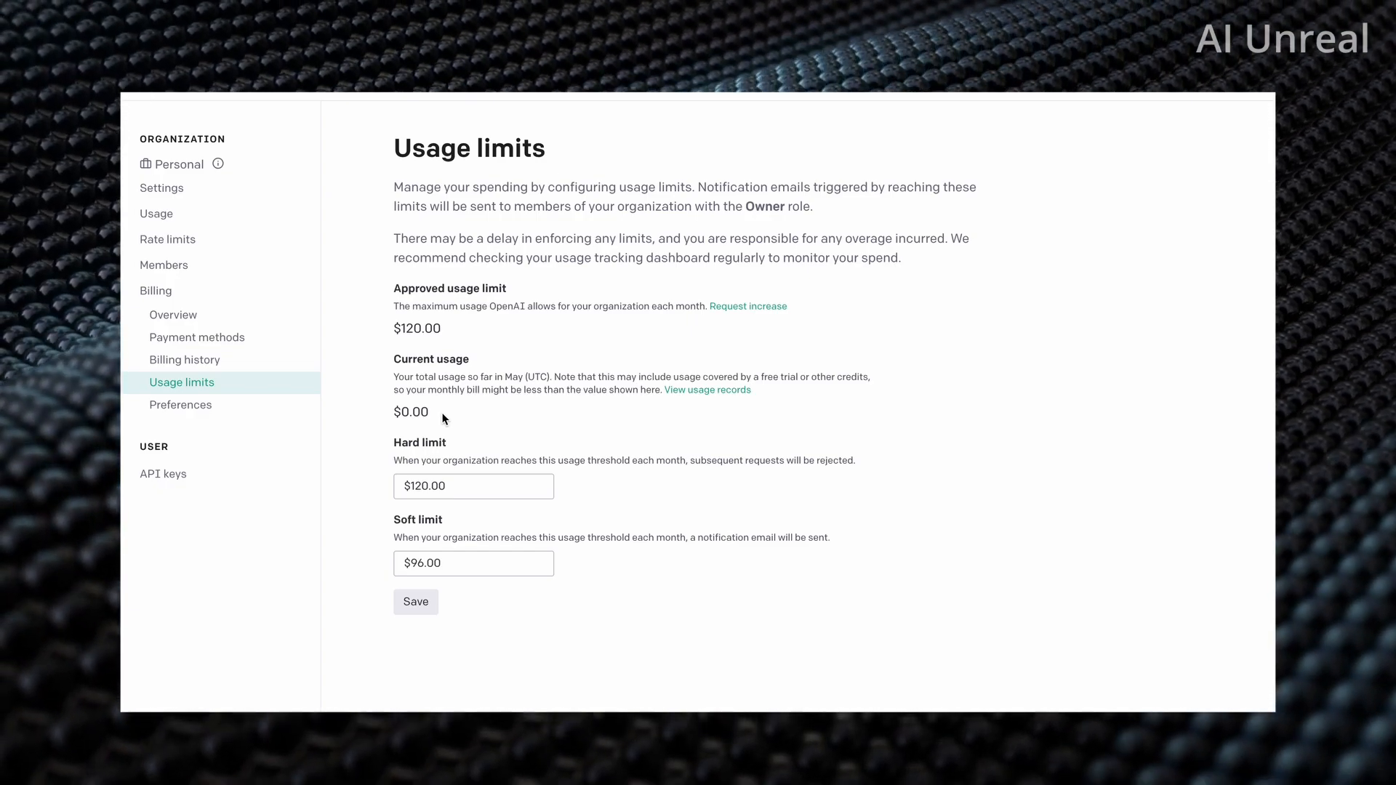
{"action": "mouse_move", "coordinate": [427, 345]}
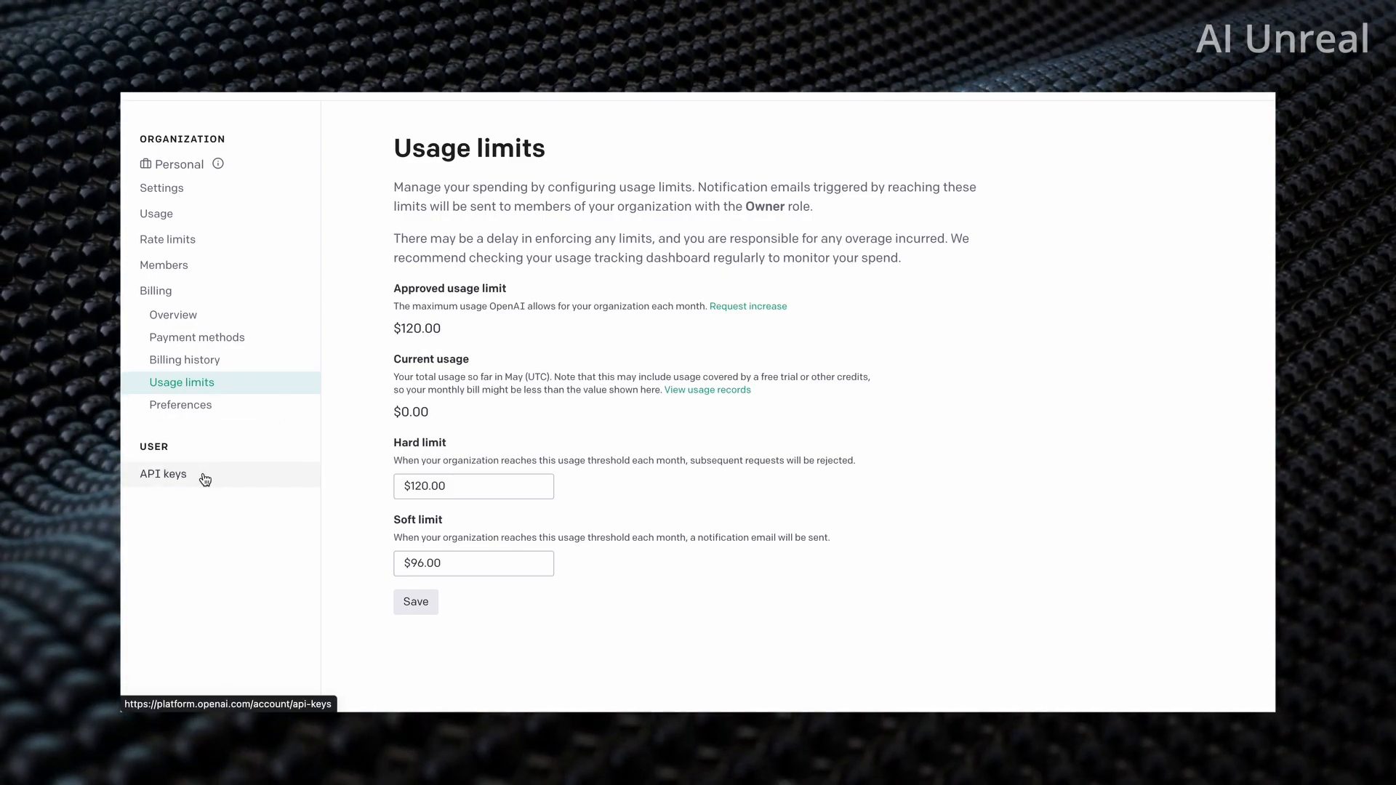
- Generate a new OpenAI secret key named AIIGPT and copy it
{"action": "left_click", "coordinate": [163, 472]}
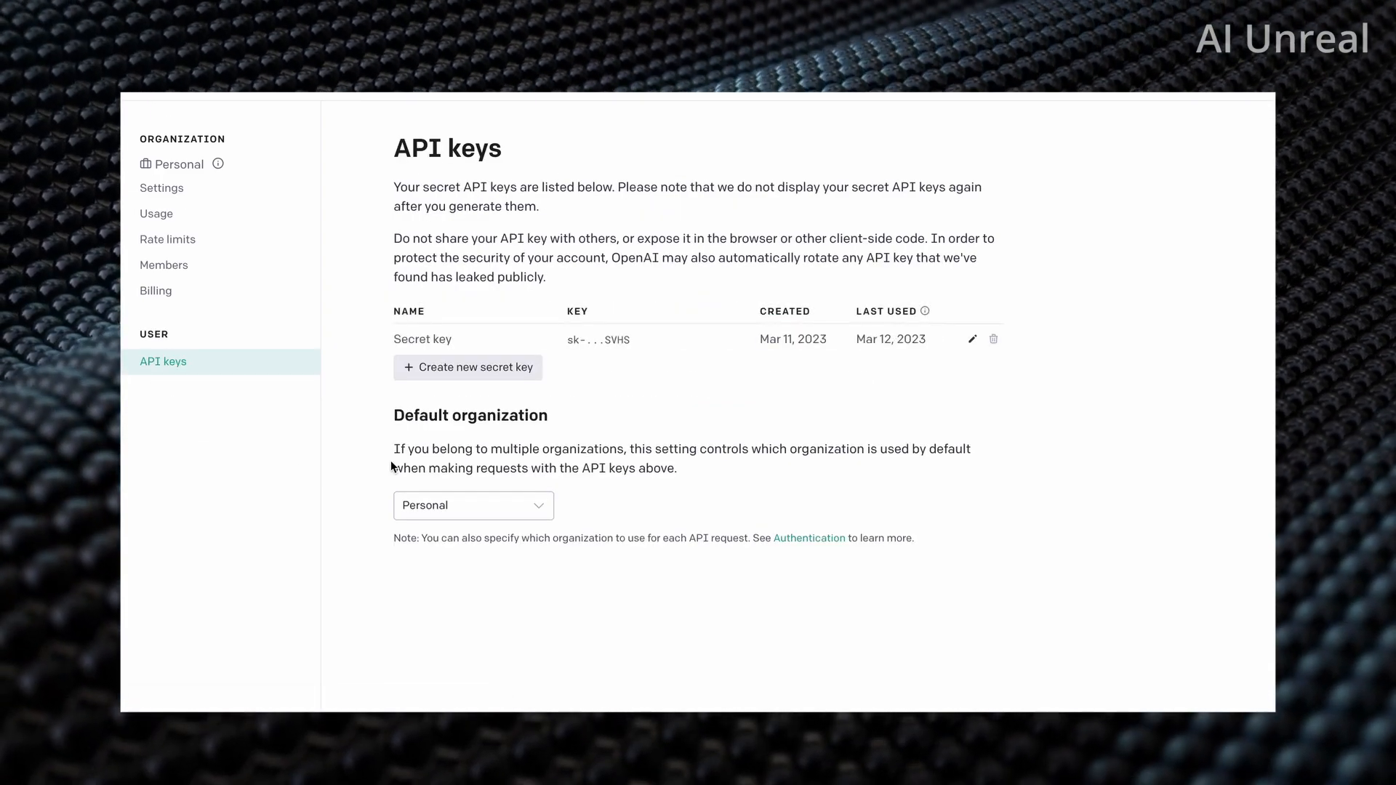
{"action": "mouse_move", "coordinate": [452, 374]}
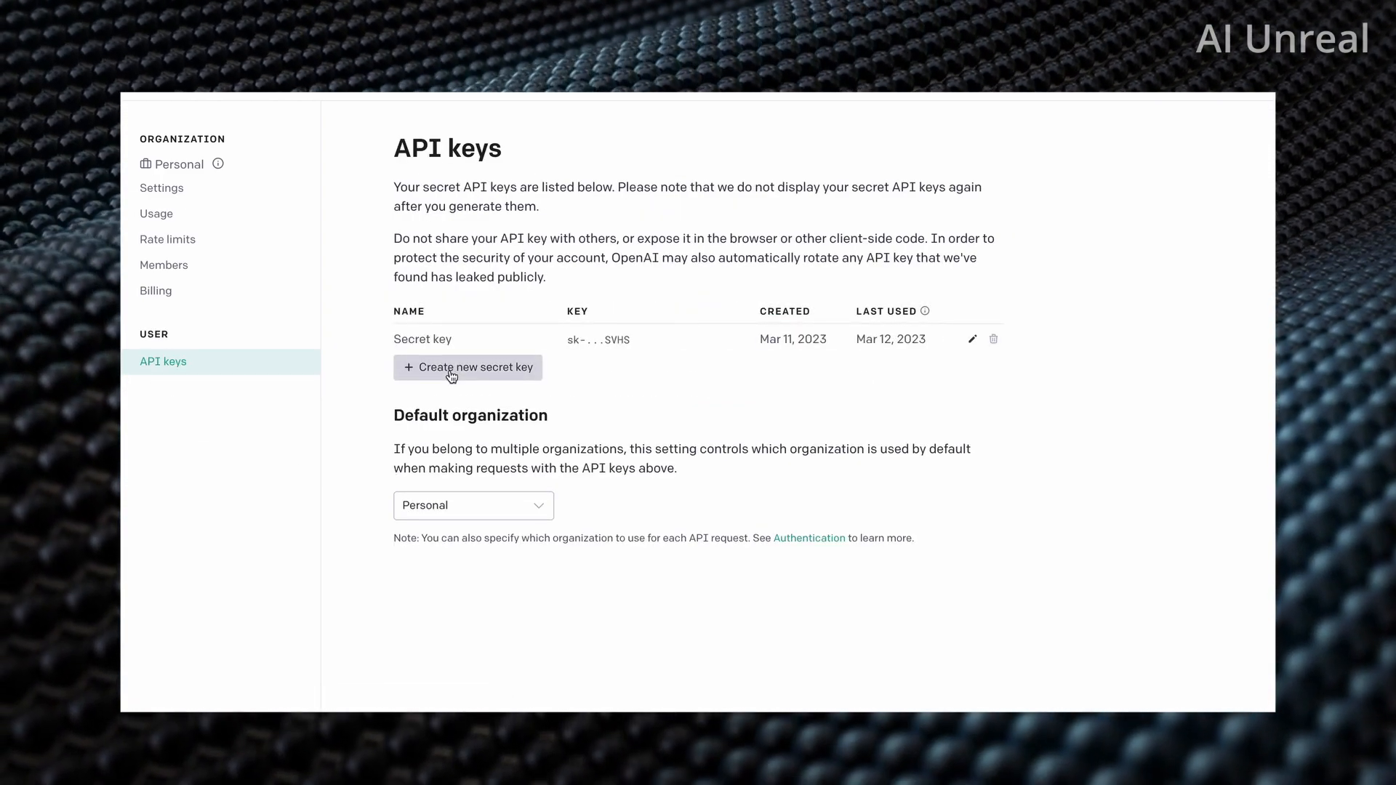
{"action": "left_click", "coordinate": [468, 367]}
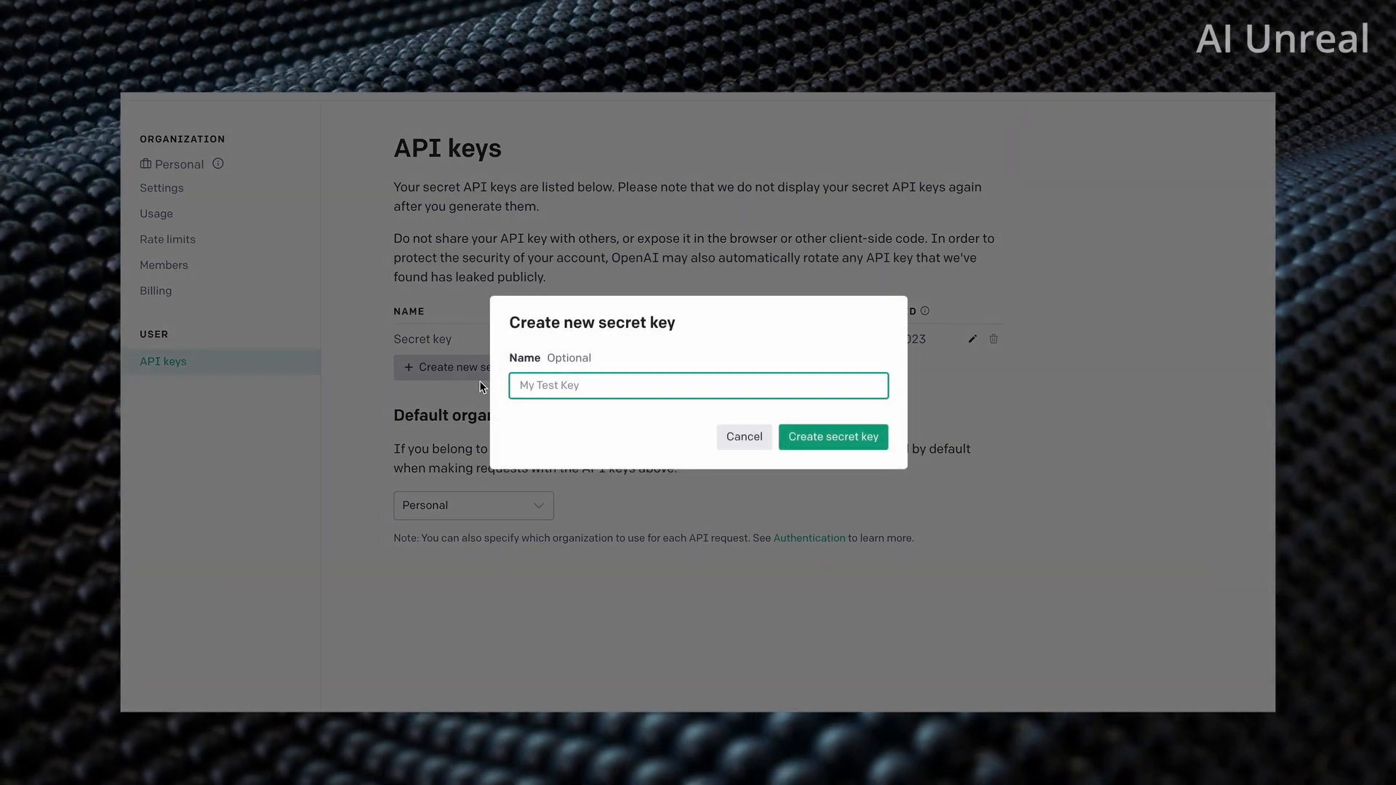
{"action": "type", "text": "AII"}
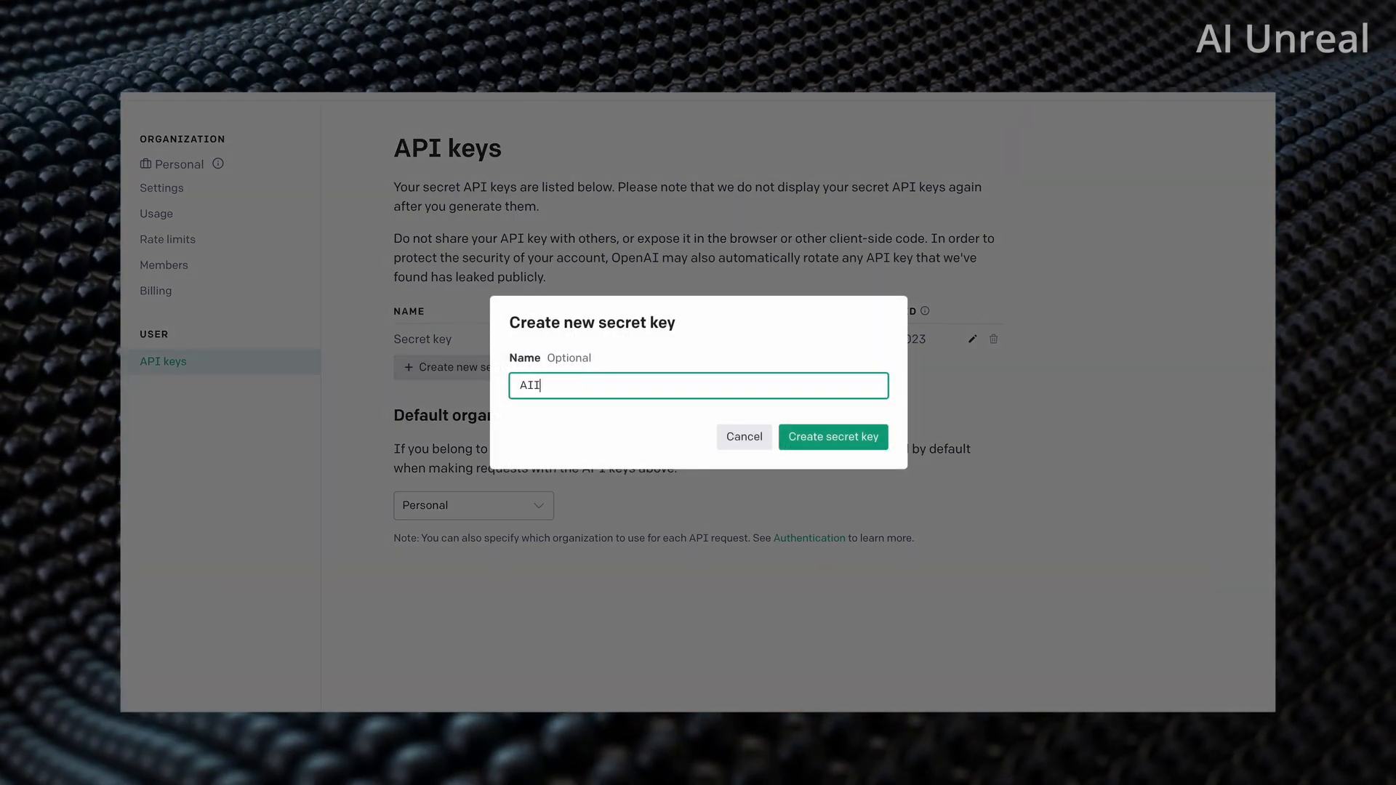
{"action": "type", "text": "GPT"}
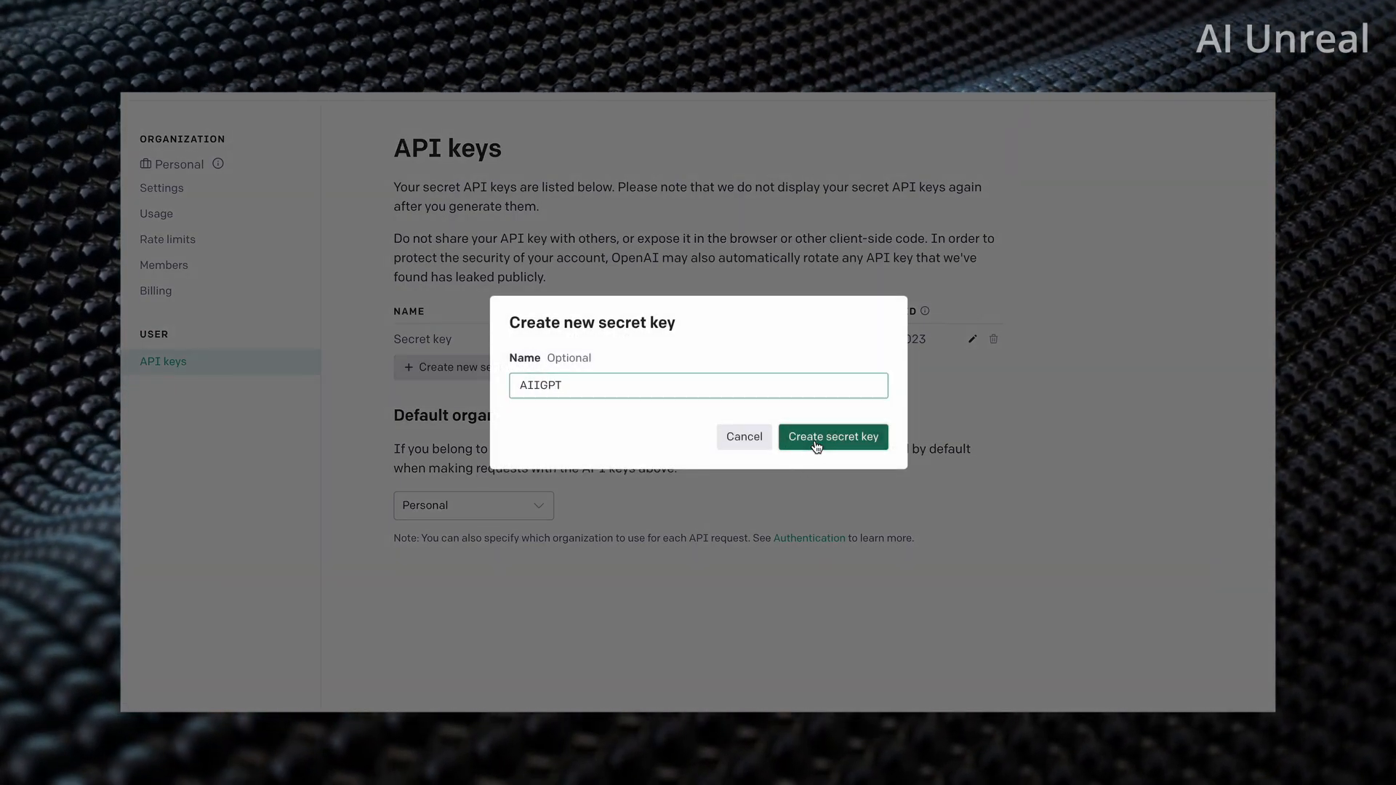
{"action": "left_click", "coordinate": [832, 436]}
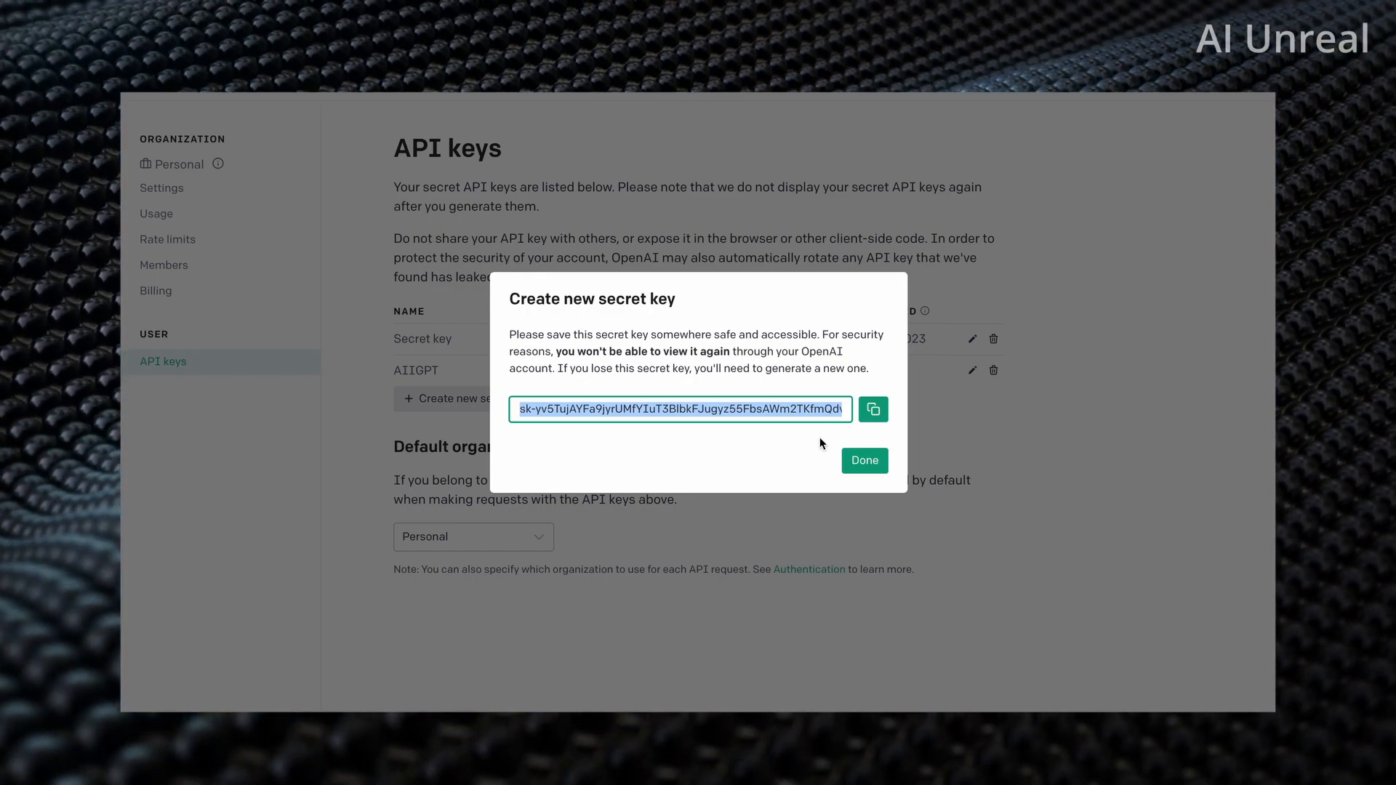
{"action": "left_click", "coordinate": [873, 409]}
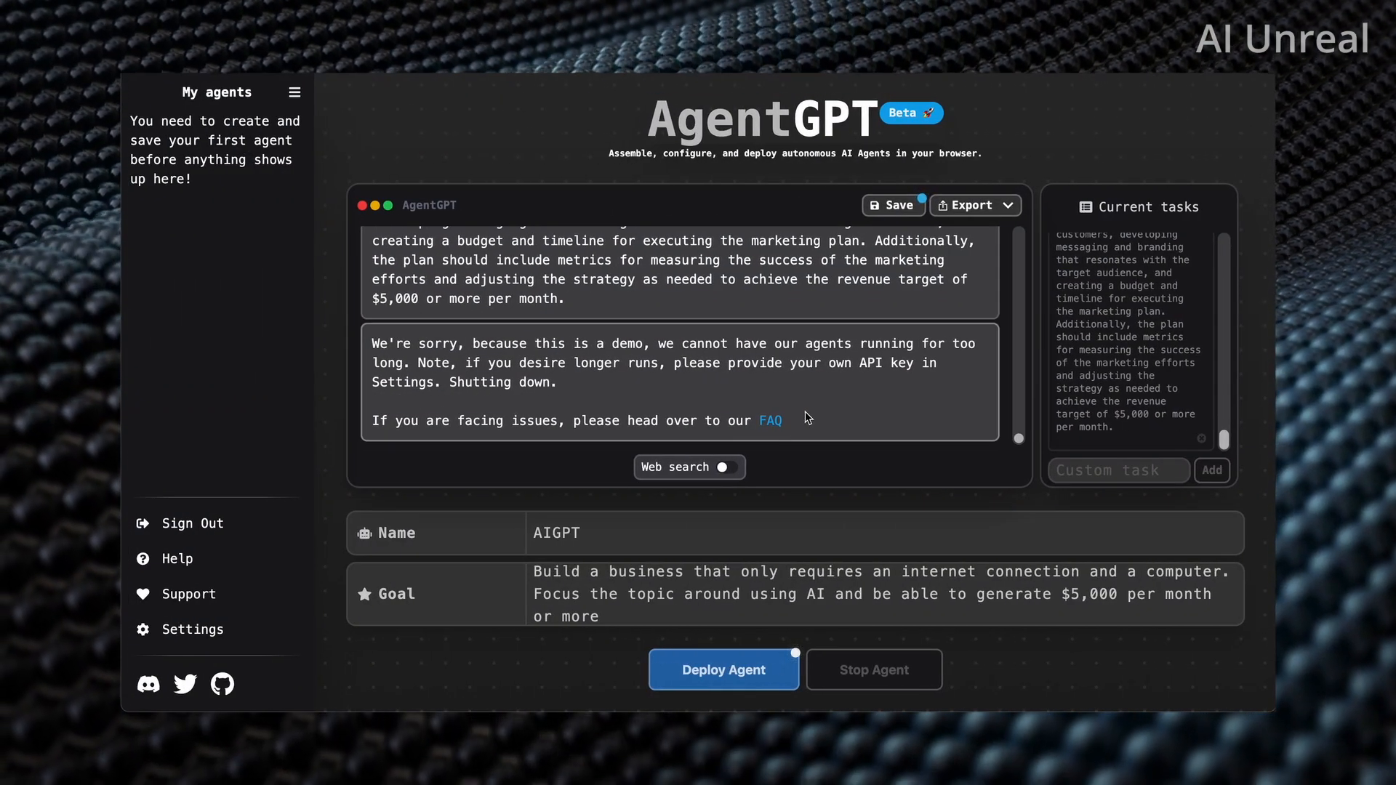
- Save the pasted OpenAI key in AgentGPT settings with gpt-3.5-turbo and Automatic Mode
{"action": "left_click", "coordinate": [191, 629]}
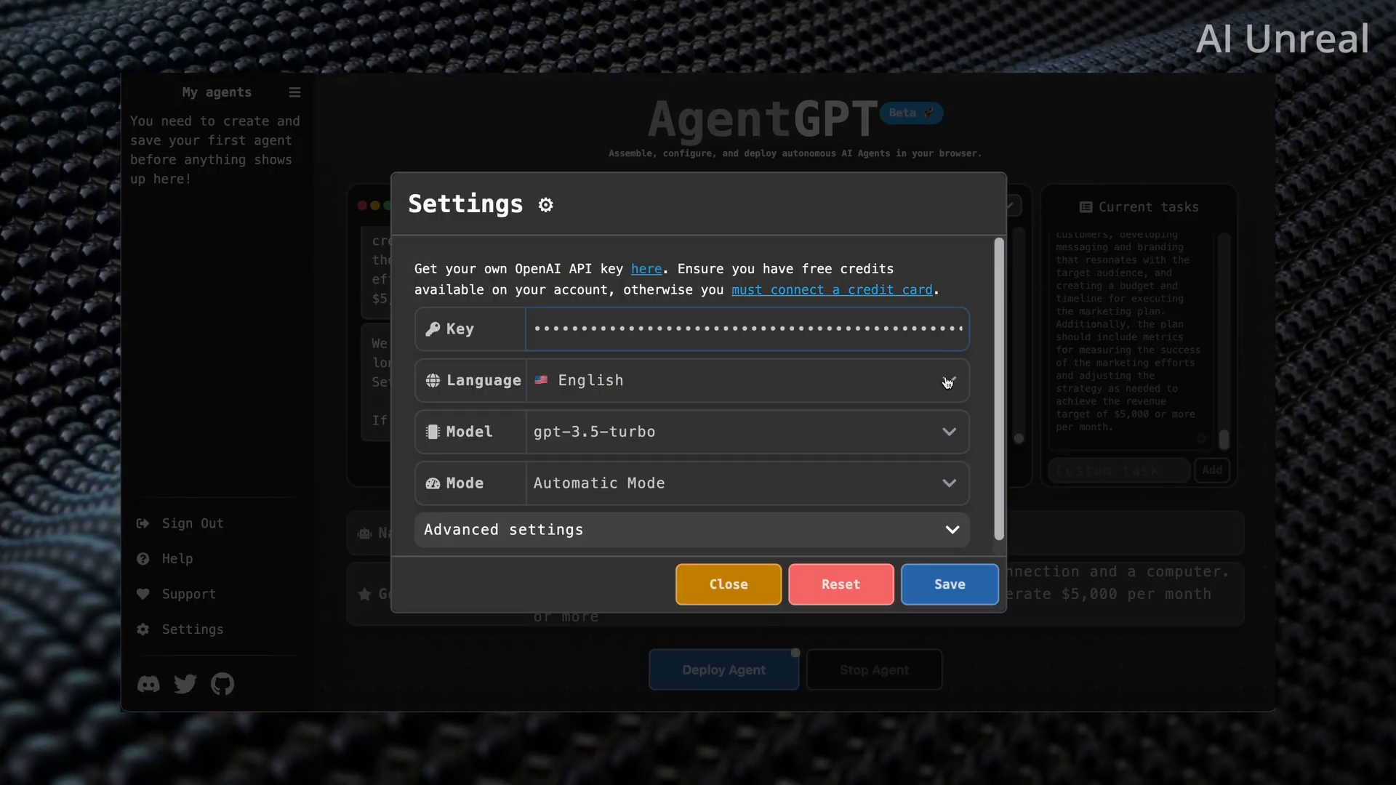
{"action": "left_click", "coordinate": [746, 432]}
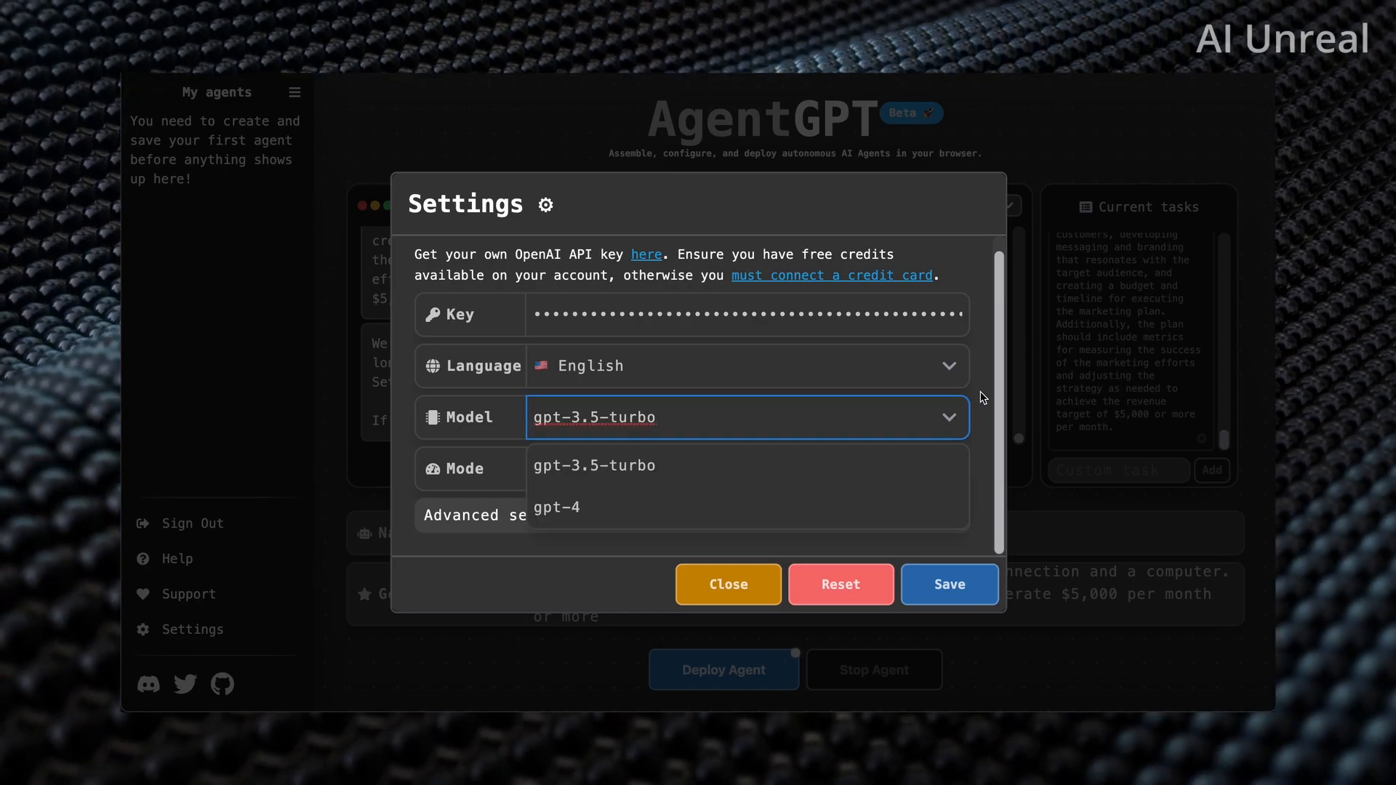
{"action": "left_click", "coordinate": [594, 464]}
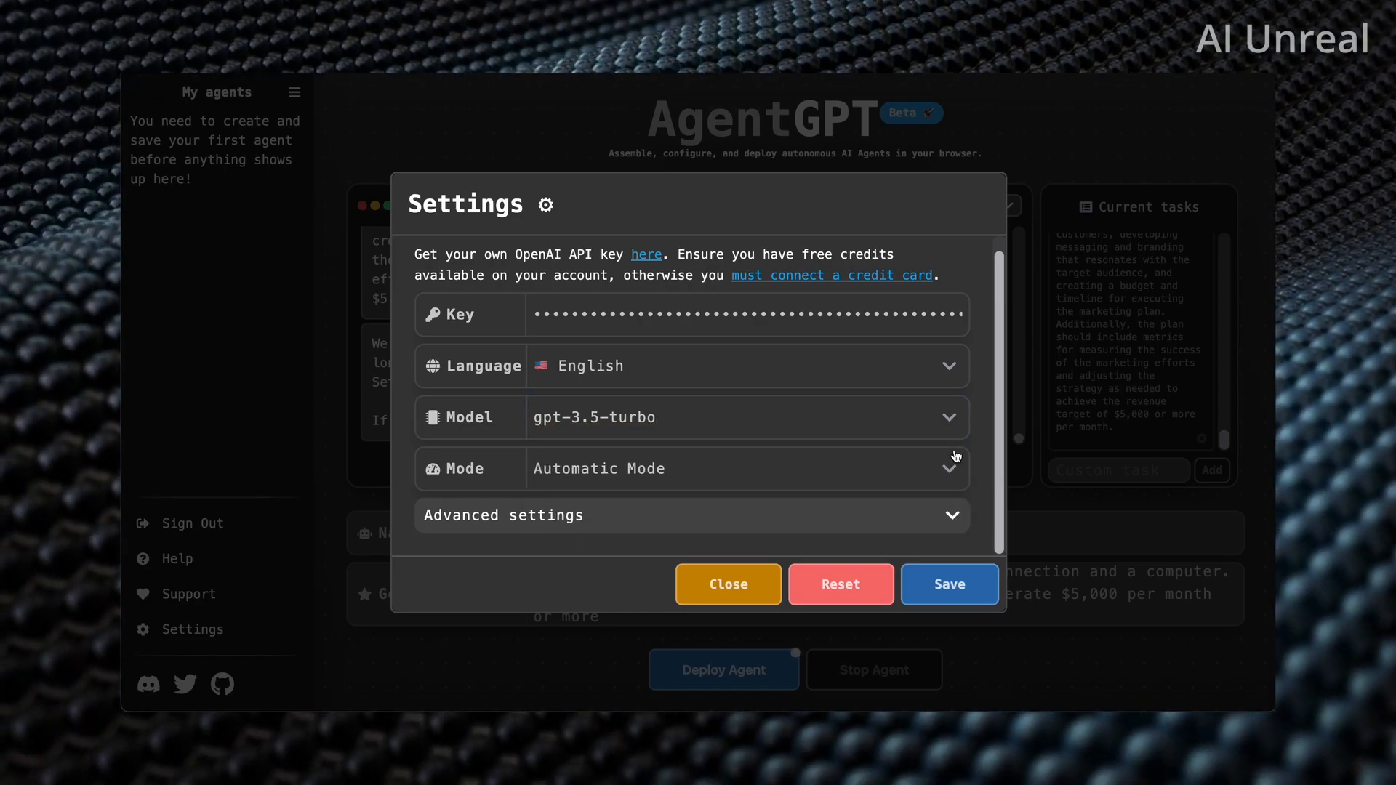
{"action": "left_click", "coordinate": [746, 468]}
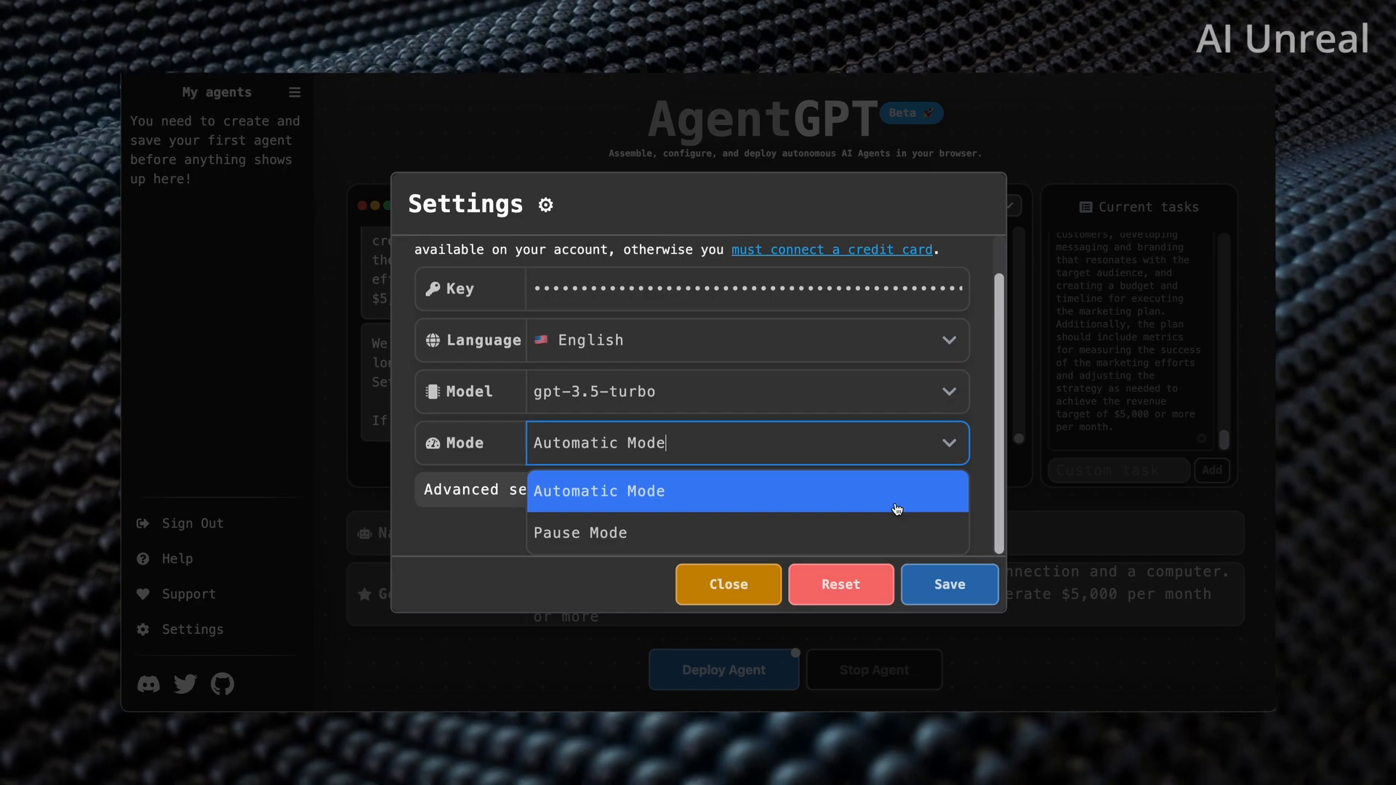
{"action": "left_click", "coordinate": [598, 490]}
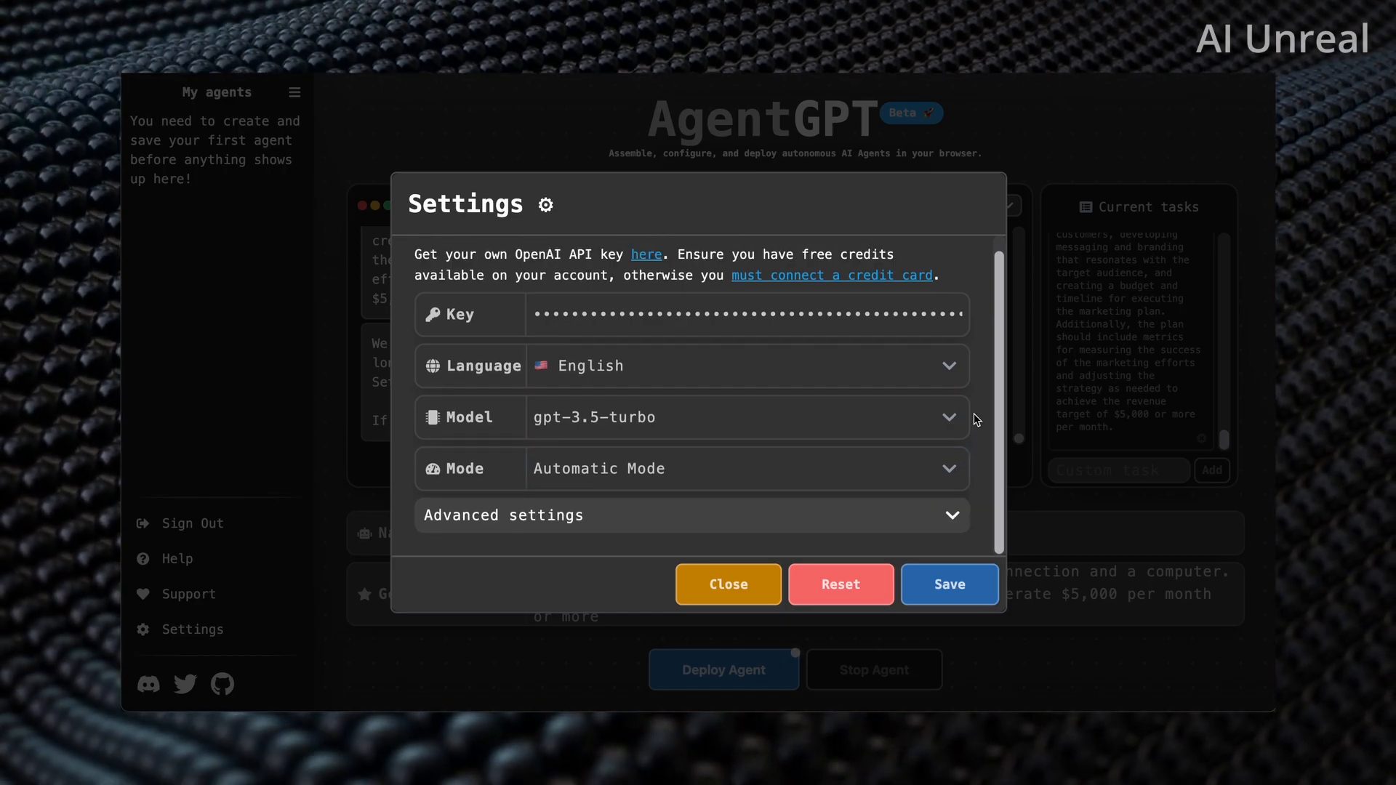
{"action": "left_click", "coordinate": [725, 584]}
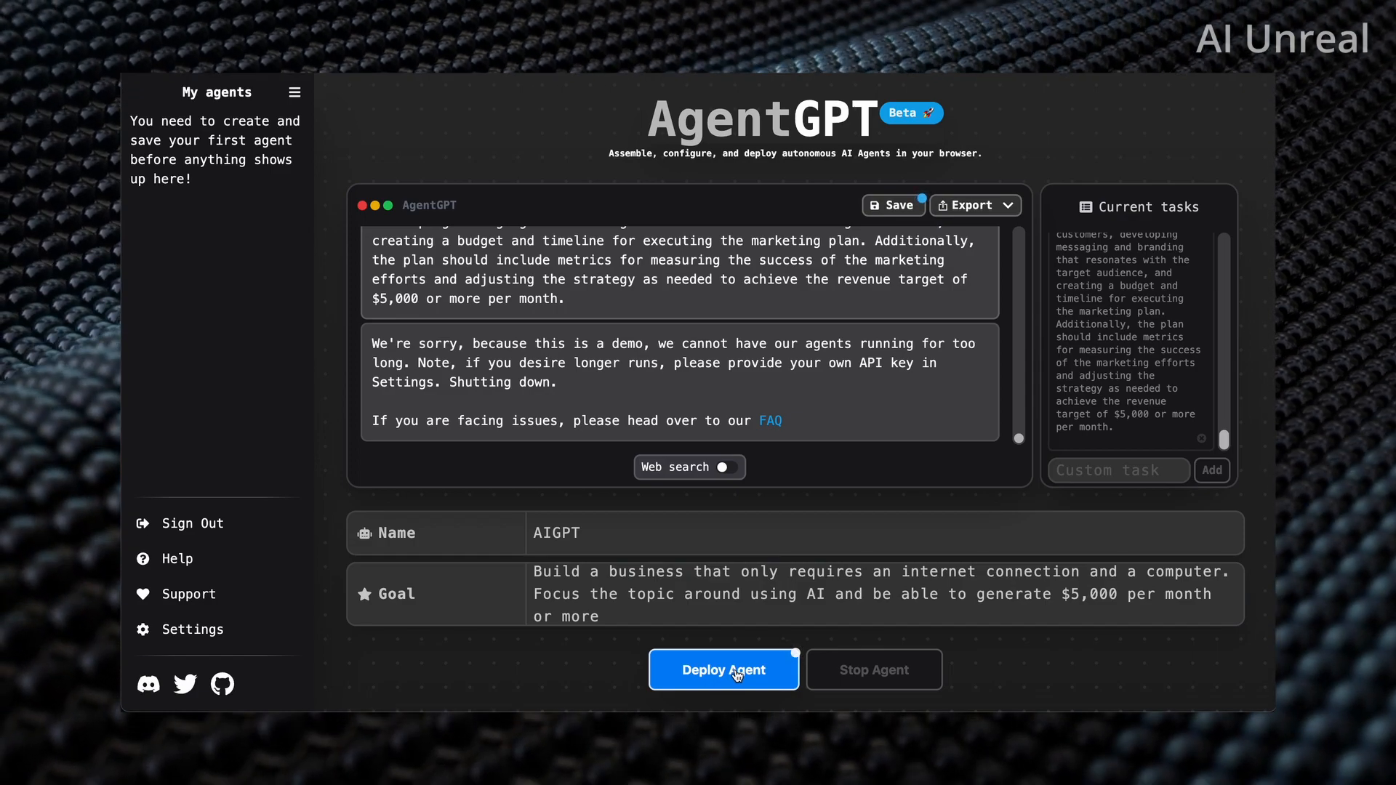
{"action": "left_click", "coordinate": [723, 669]}
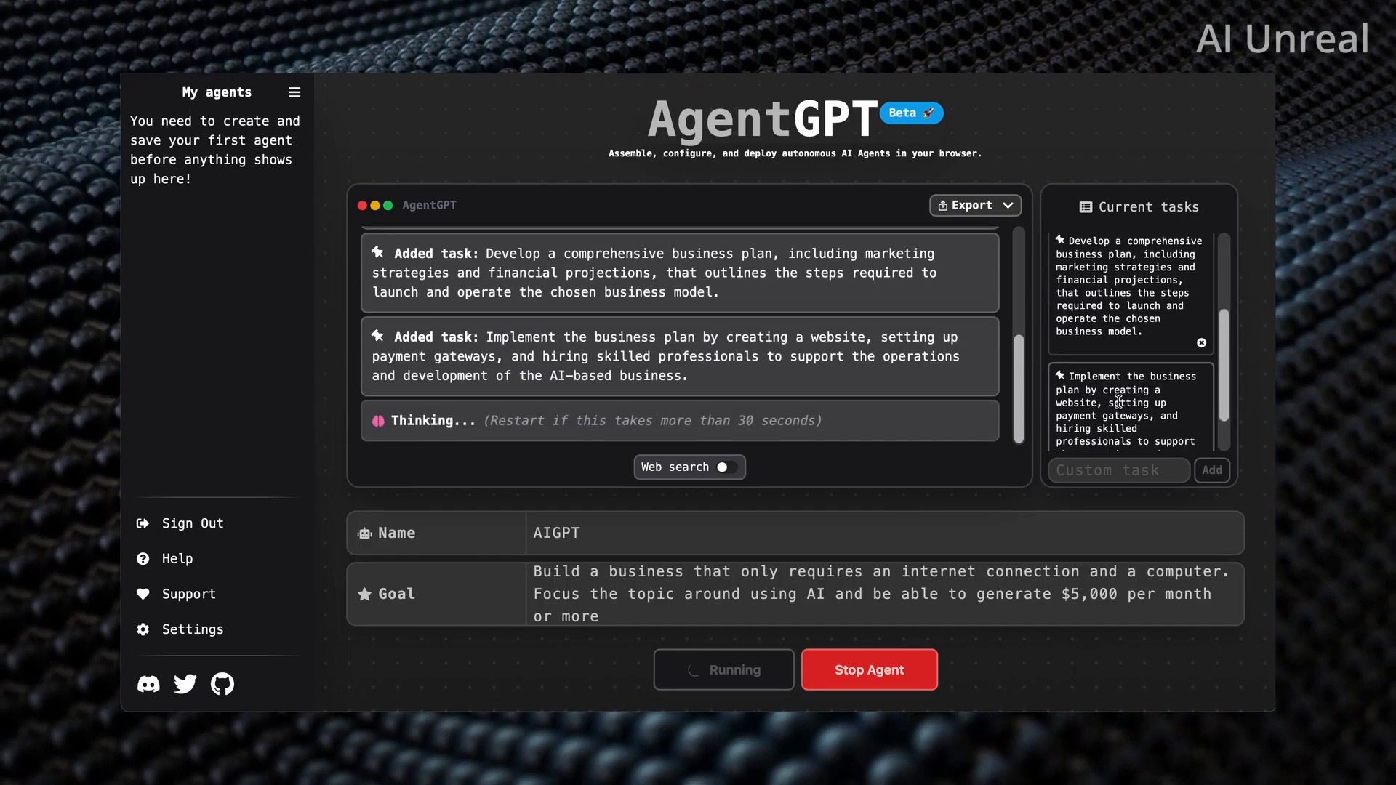
{"action": "scroll", "scroll_direction": "down", "scroll_amount": 3}
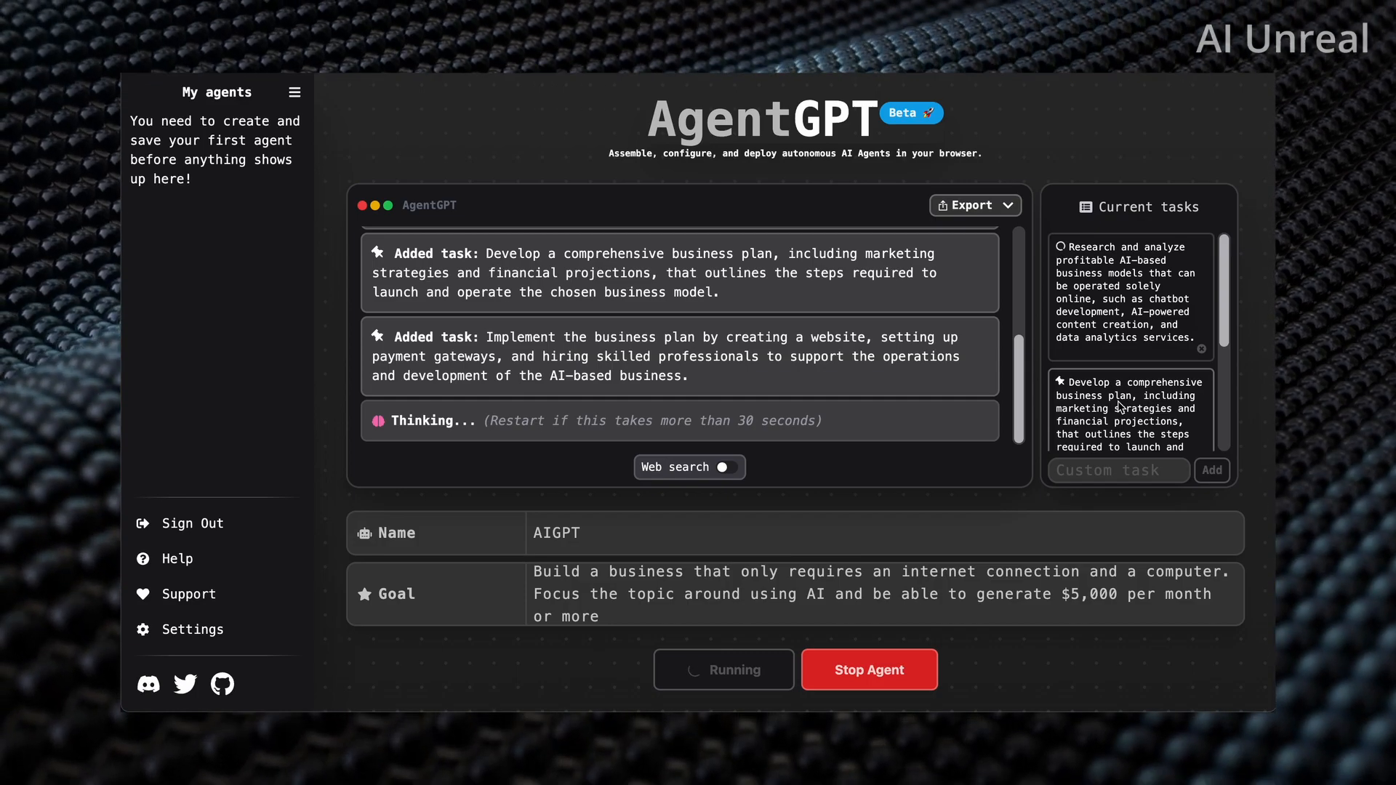
{"action": "mouse_move", "coordinate": [1018, 607]}
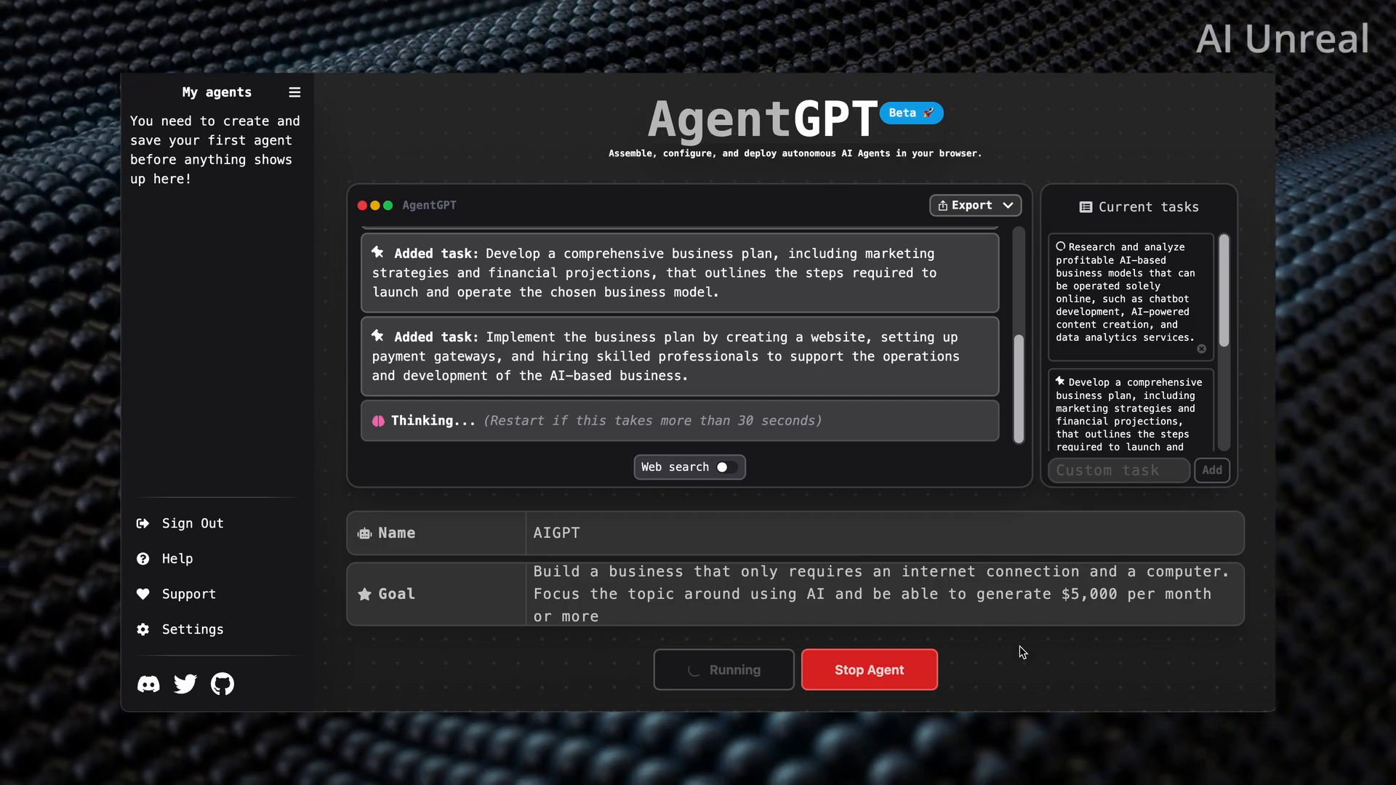
{"action": "mouse_move", "coordinate": [986, 646]}
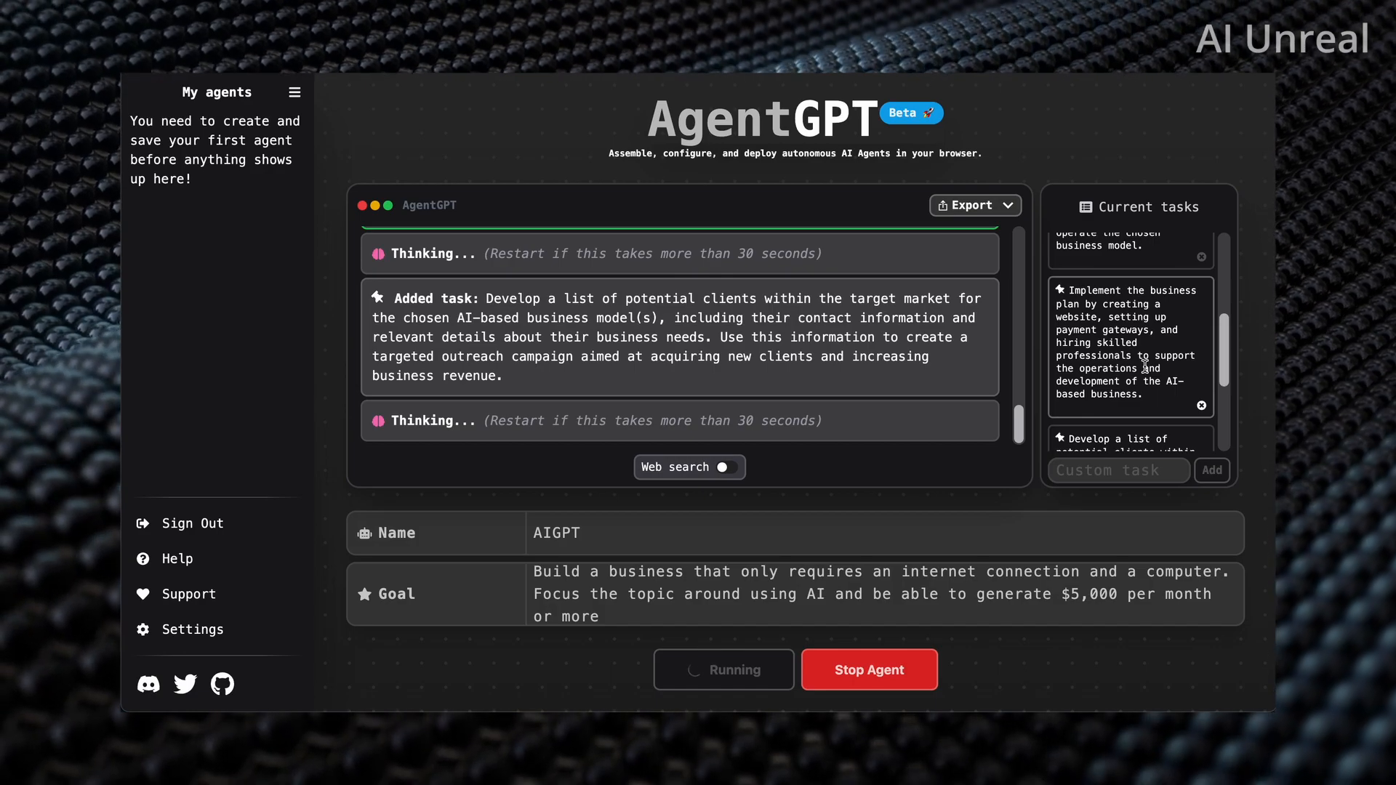
{"action": "scroll", "scroll_direction": "down", "scroll_amount": 3}
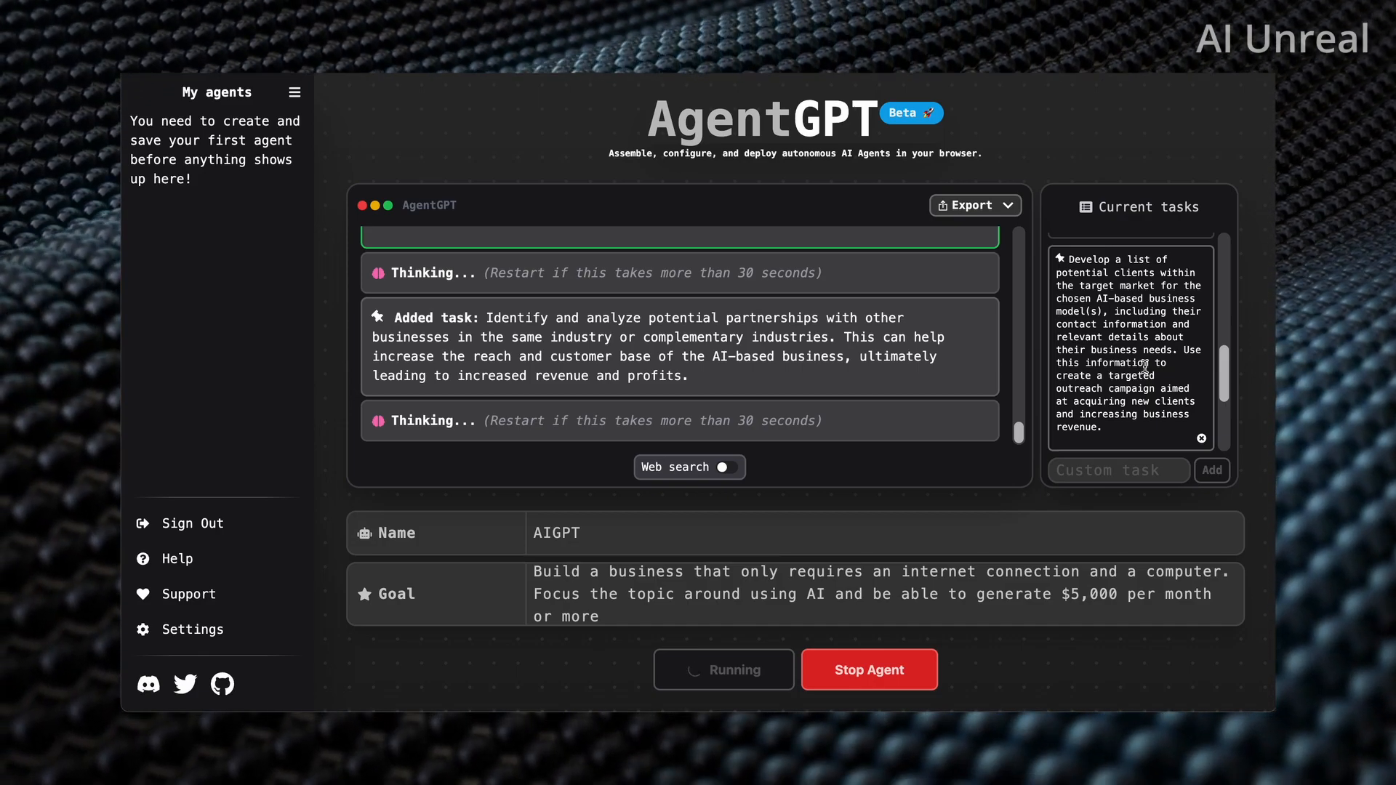
{"action": "scroll", "scroll_direction": "down", "scroll_amount": 3}
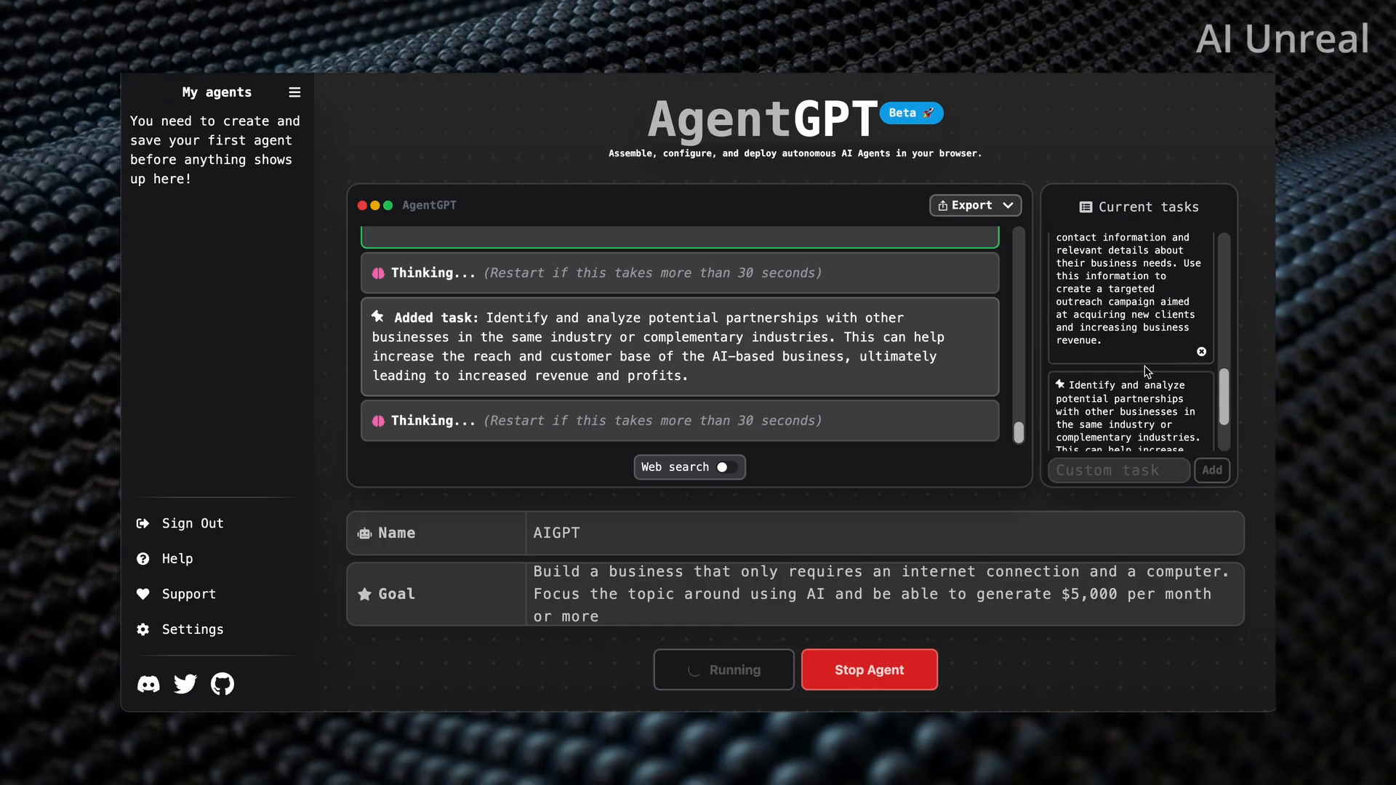
{"action": "scroll", "scroll_direction": "down", "scroll_amount": 3}
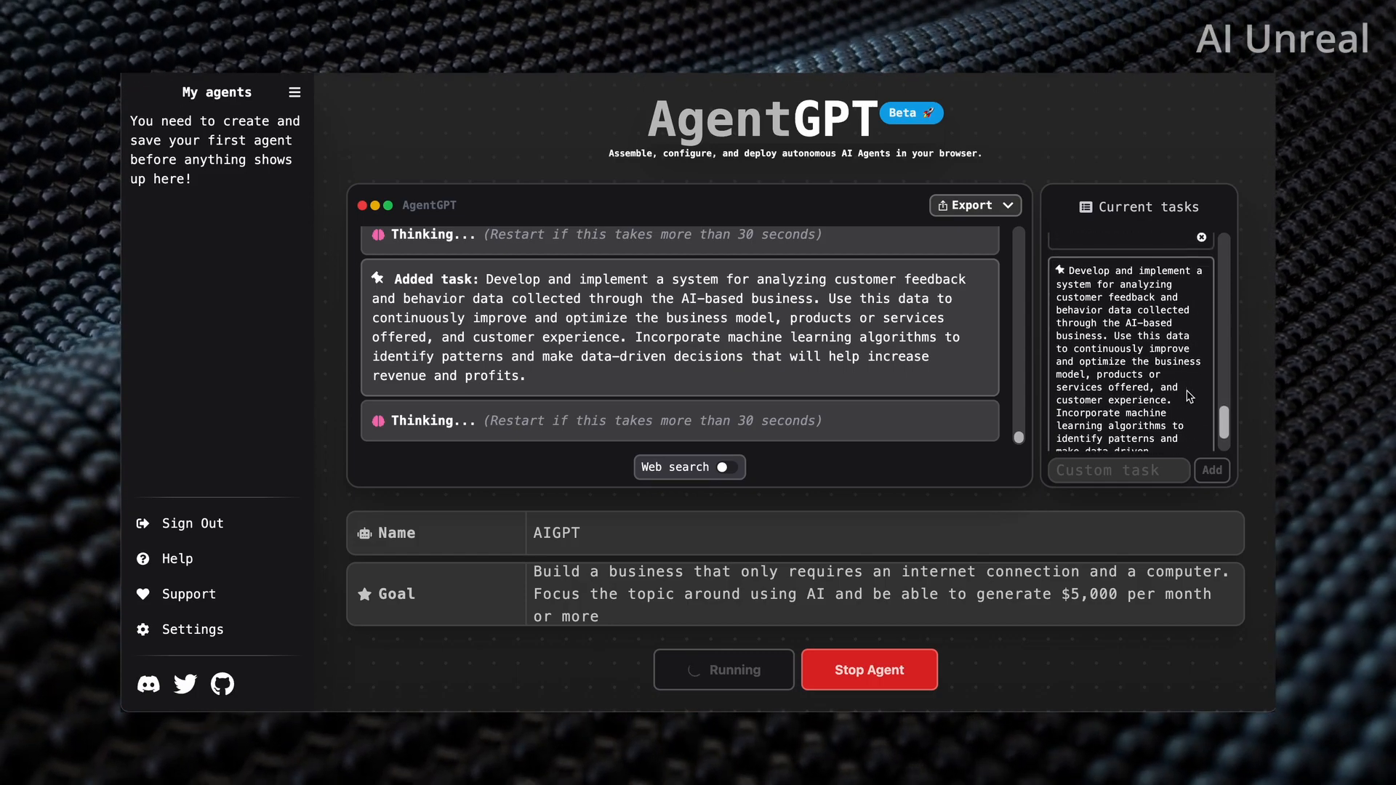
{"action": "scroll", "scroll_direction": "down", "scroll_amount": 3}
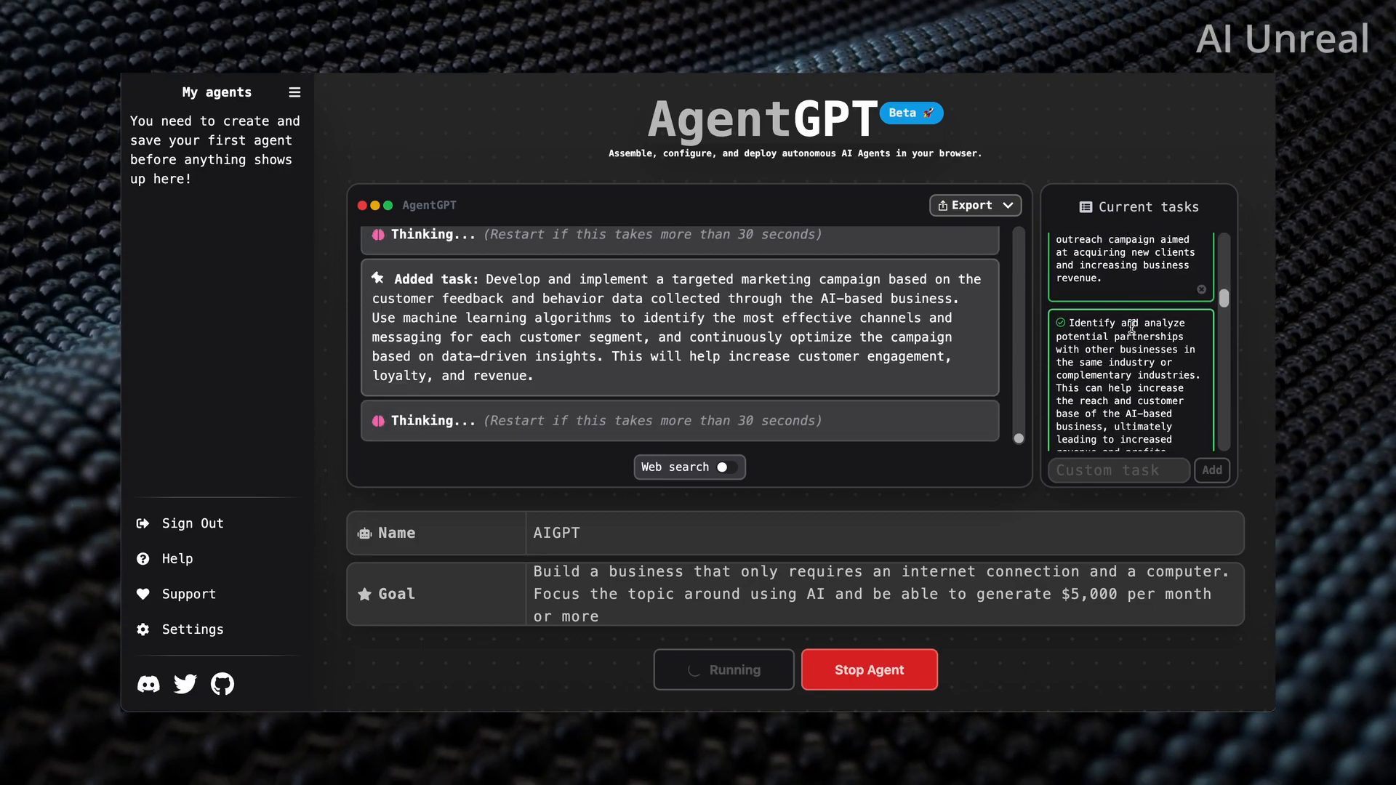
{"action": "scroll", "scroll_direction": "down", "scroll_amount": 3}
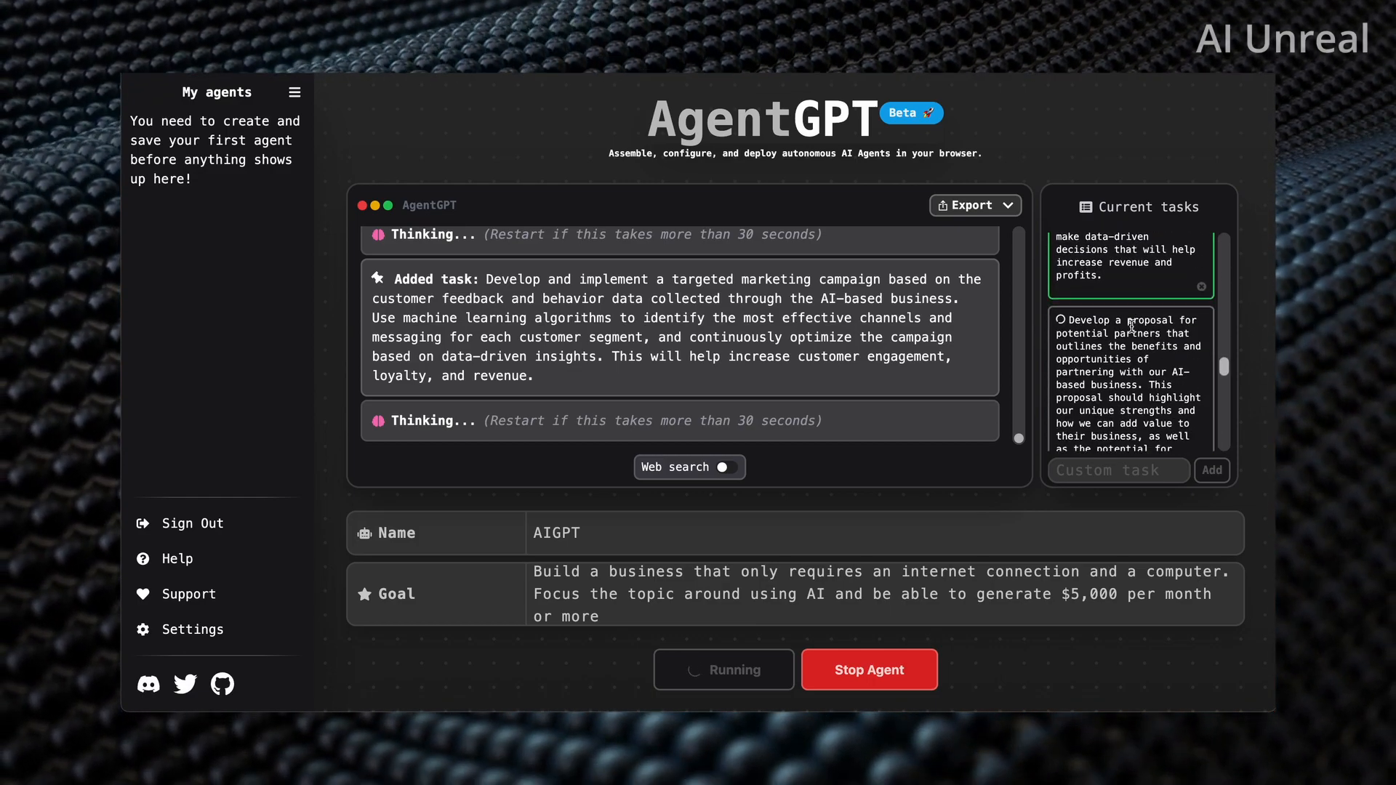
{"action": "scroll", "scroll_direction": "down", "scroll_amount": 3}
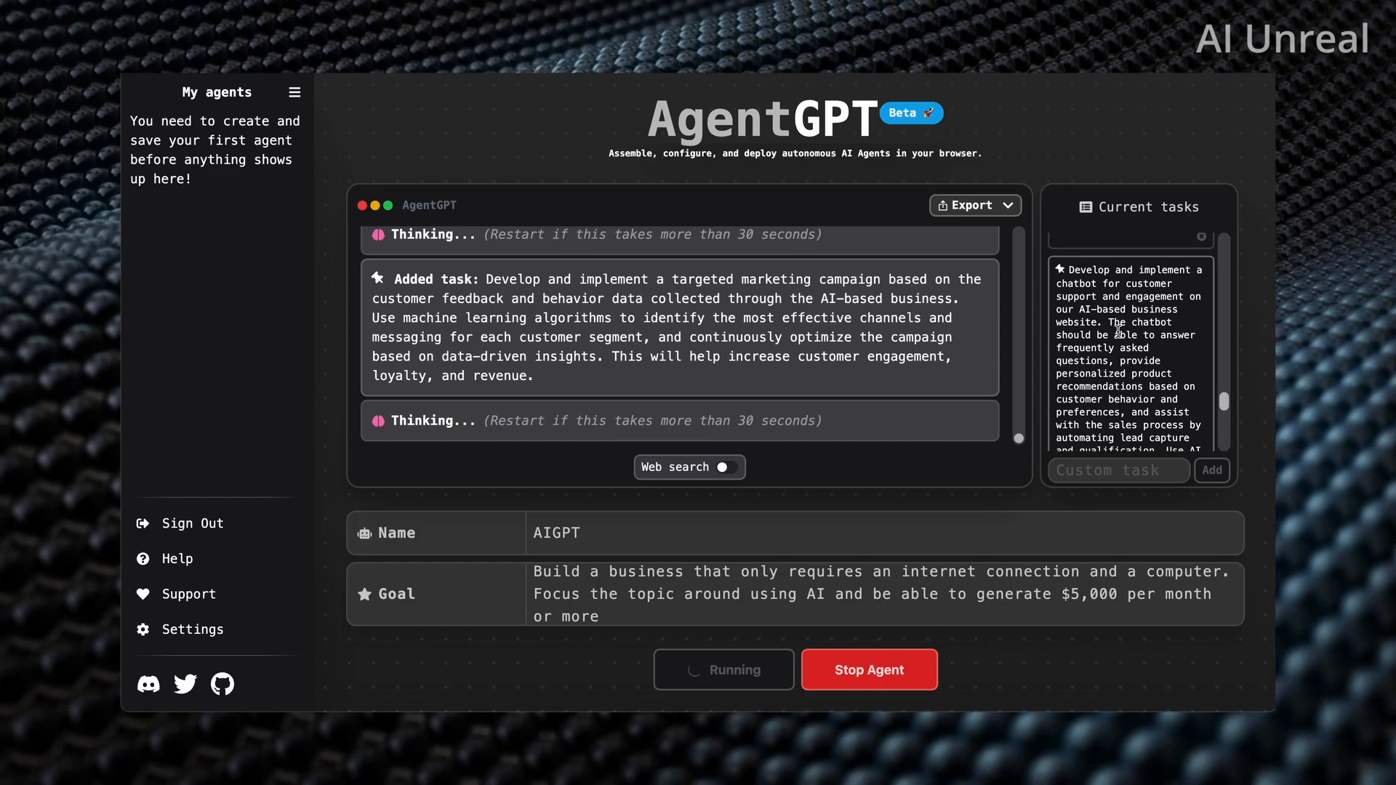
{"action": "mouse_move", "coordinate": [1075, 309]}
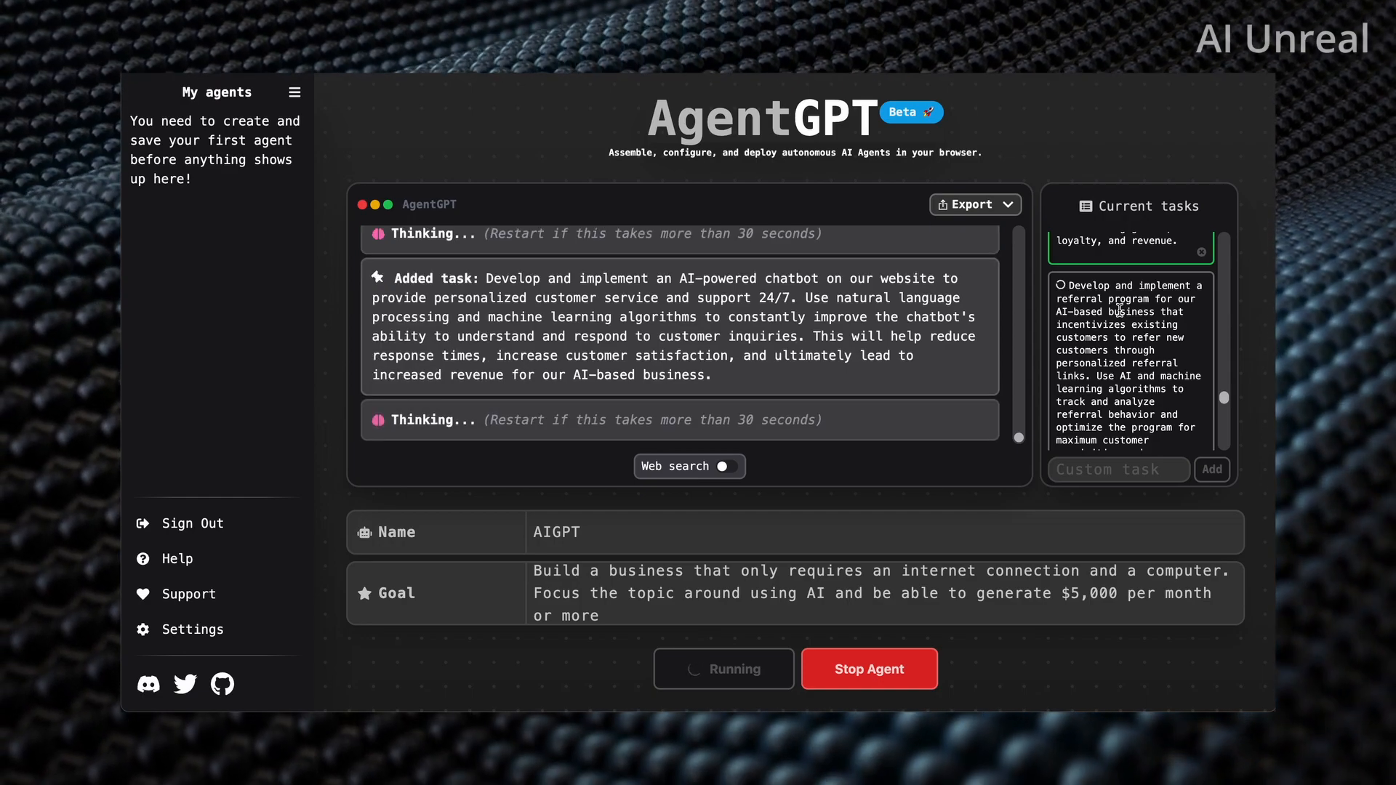
{"action": "mouse_move", "coordinate": [1157, 378]}
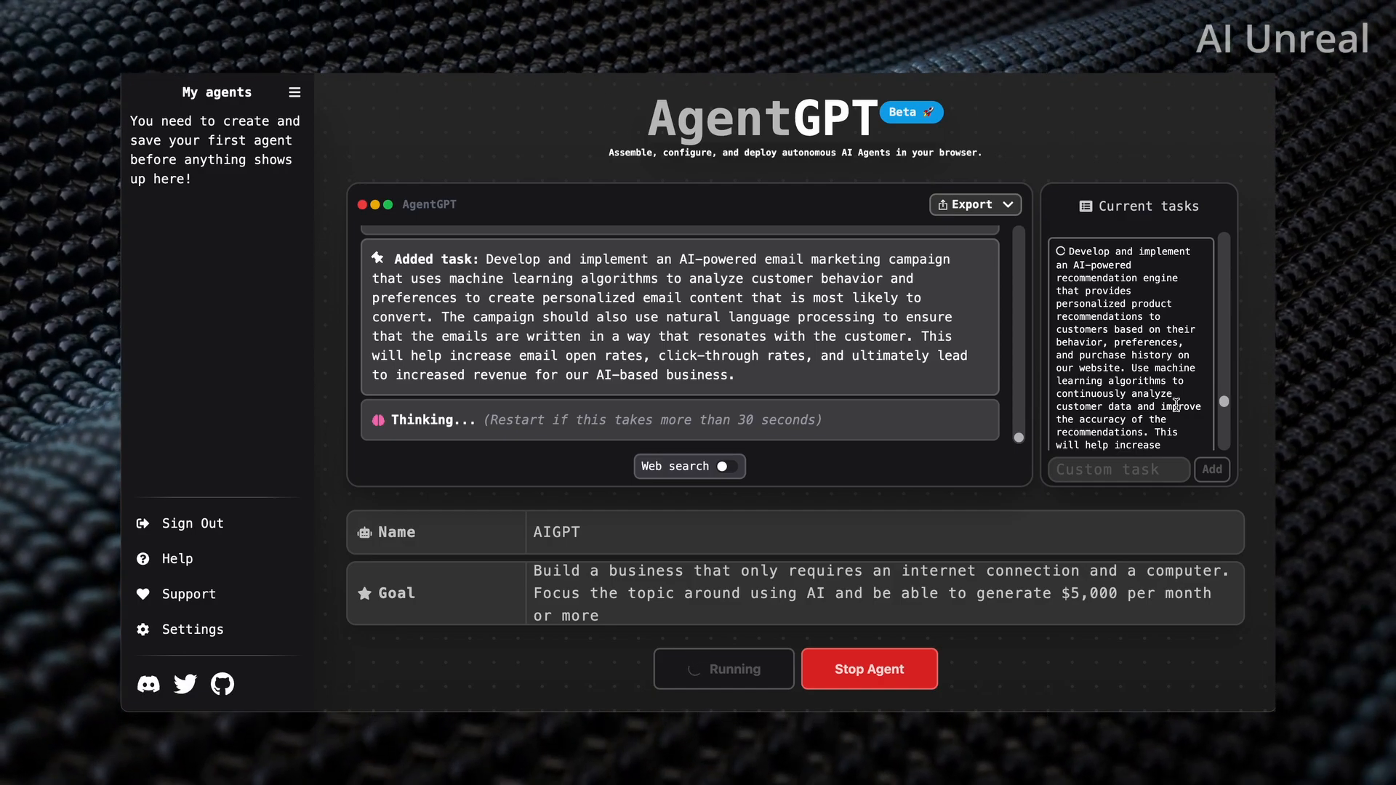
{"action": "scroll", "scroll_direction": "down", "scroll_amount": 3}
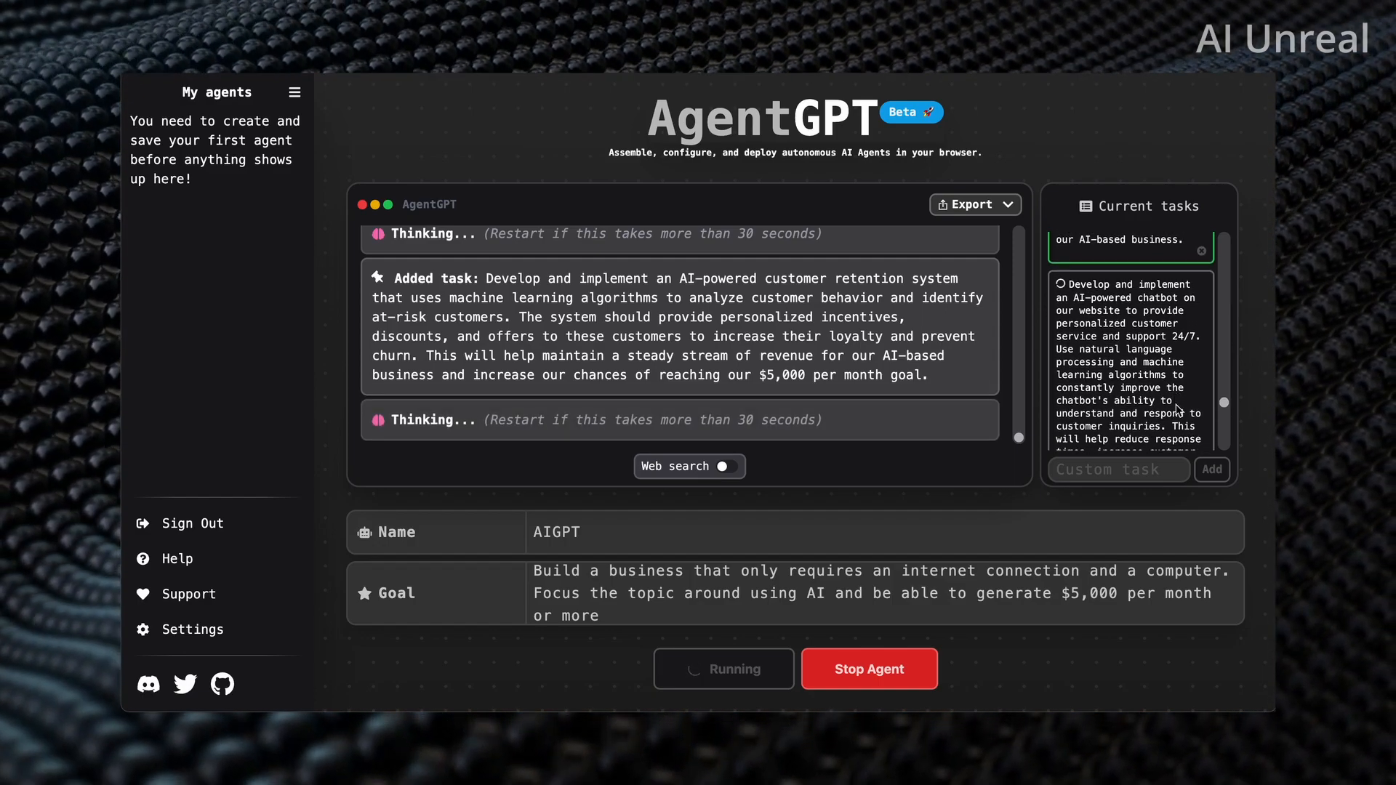
{"action": "scroll", "scroll_direction": "down", "scroll_amount": 3}
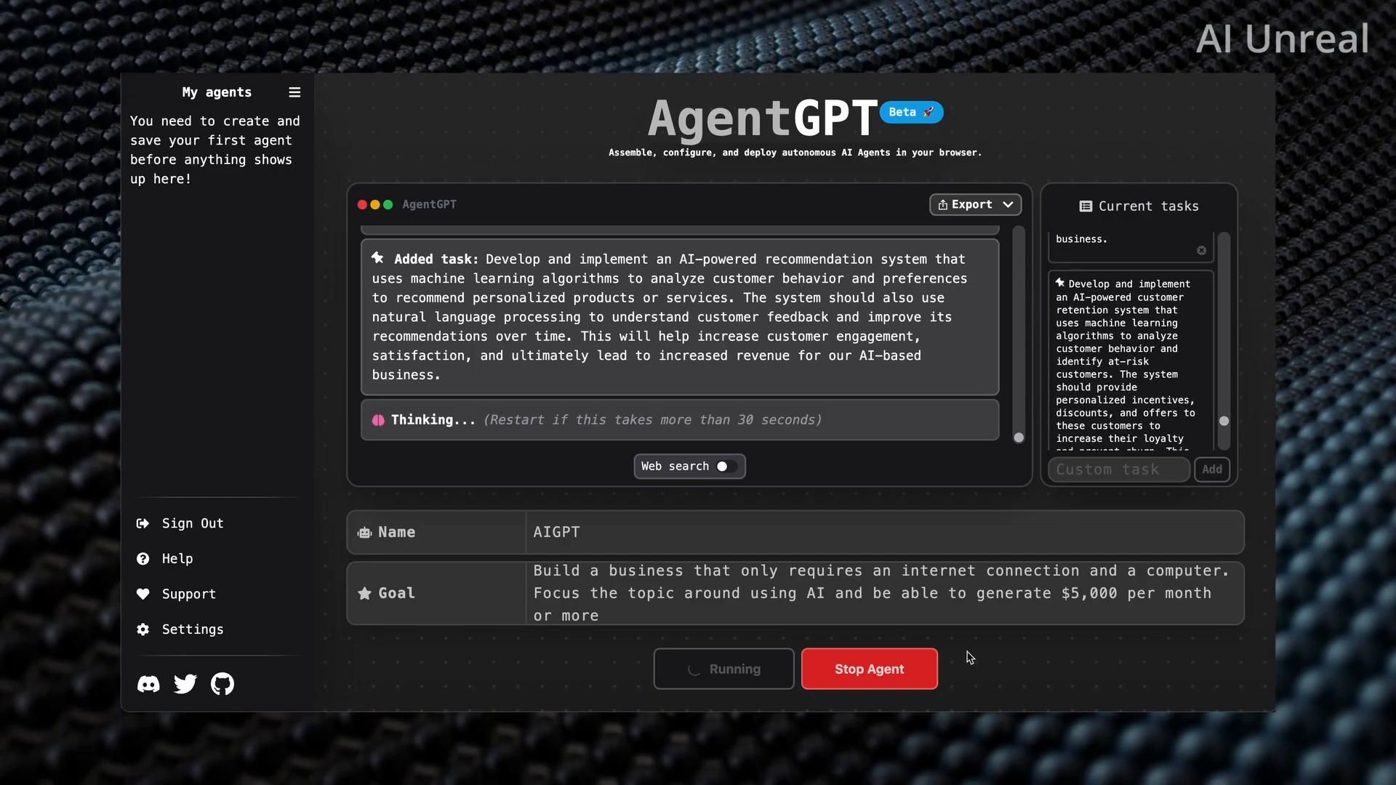
- Shut down AIGPT after its recommendation-system task and scroll to the shutdown notice
{"action": "left_click", "coordinate": [868, 669]}
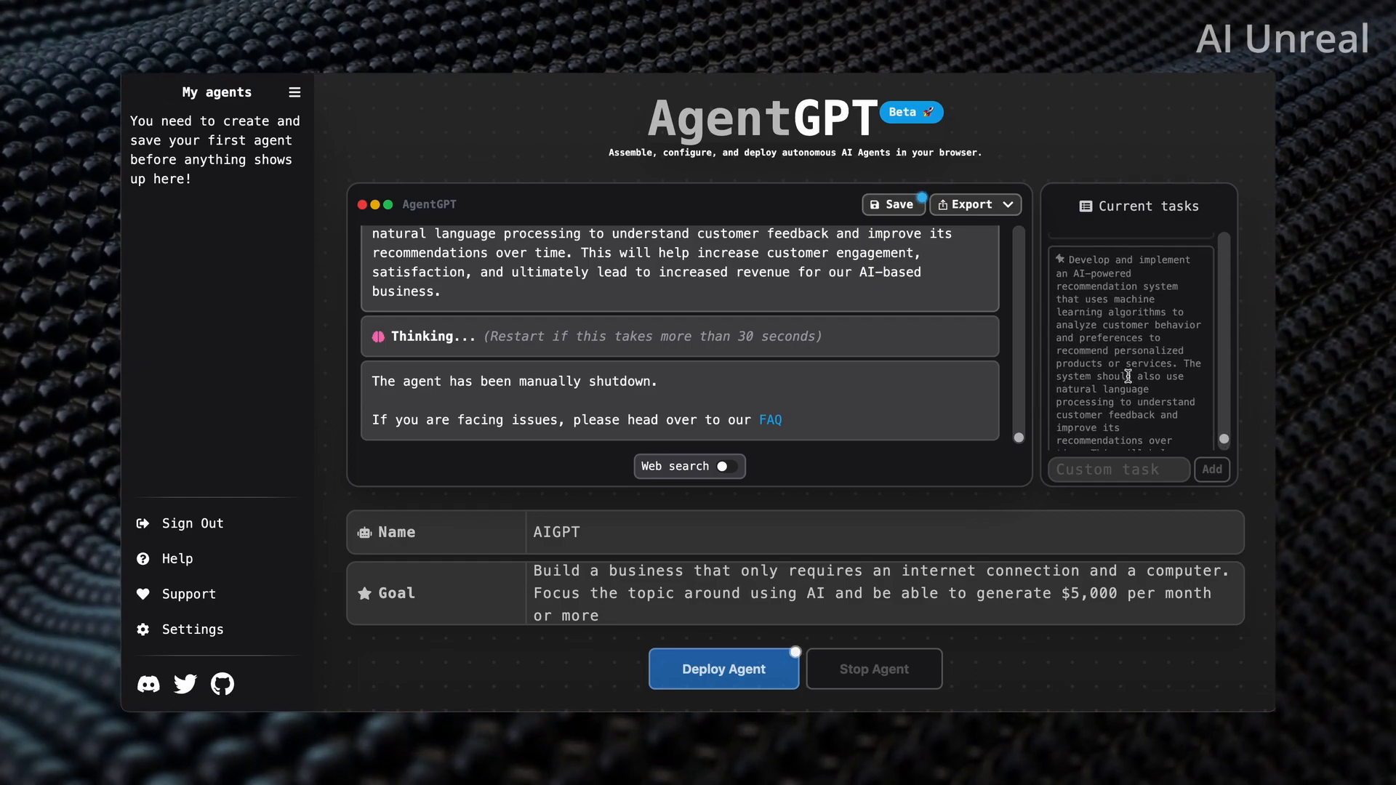
{"action": "scroll", "scroll_direction": "down", "scroll_amount": 3}
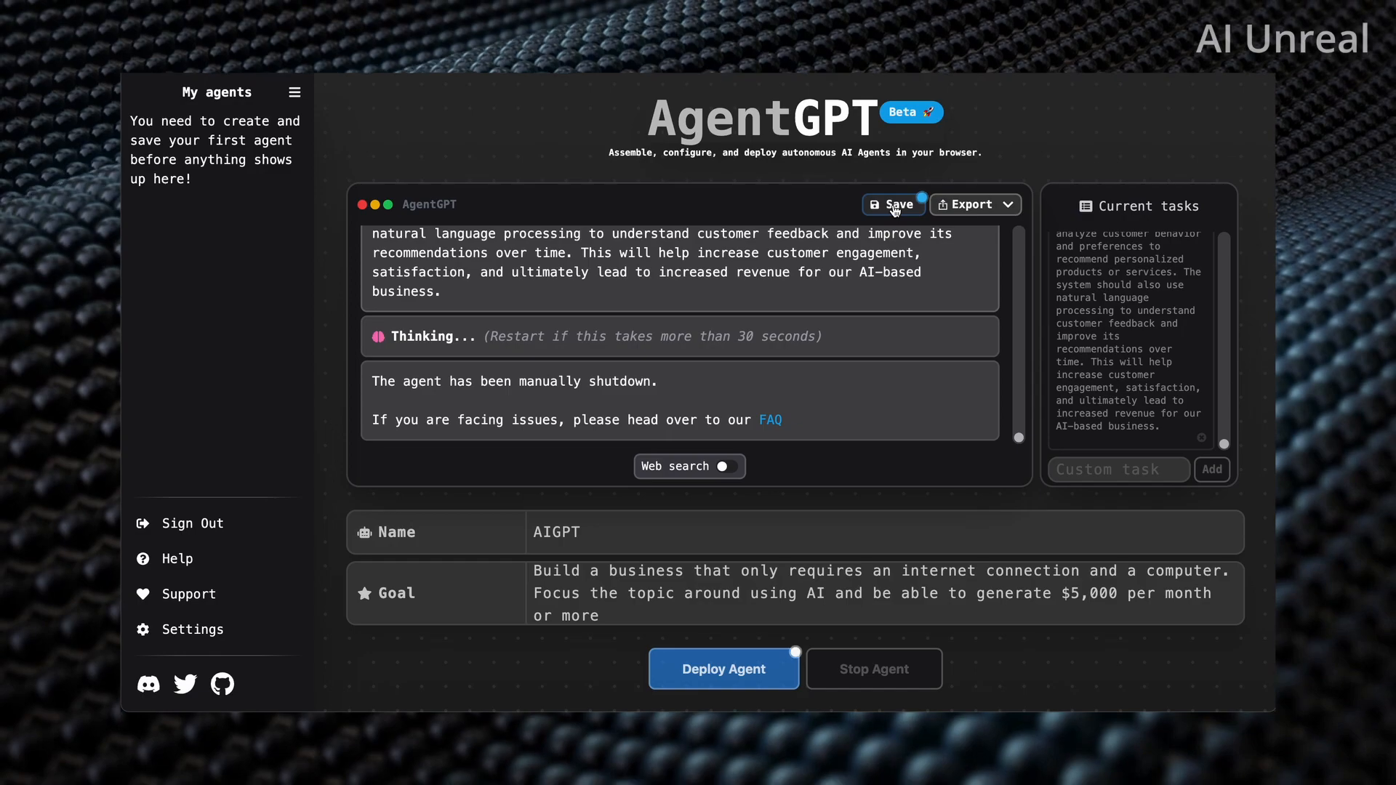
- Export the agent output as PDF twice and view the downloaded export-PDF.pdf
{"action": "left_click", "coordinate": [972, 204]}
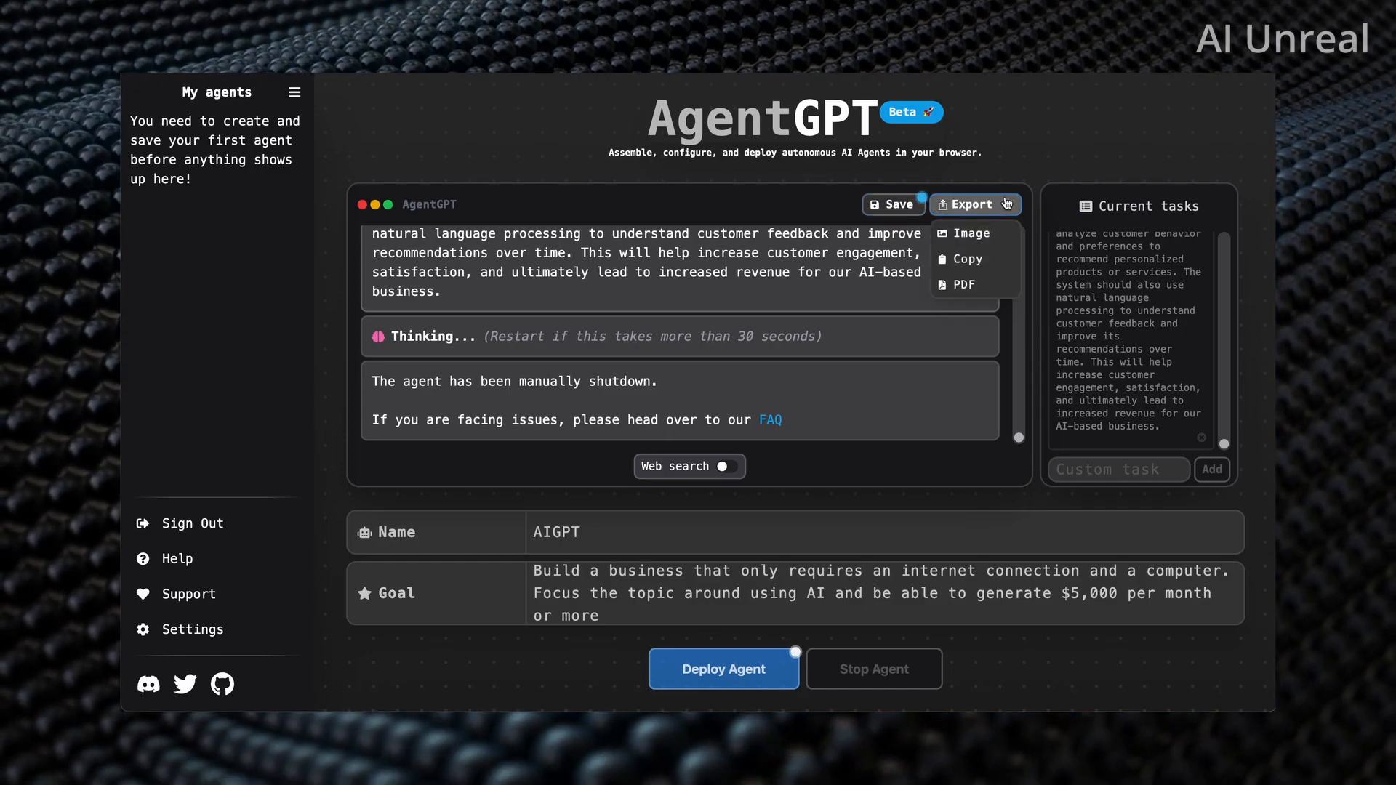
{"action": "left_click", "coordinate": [964, 284]}
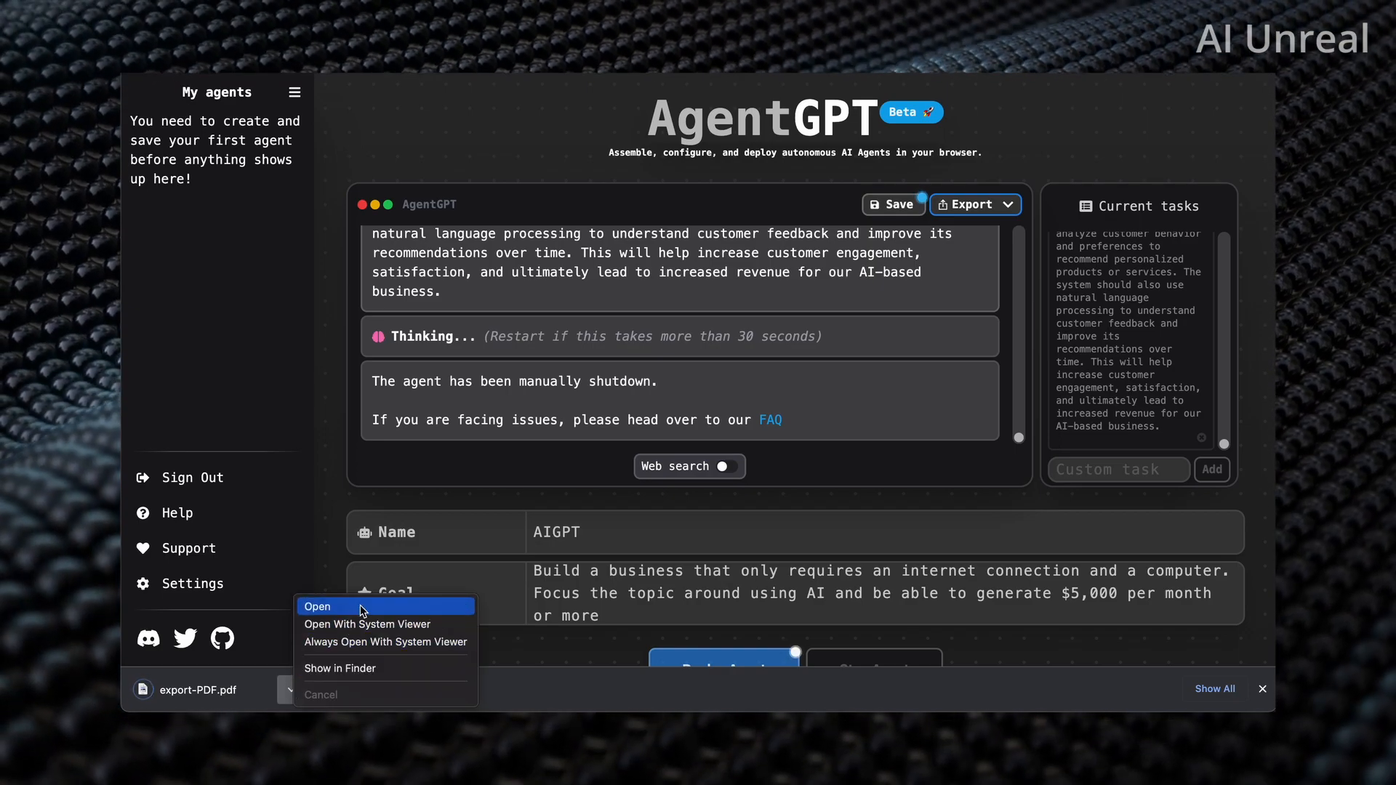
{"action": "left_click", "coordinate": [317, 607]}
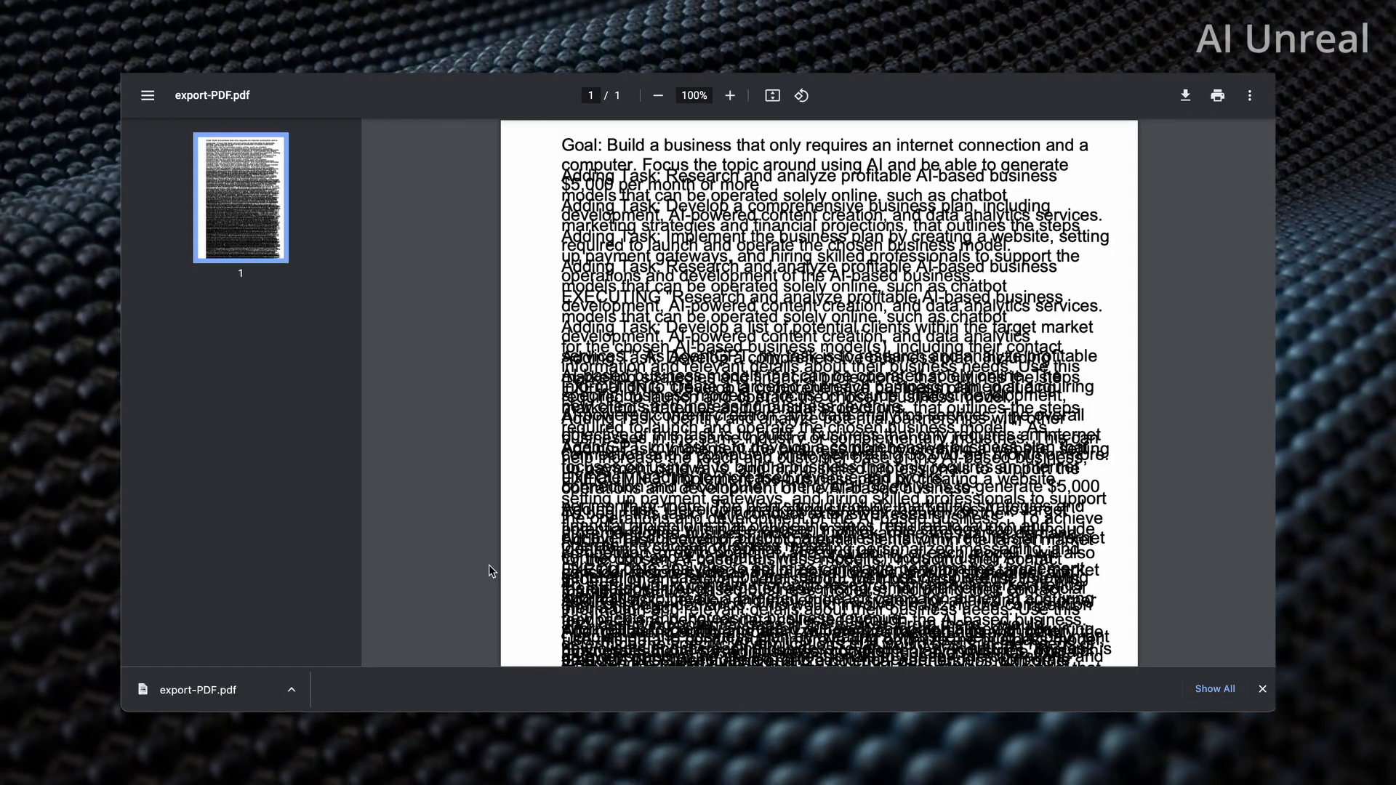
{"action": "scroll", "scroll_direction": "down", "scroll_amount": 3}
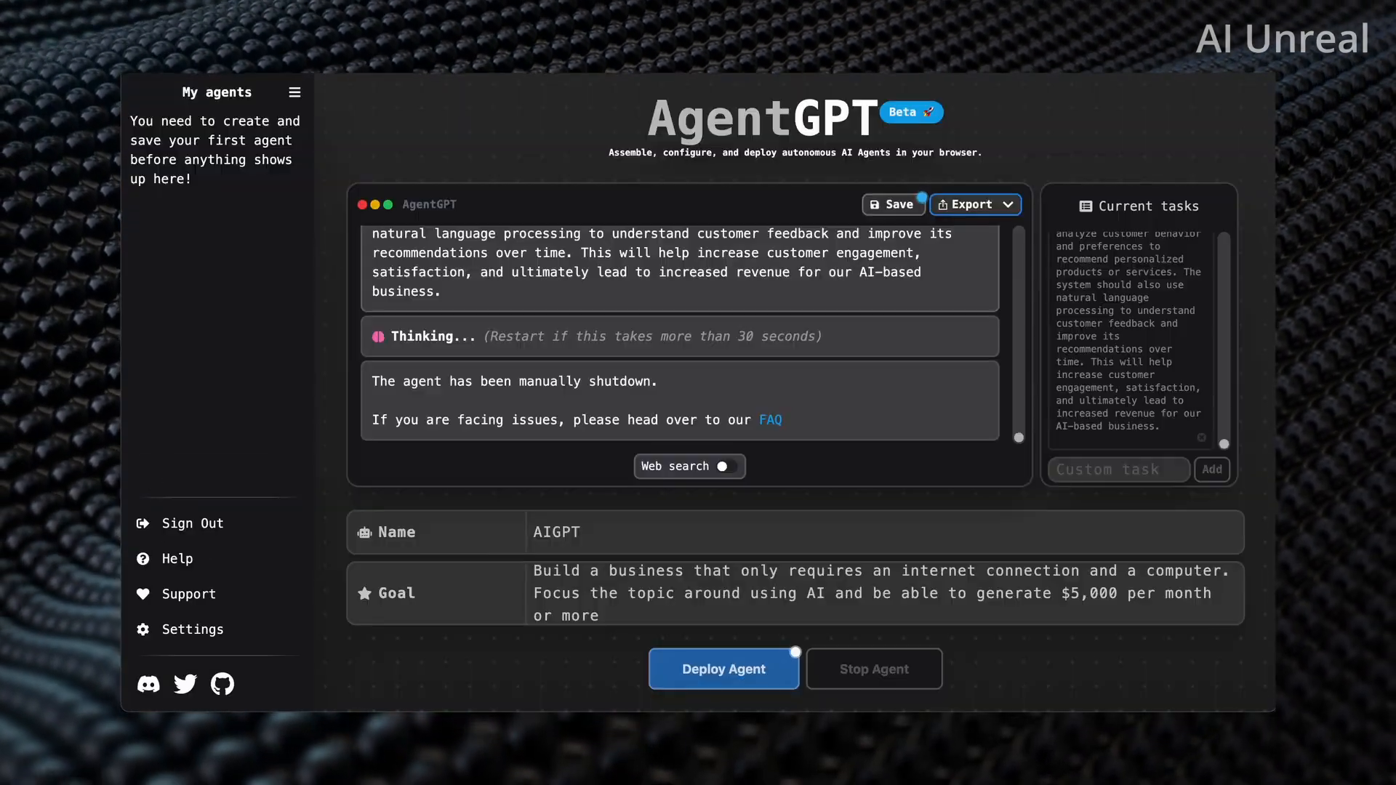
{"action": "left_click", "coordinate": [969, 203]}
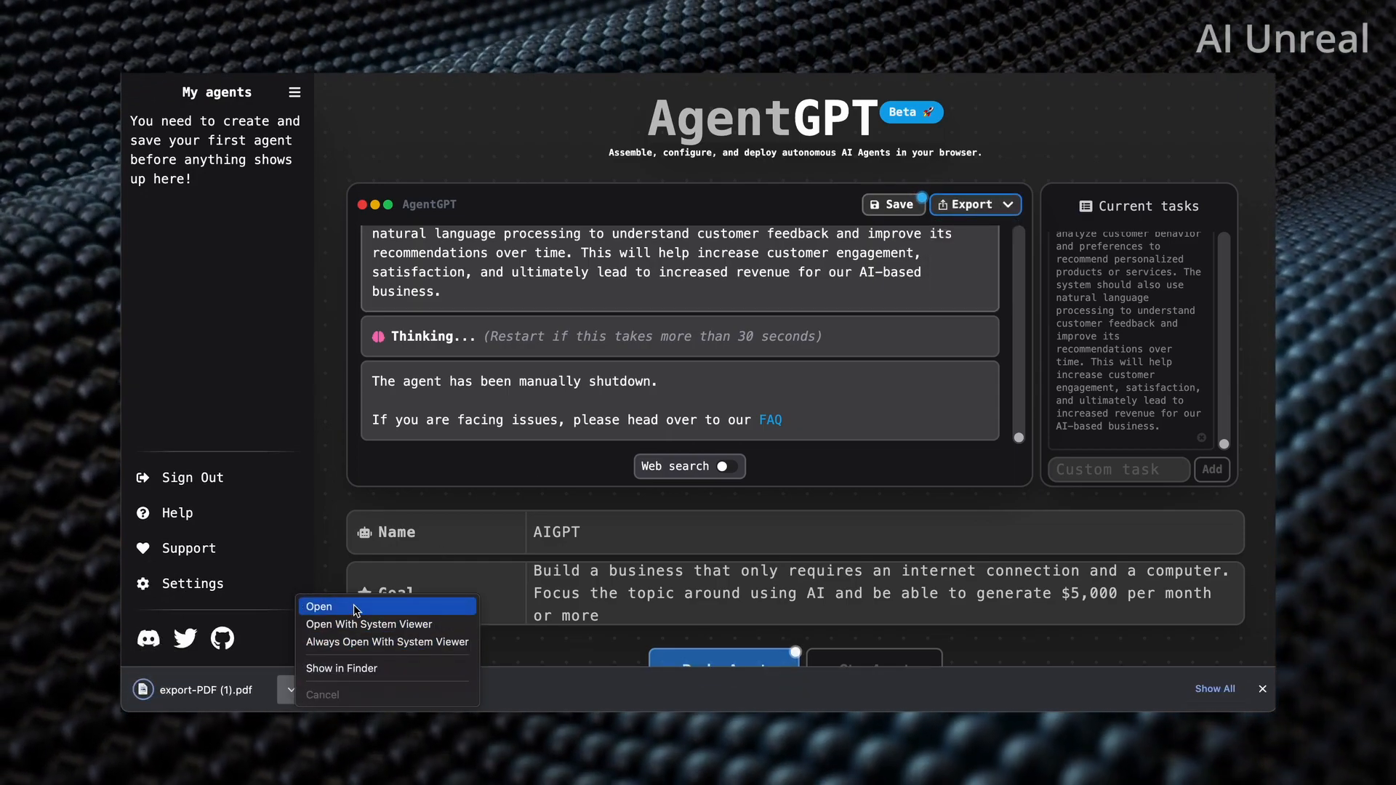
{"action": "left_click", "coordinate": [318, 610]}
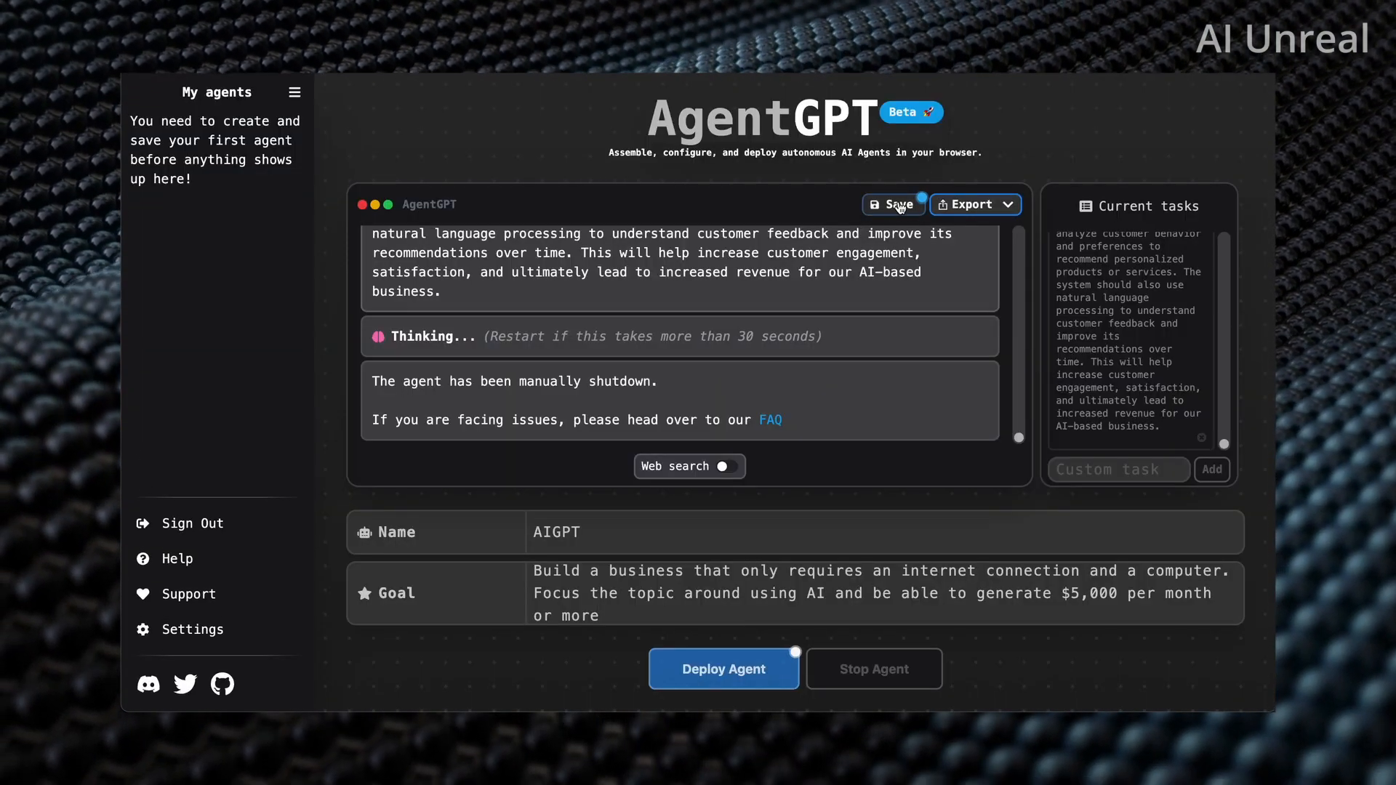
- Save AIGPT to My agents, export its output as an image, and view agent-gpt-output.png
{"action": "left_click", "coordinate": [893, 205]}
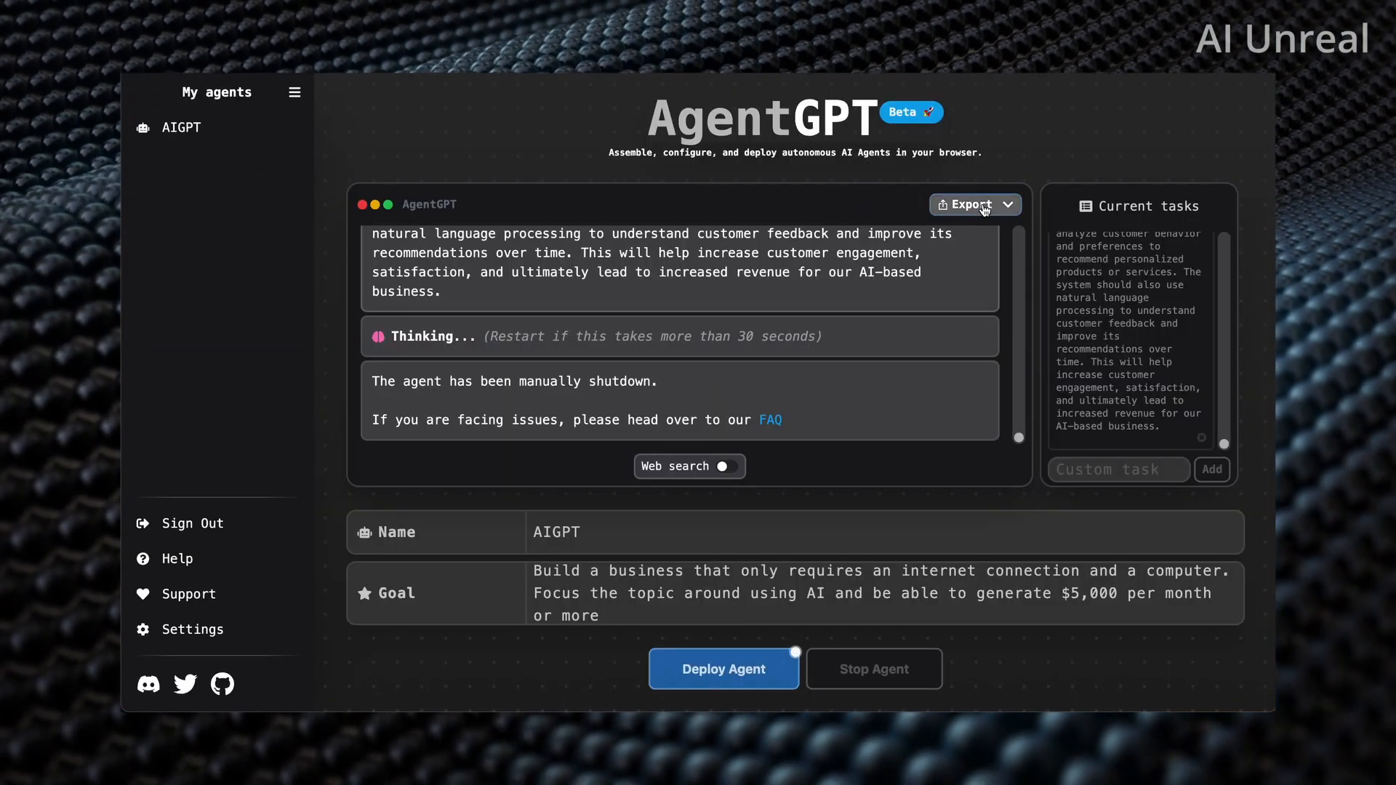
{"action": "left_click", "coordinate": [973, 204]}
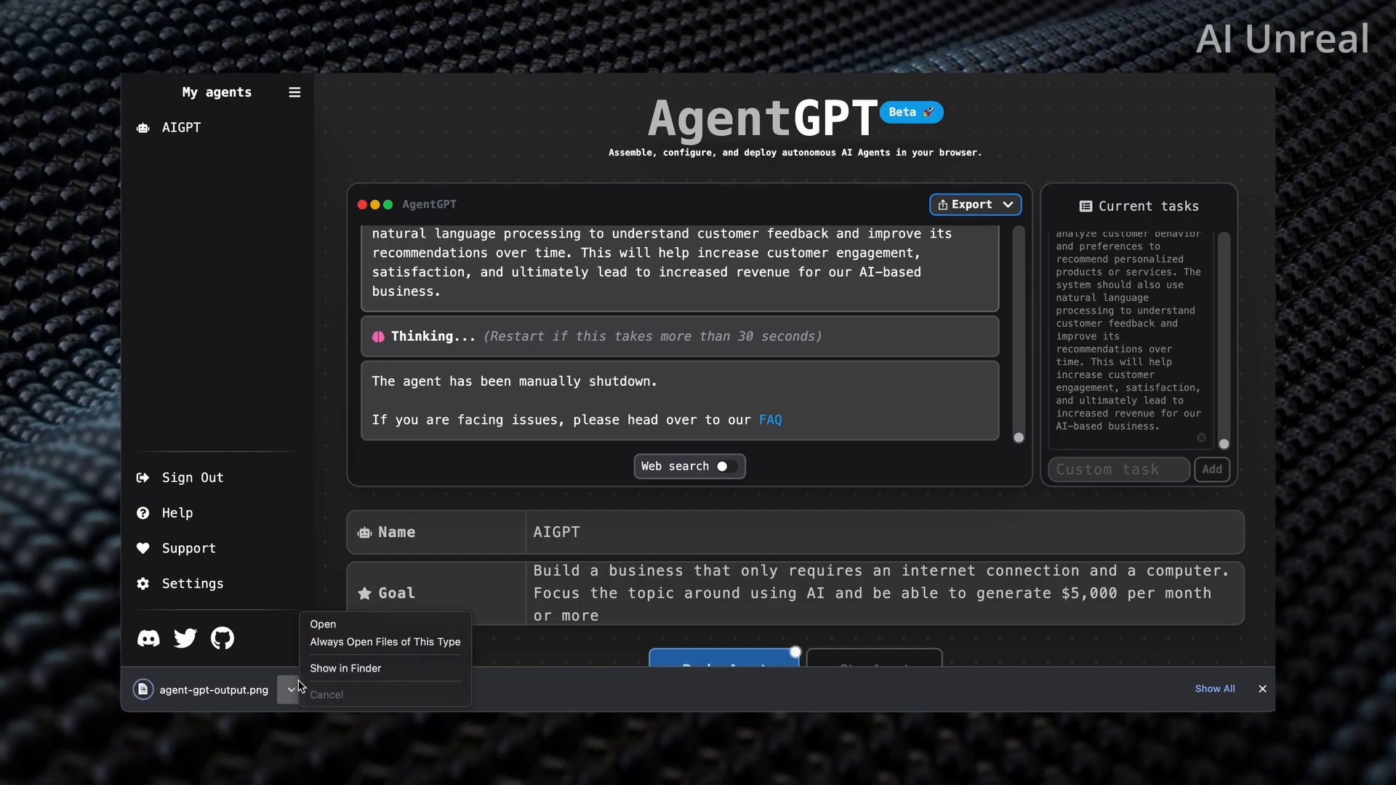
{"action": "left_click", "coordinate": [323, 624]}
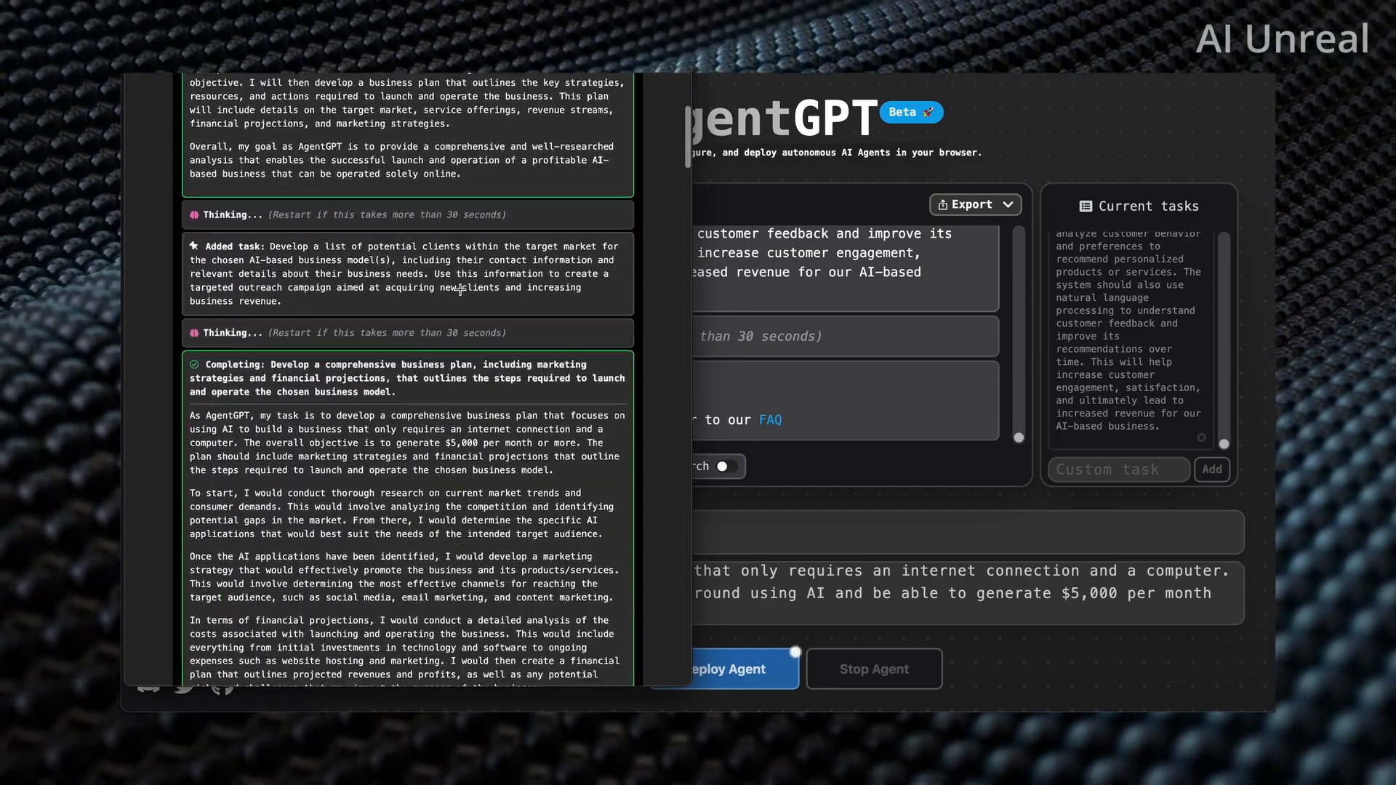
{"action": "scroll", "scroll_direction": "down", "scroll_amount": 3}
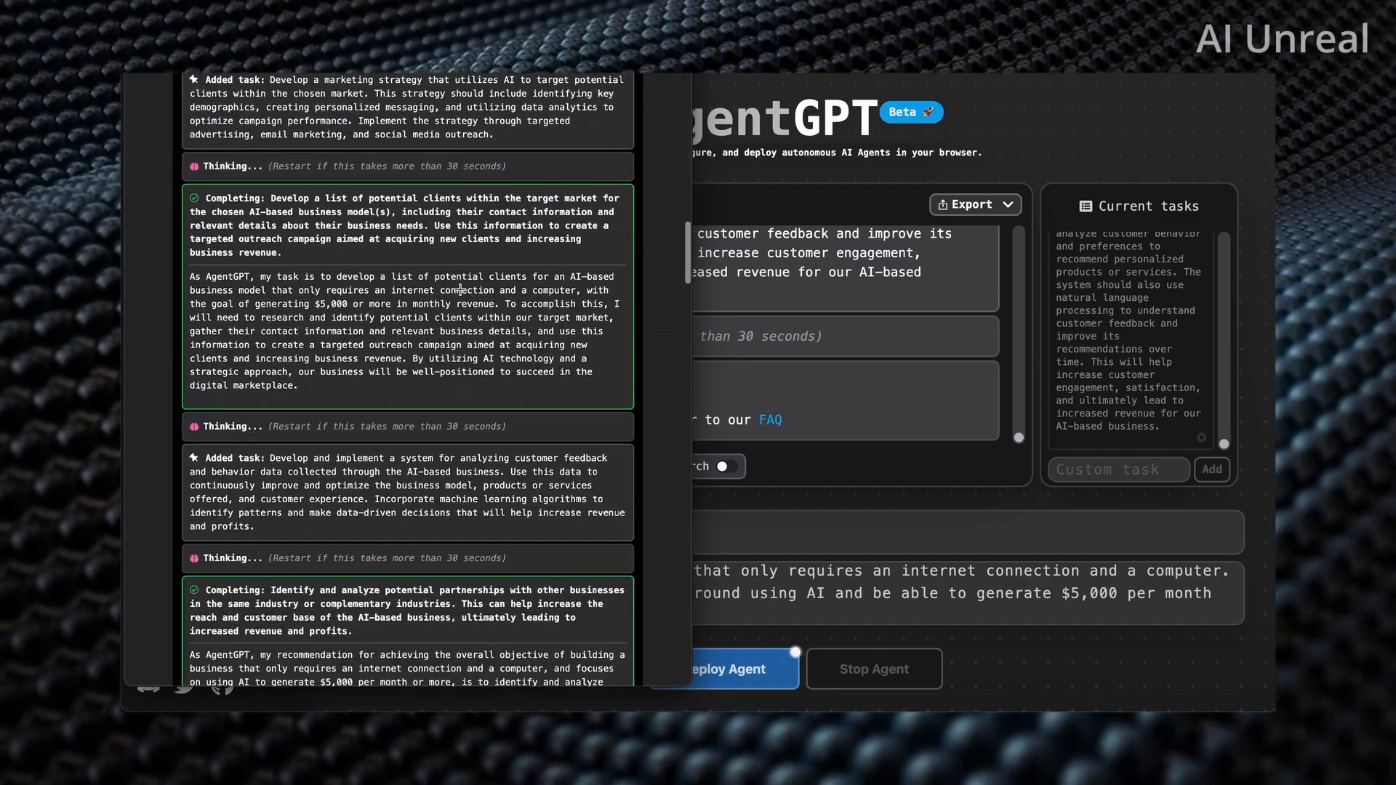
{"action": "scroll", "scroll_direction": "down", "scroll_amount": 3}
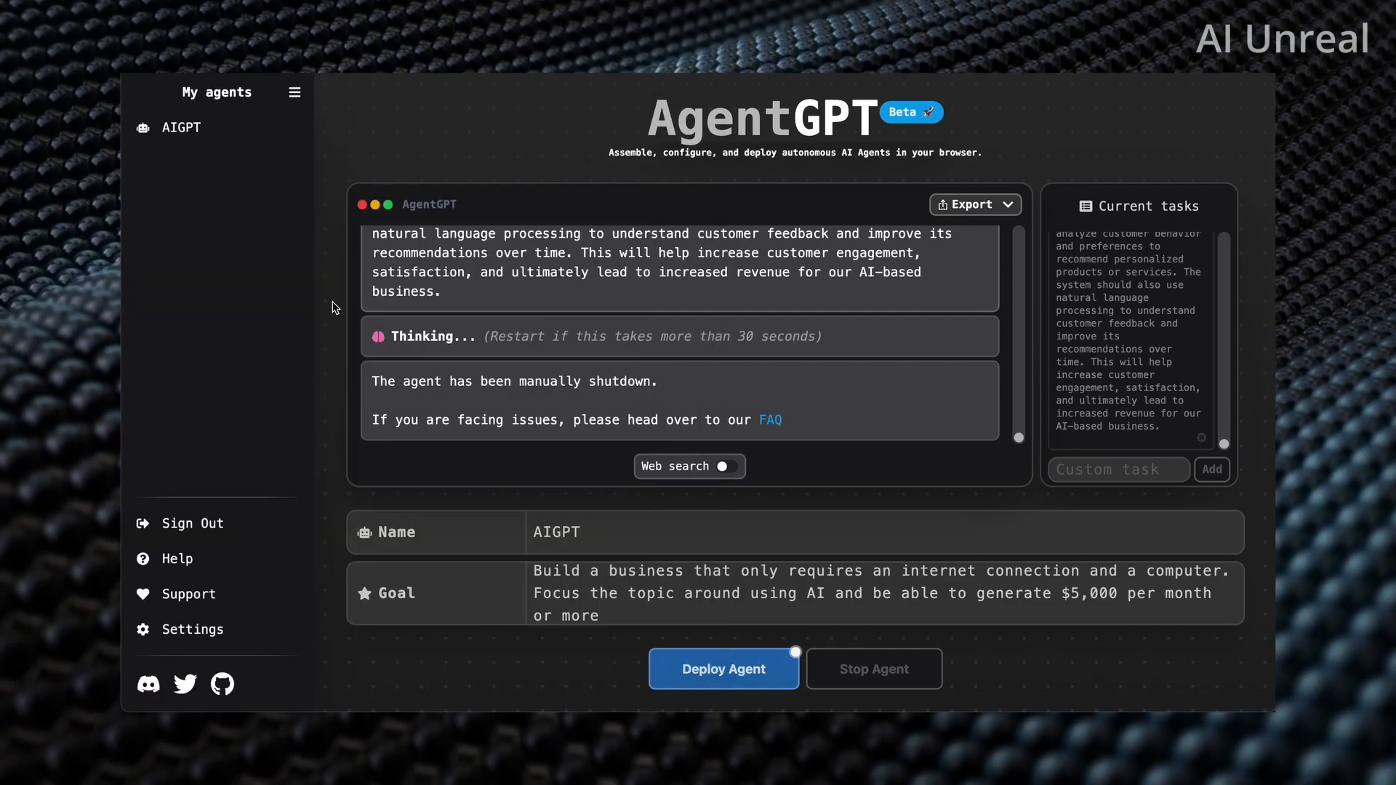
{"action": "mouse_move", "coordinate": [230, 613]}
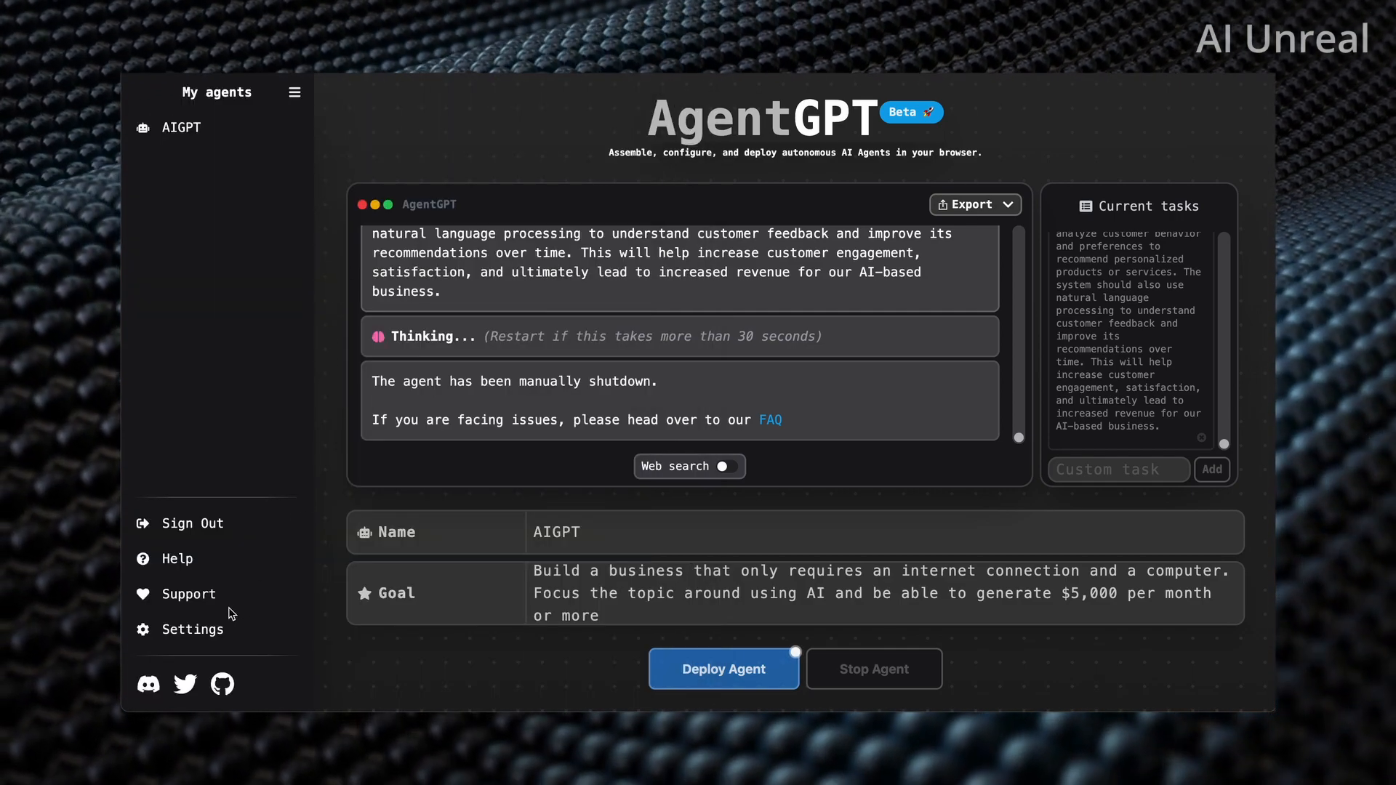
{"action": "mouse_move", "coordinate": [539, 169]}
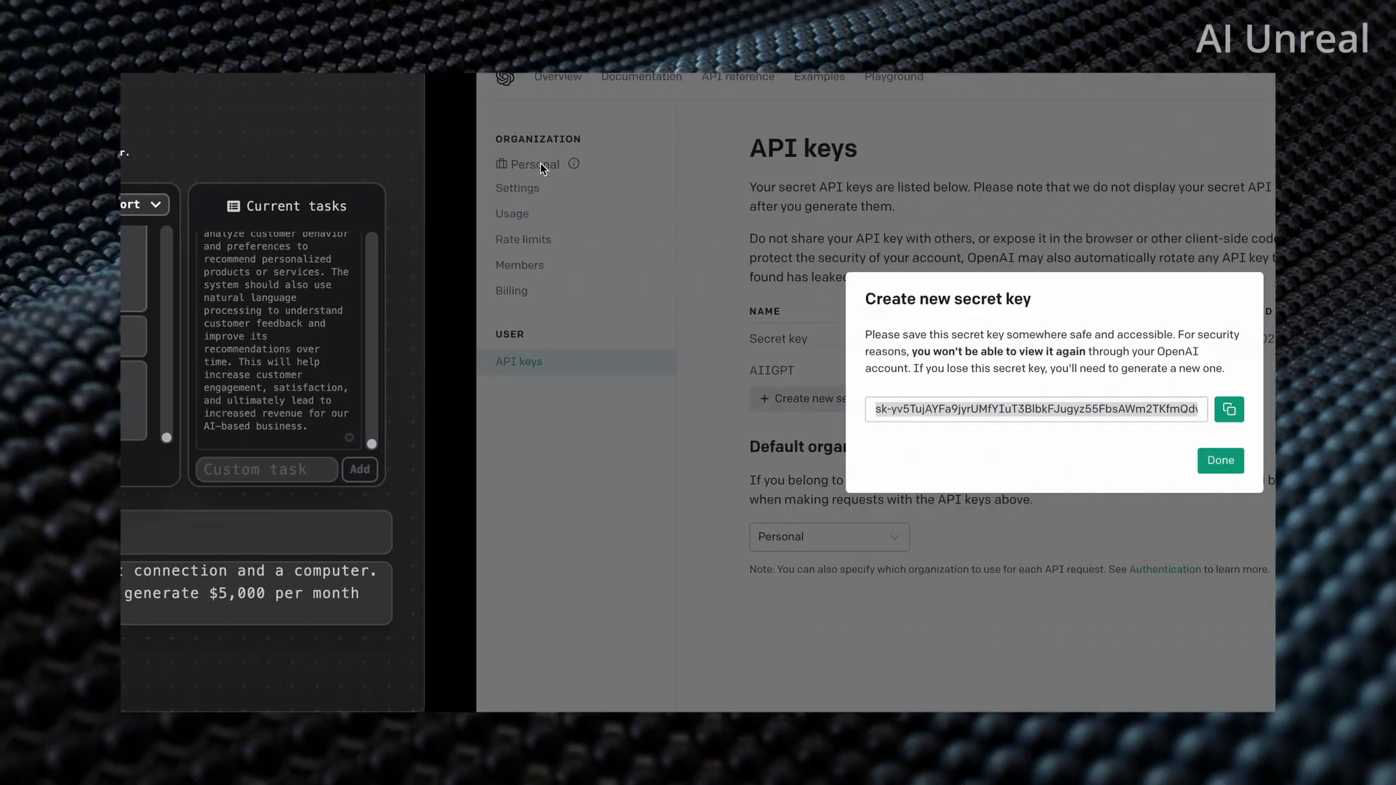
- Dismiss the new-key notice and confirm revoking the AIIGPT key
{"action": "left_click", "coordinate": [1218, 460]}
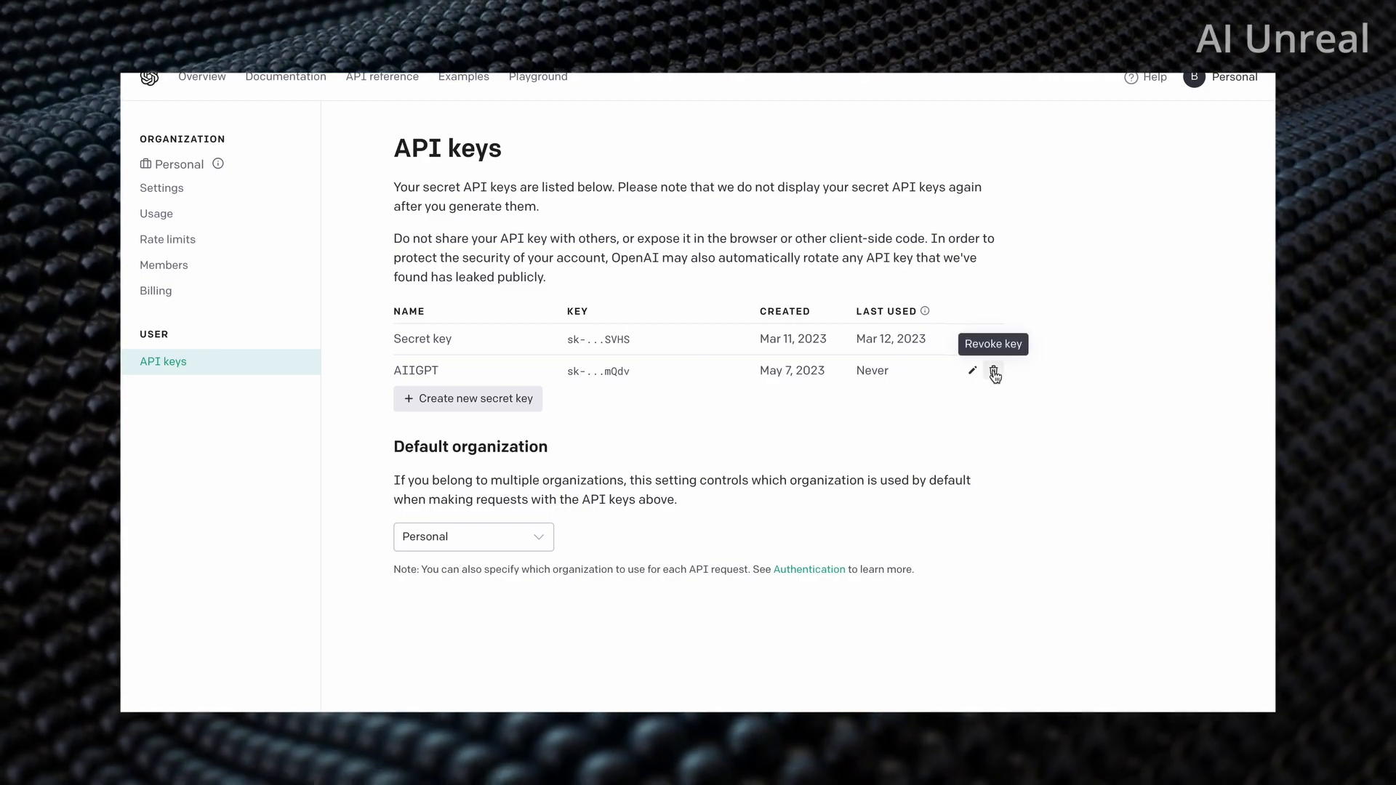
{"action": "left_click", "coordinate": [994, 371]}
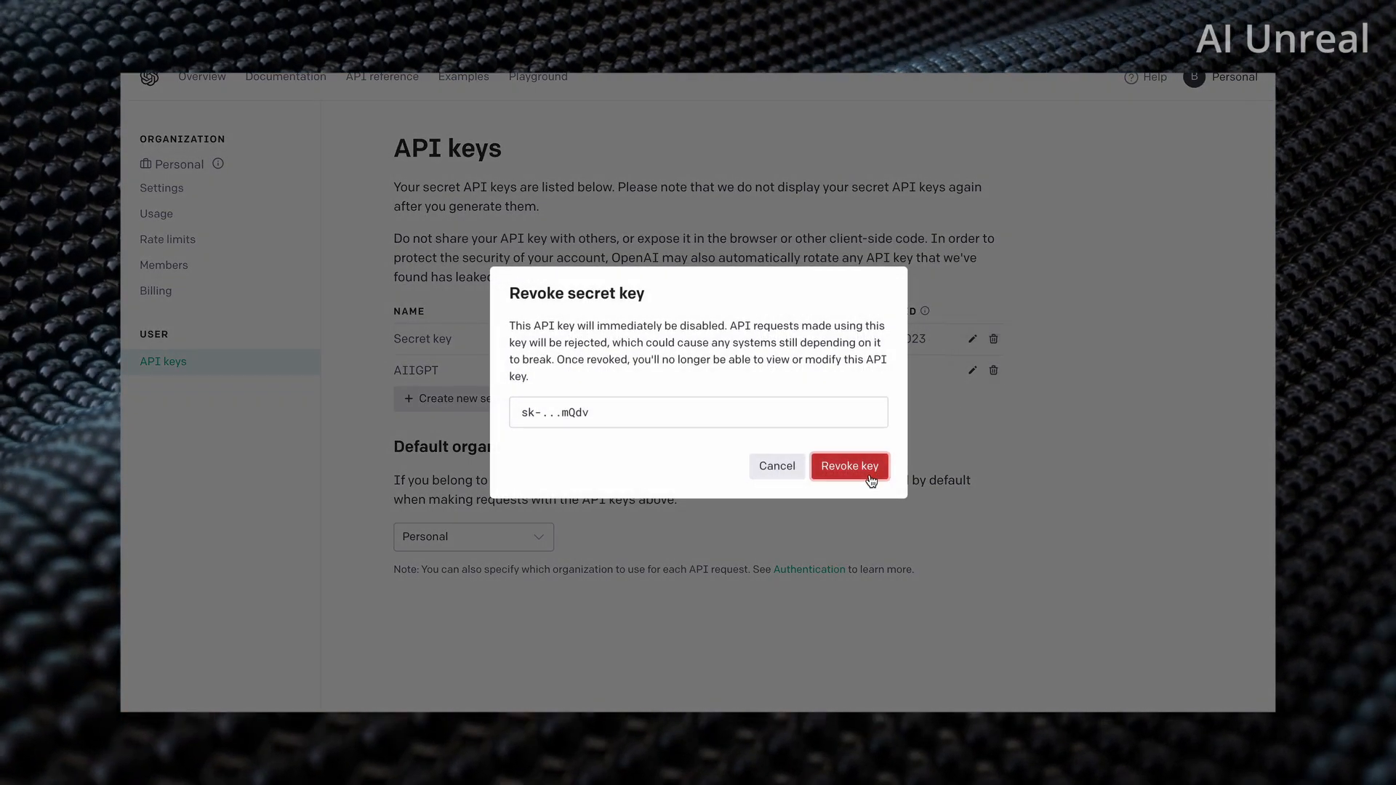
{"action": "left_click", "coordinate": [848, 465]}
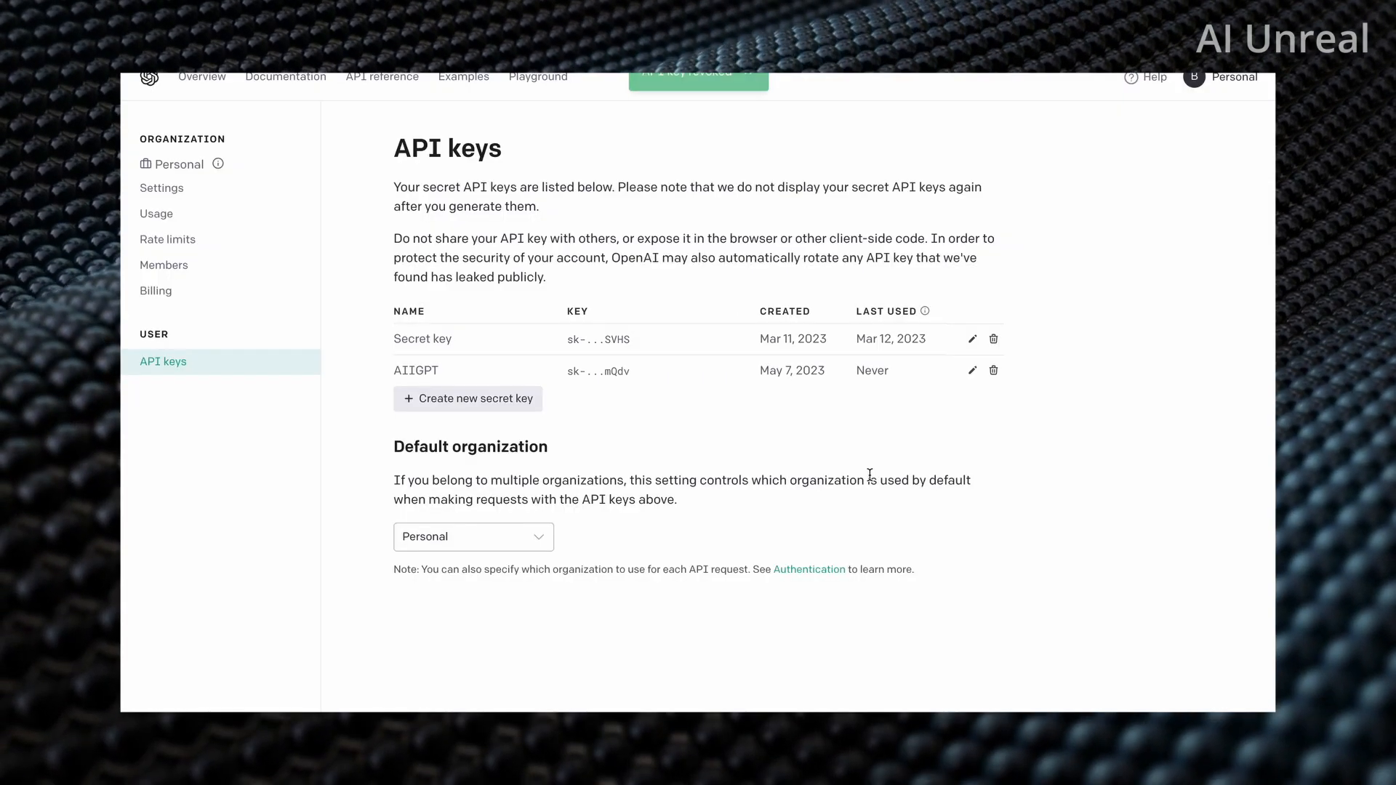
{"action": "left_click", "coordinate": [994, 370]}
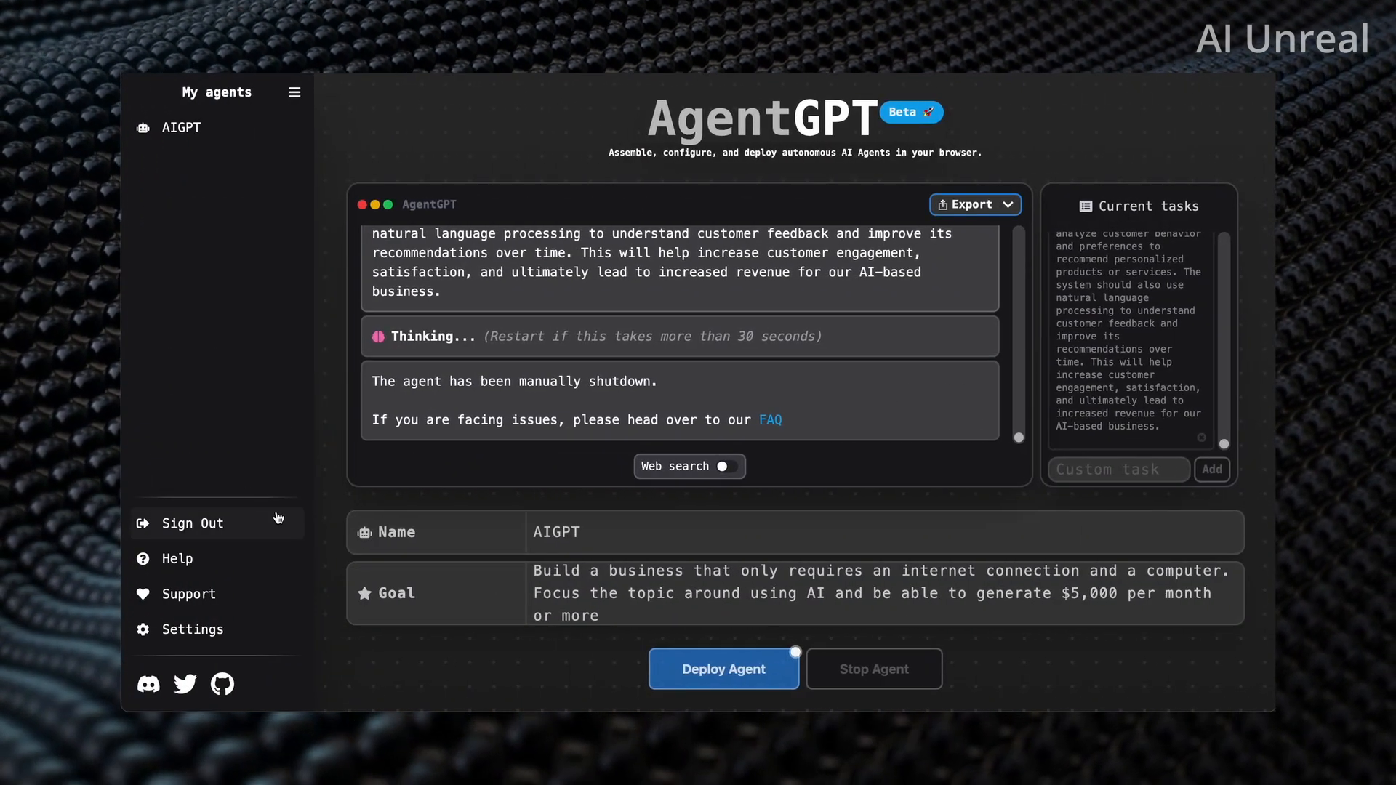
{"action": "mouse_move", "coordinate": [361, 424]}
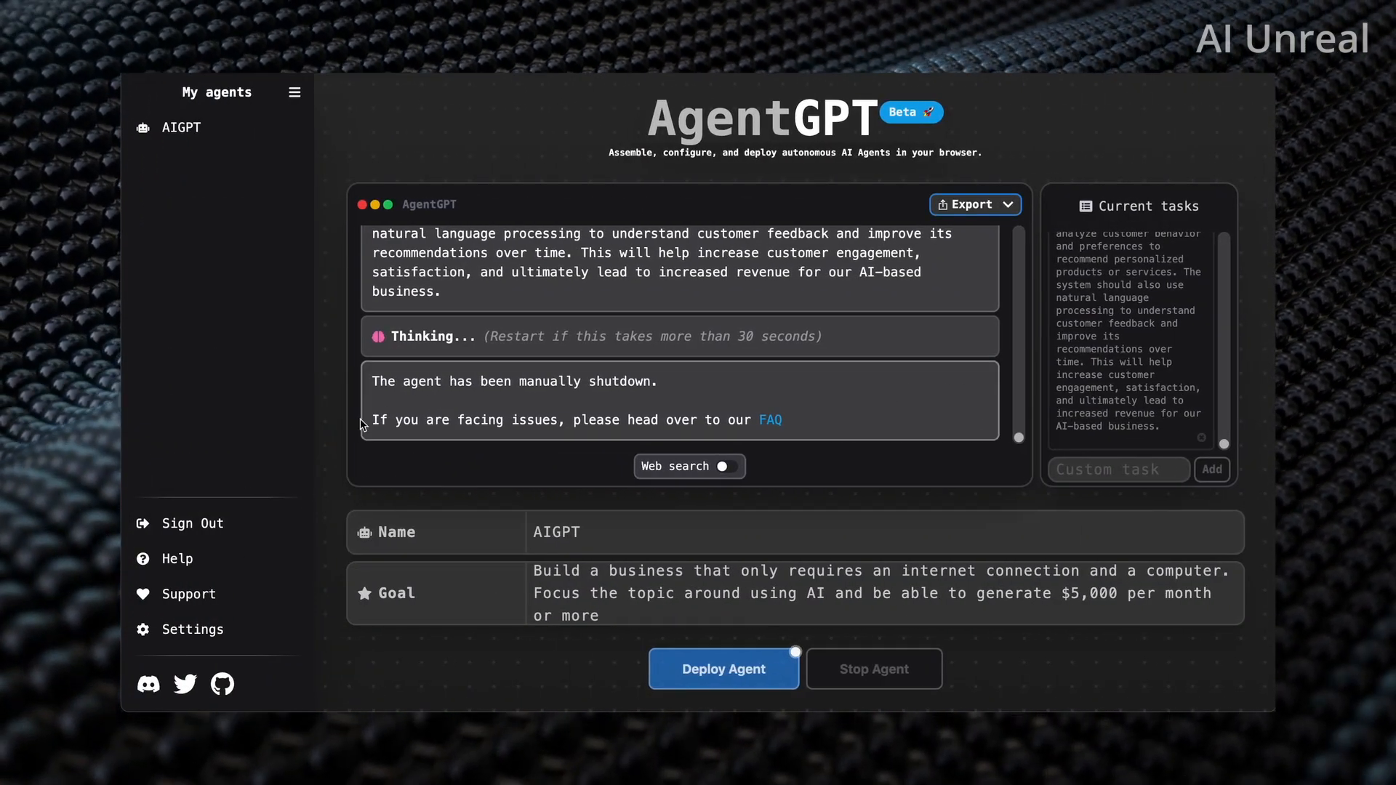